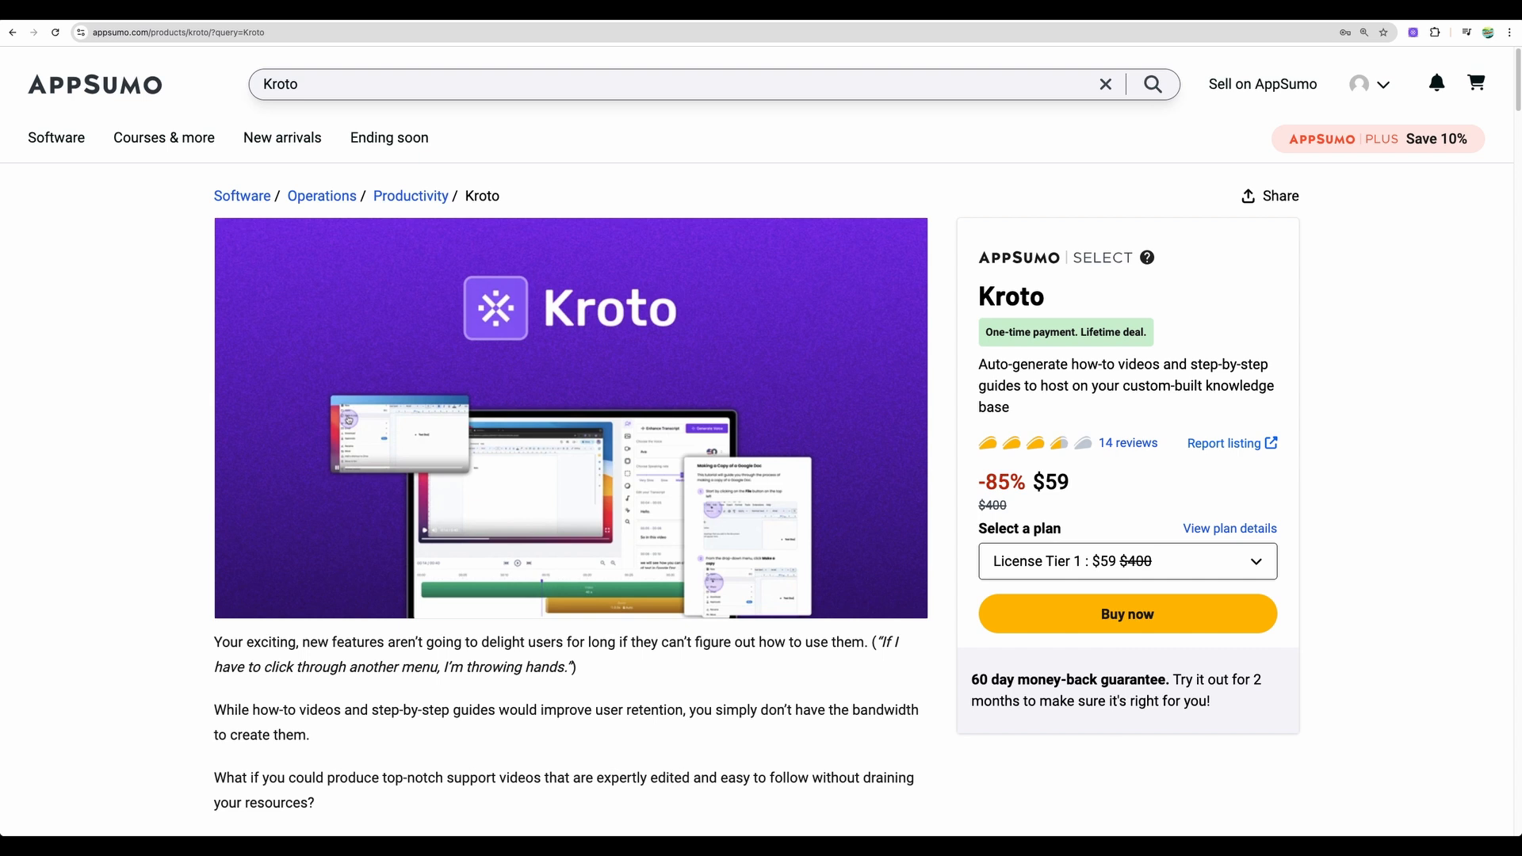
# - Scroll Kroto's AppSumo overview, highlighting the click-highlighting and step-by-step guide features
pyautogui.moveTo(1043, 364); pyautogui.dragTo(1092, 396)
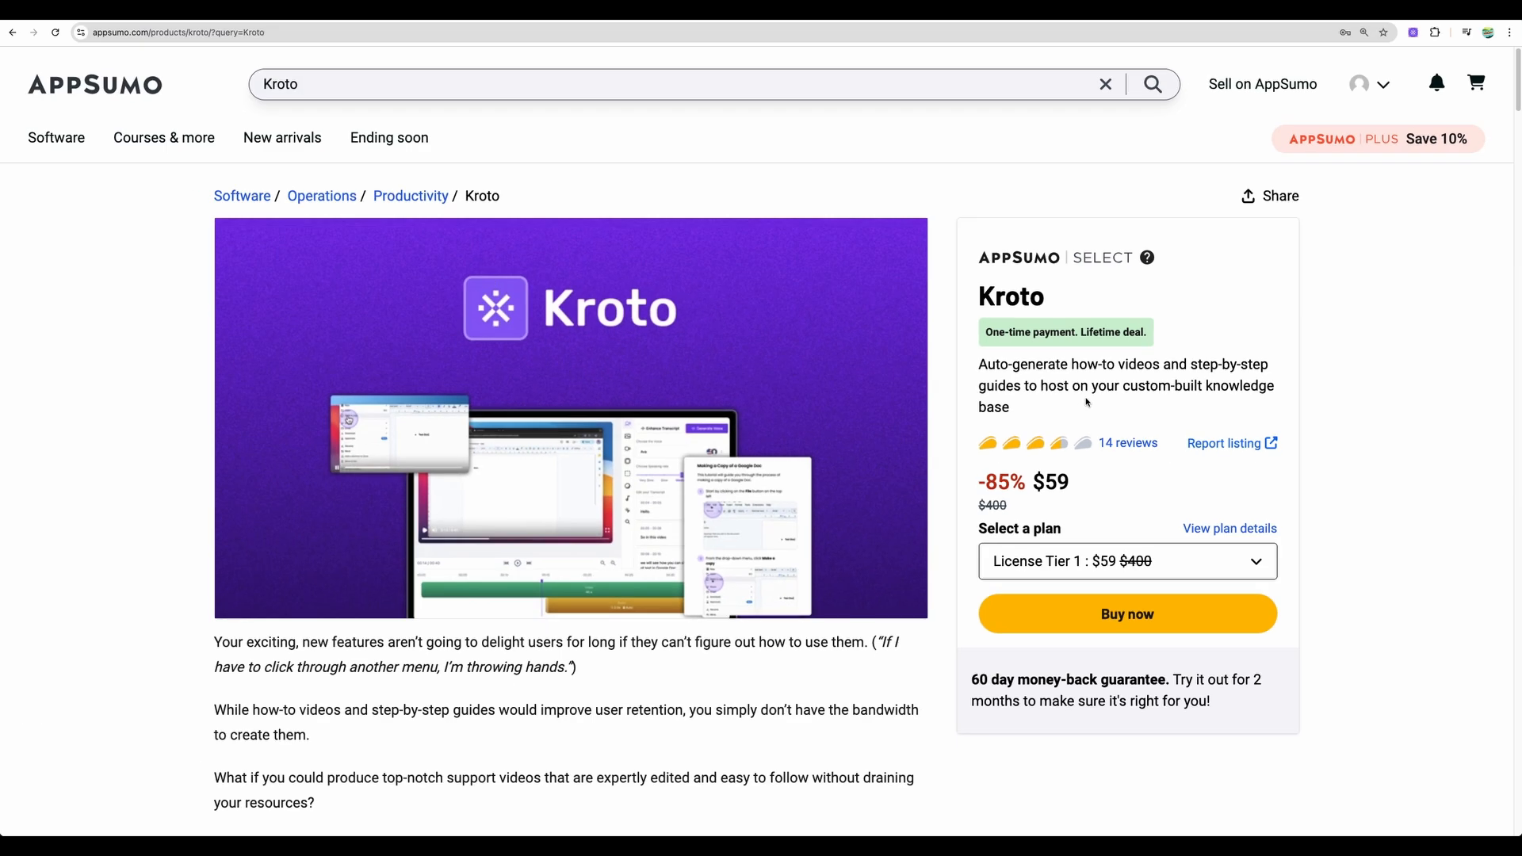
pyautogui.moveTo(785, 588)
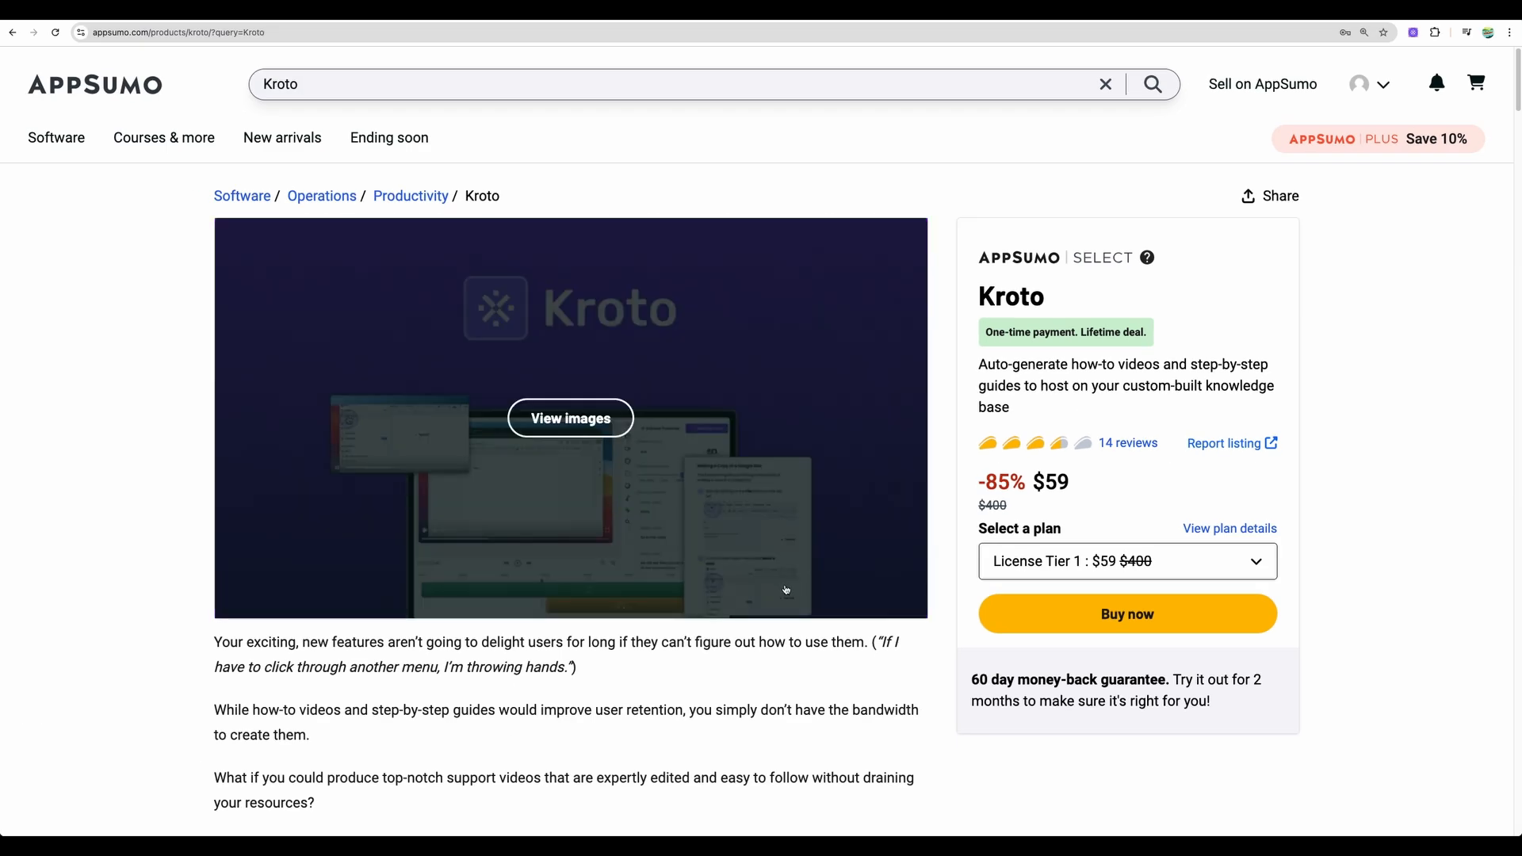
pyautogui.scroll(-3)
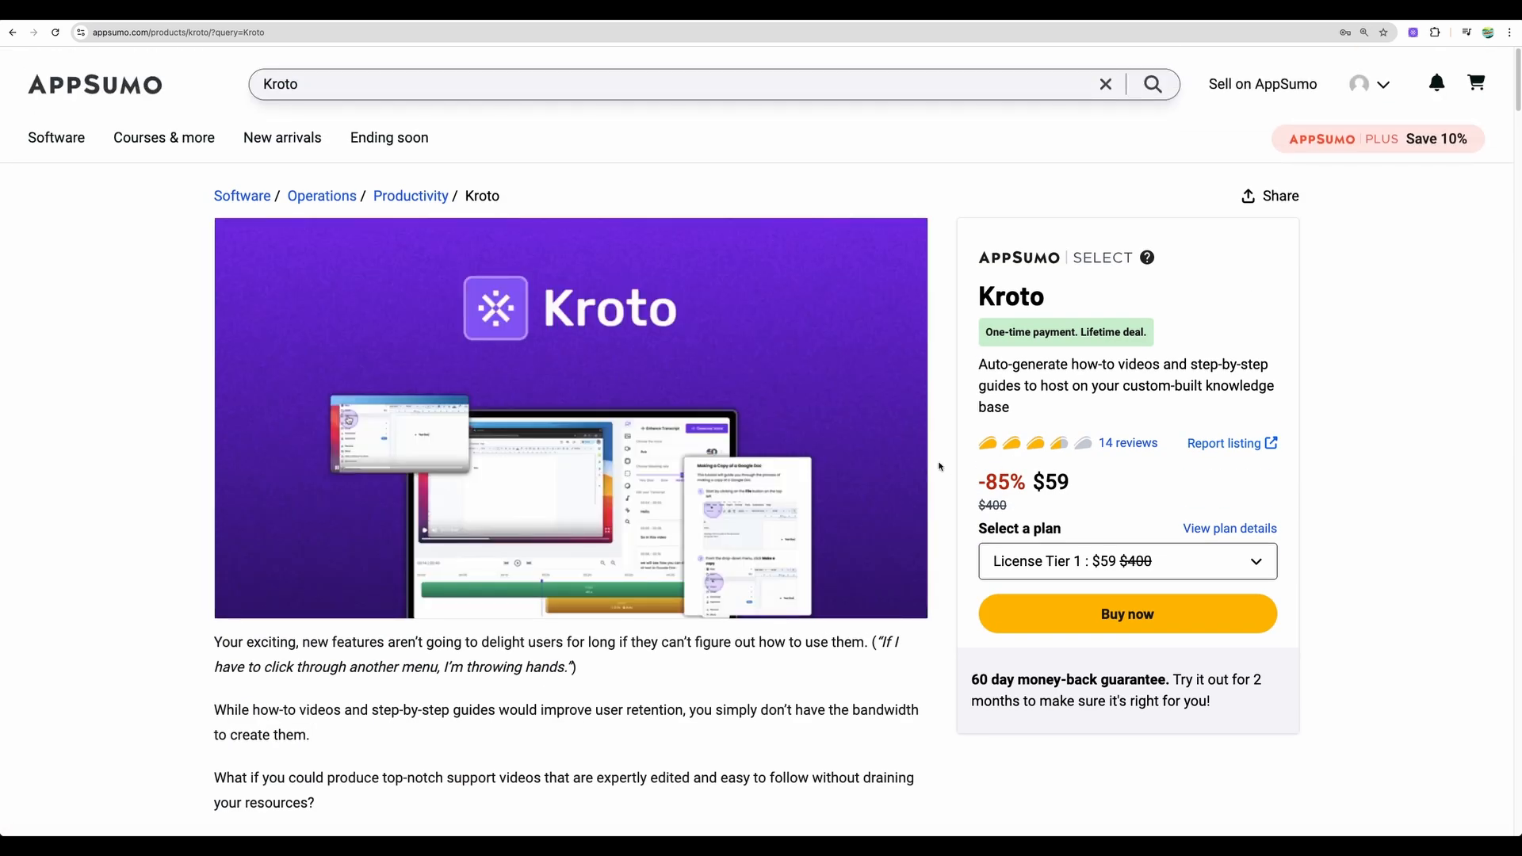
pyautogui.scroll(-3)
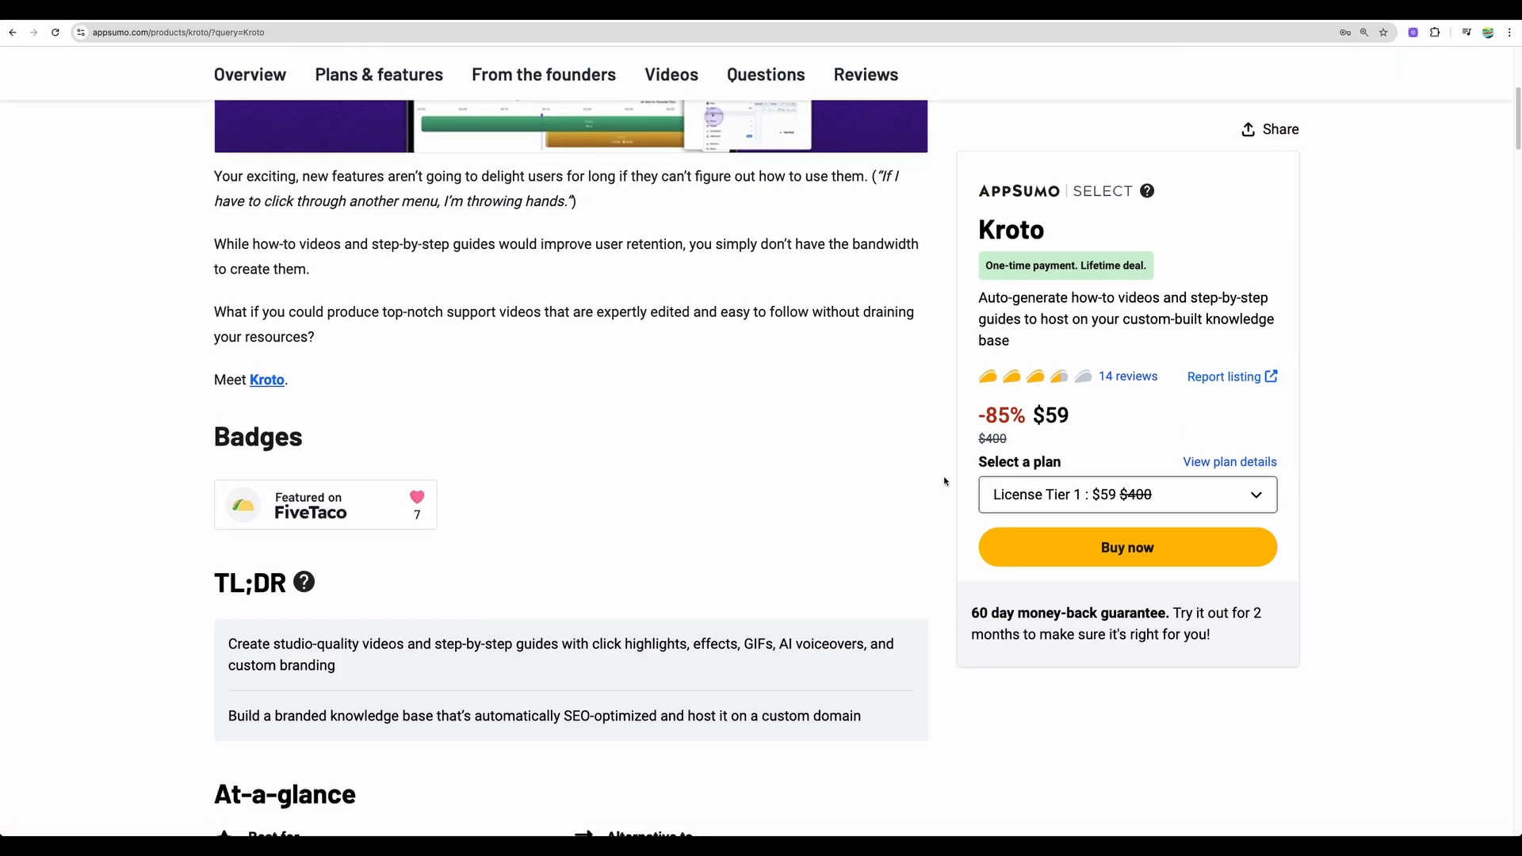
pyautogui.scroll(-3)
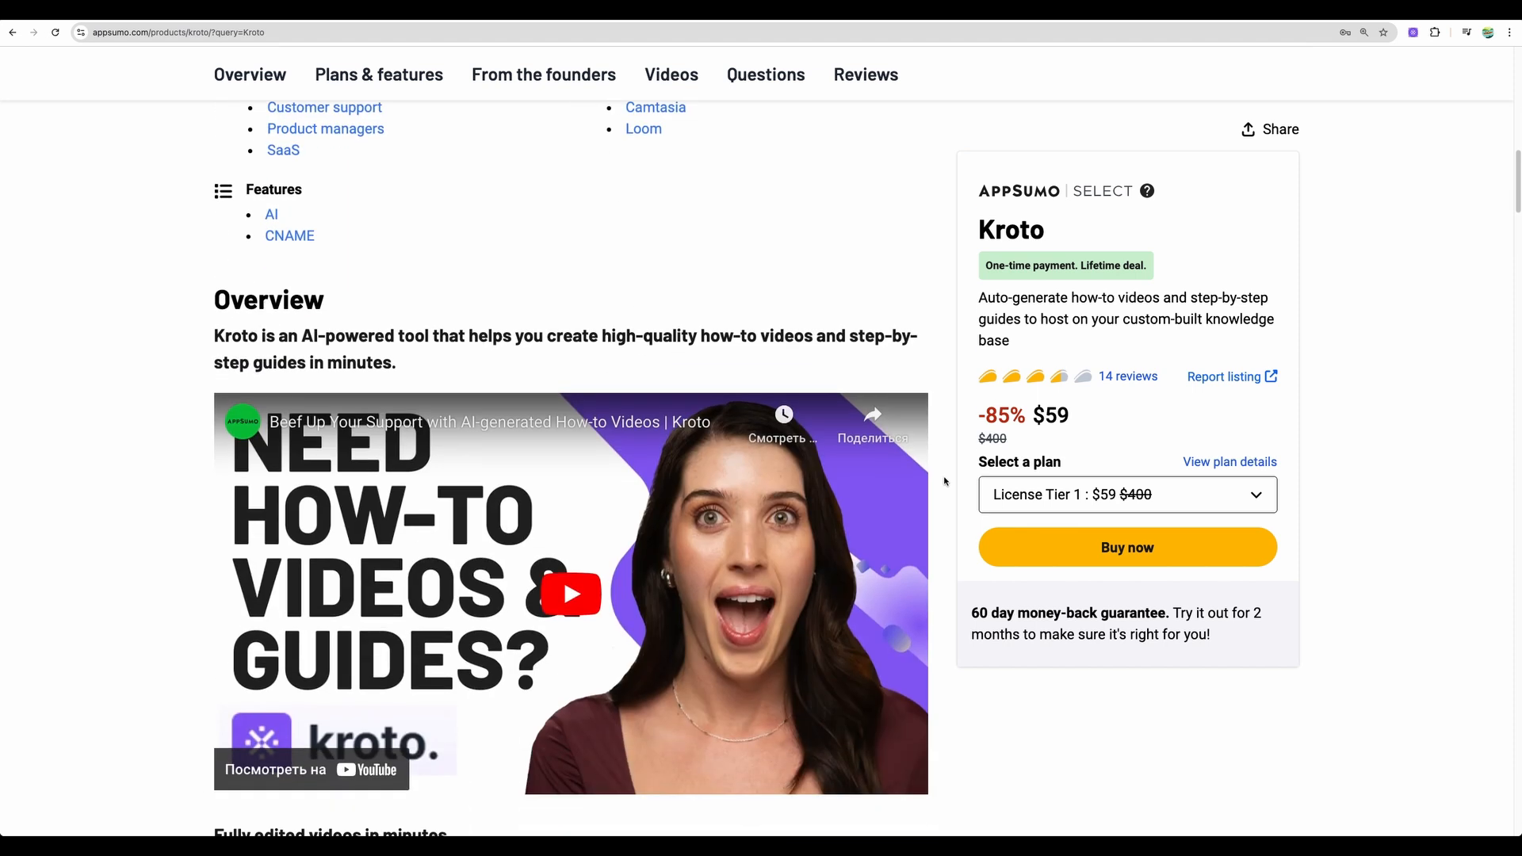
pyautogui.scroll(-3)
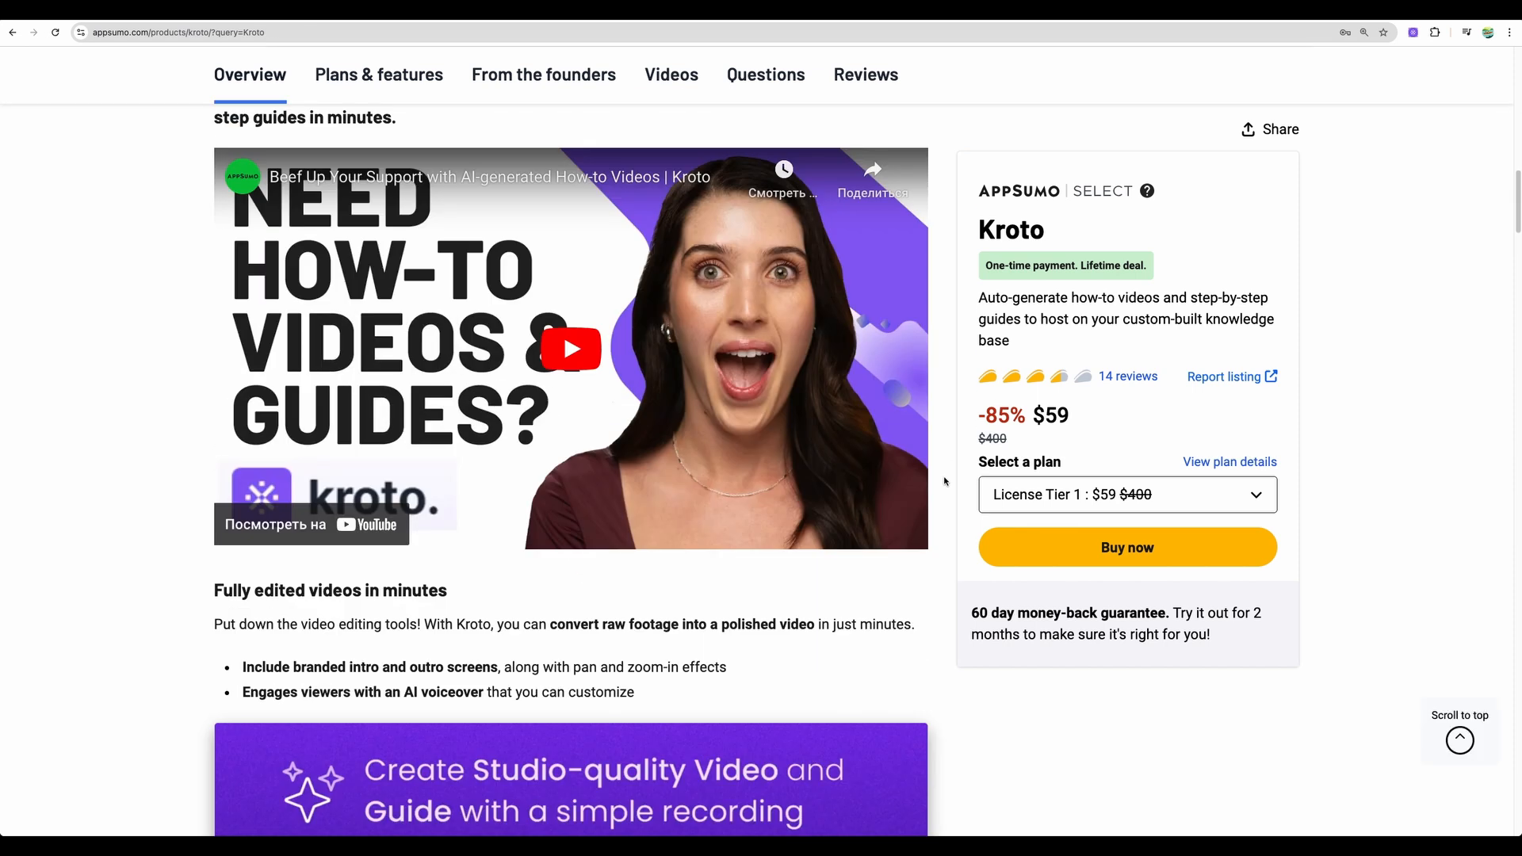
pyautogui.scroll(-3)
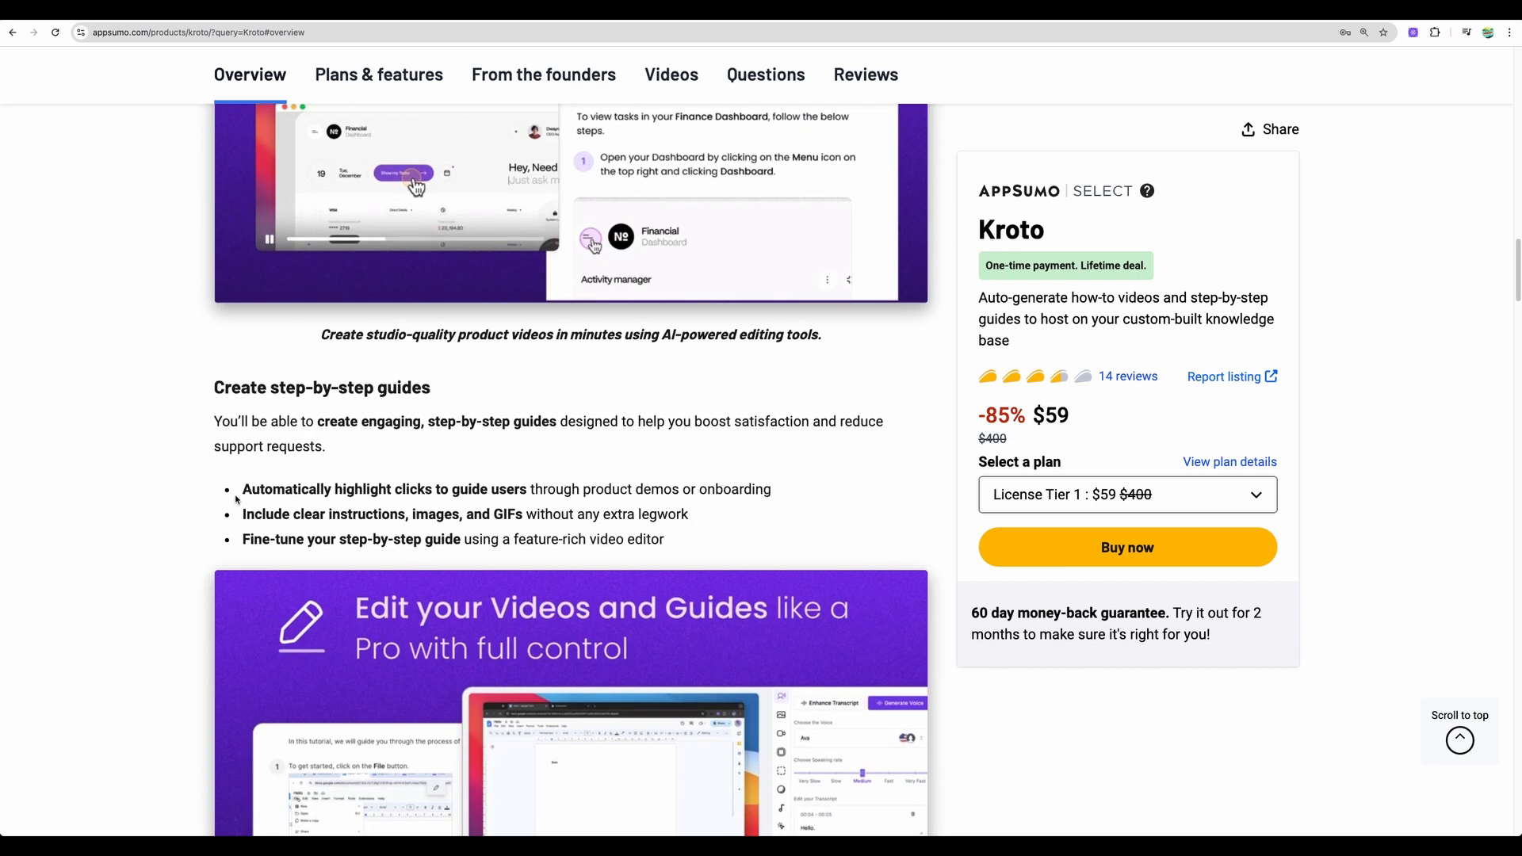
pyautogui.moveTo(241, 488); pyautogui.dragTo(531, 488)
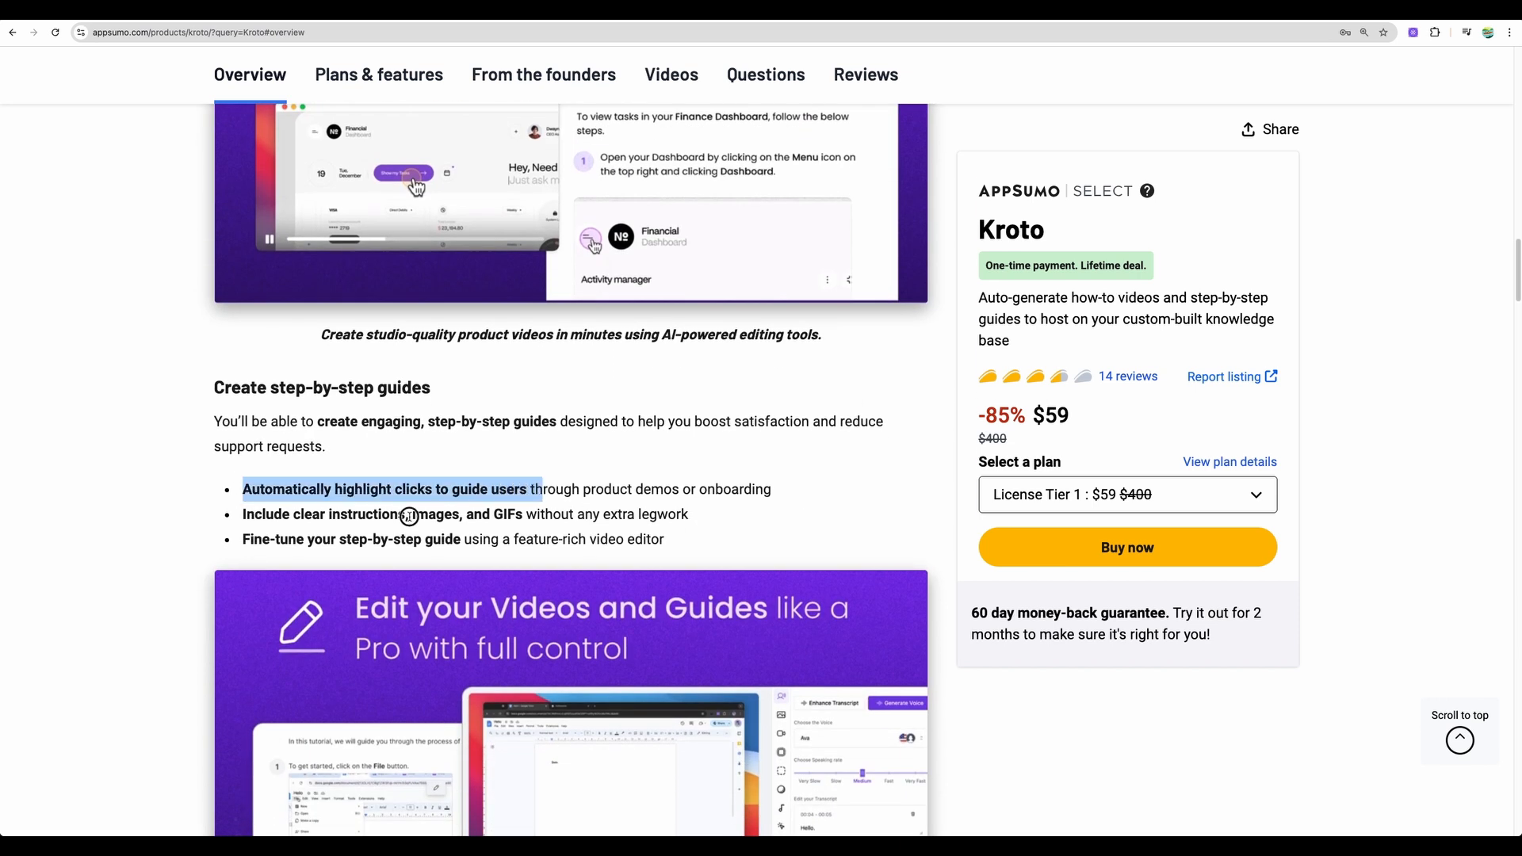
pyautogui.moveTo(242, 489); pyautogui.dragTo(626, 540)
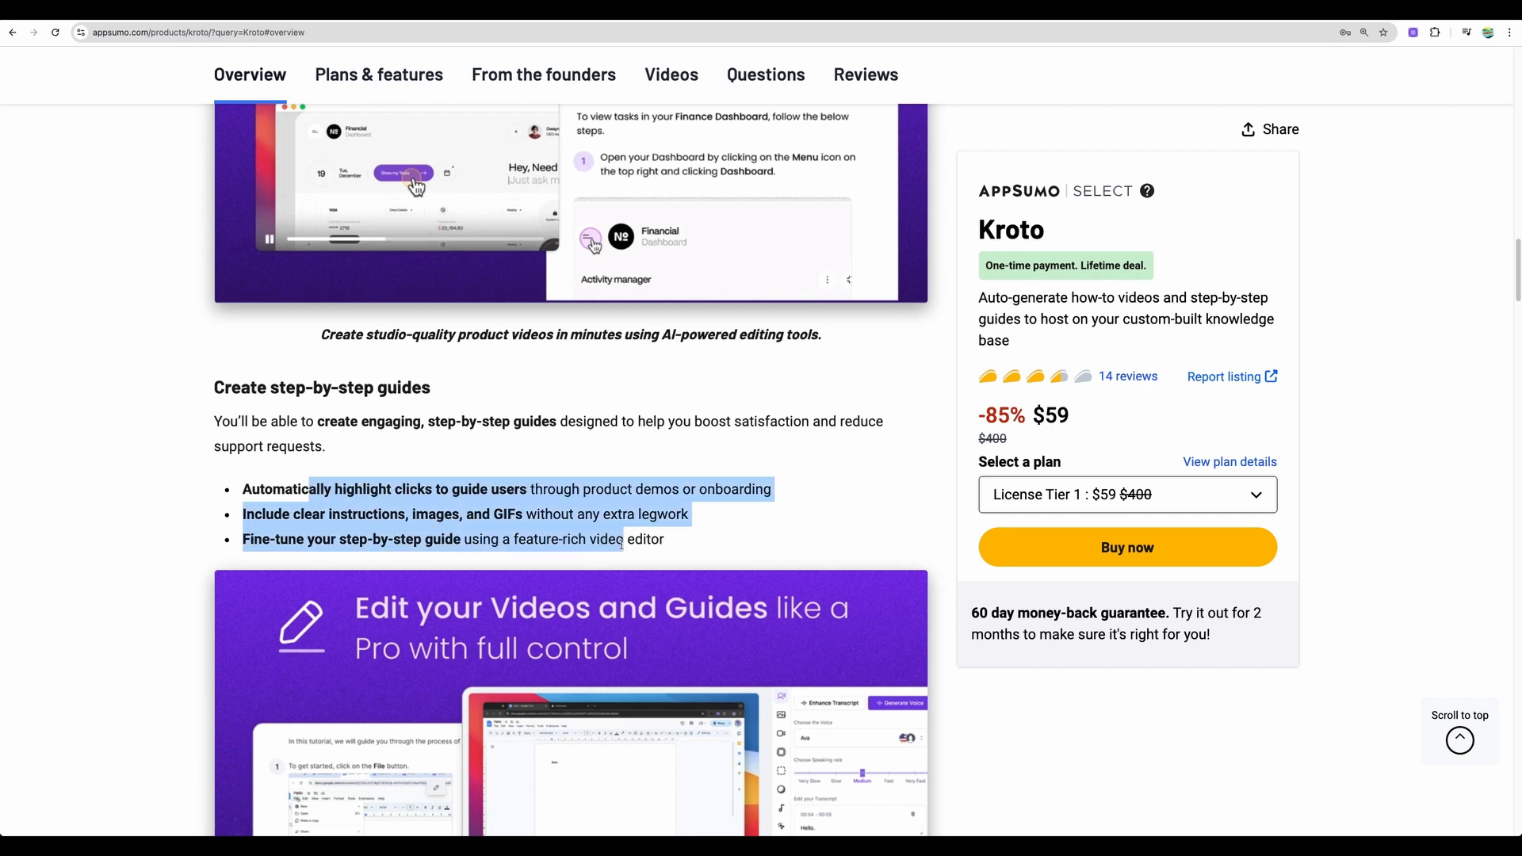
# - Highlight the three video editing features and scroll on to the License Tier cards
pyautogui.scroll(-3)
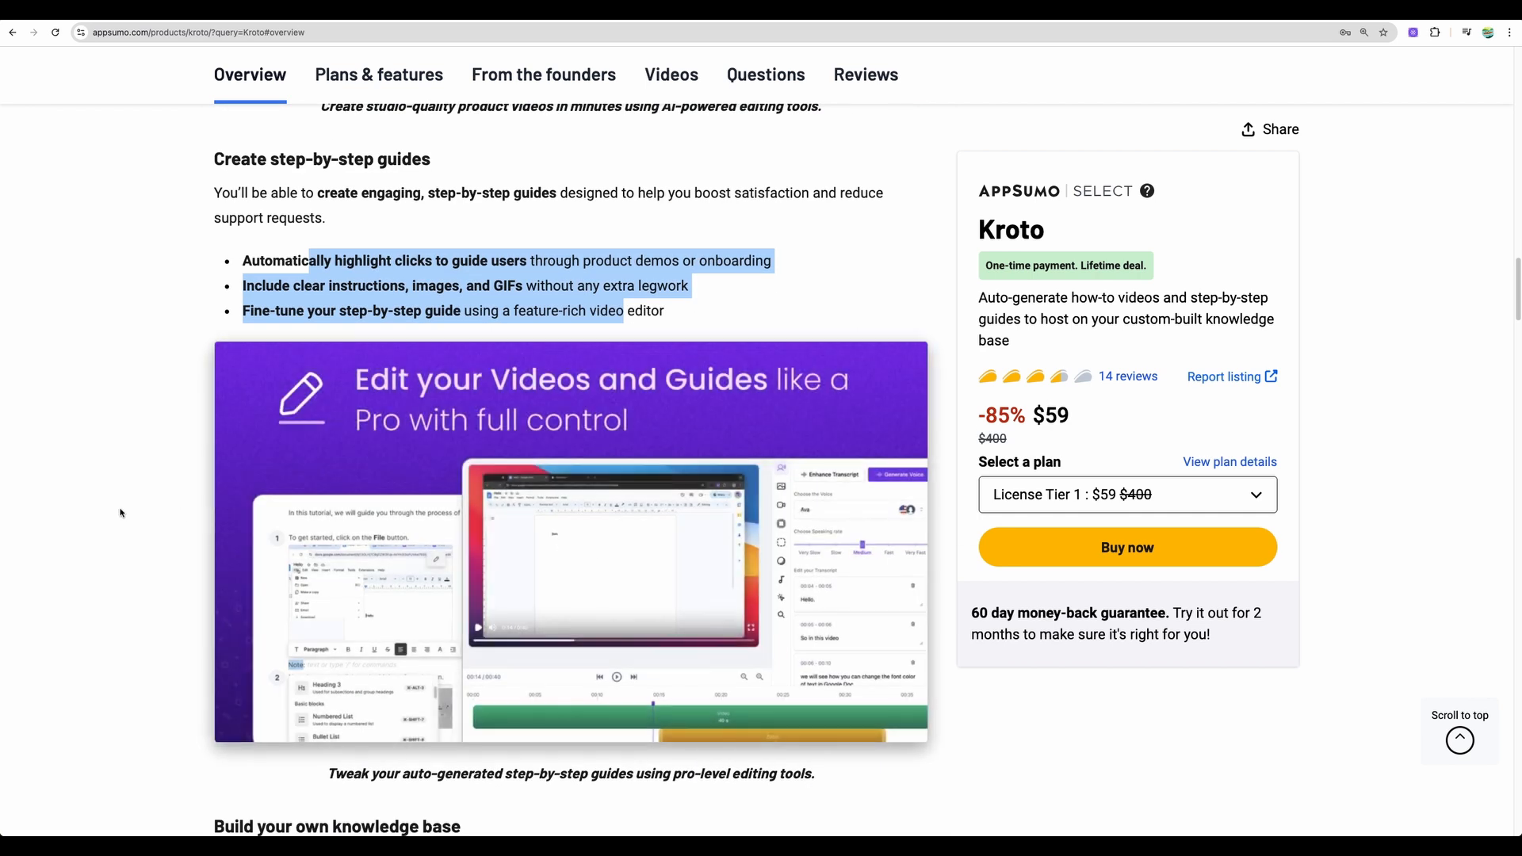
pyautogui.scroll(-3)
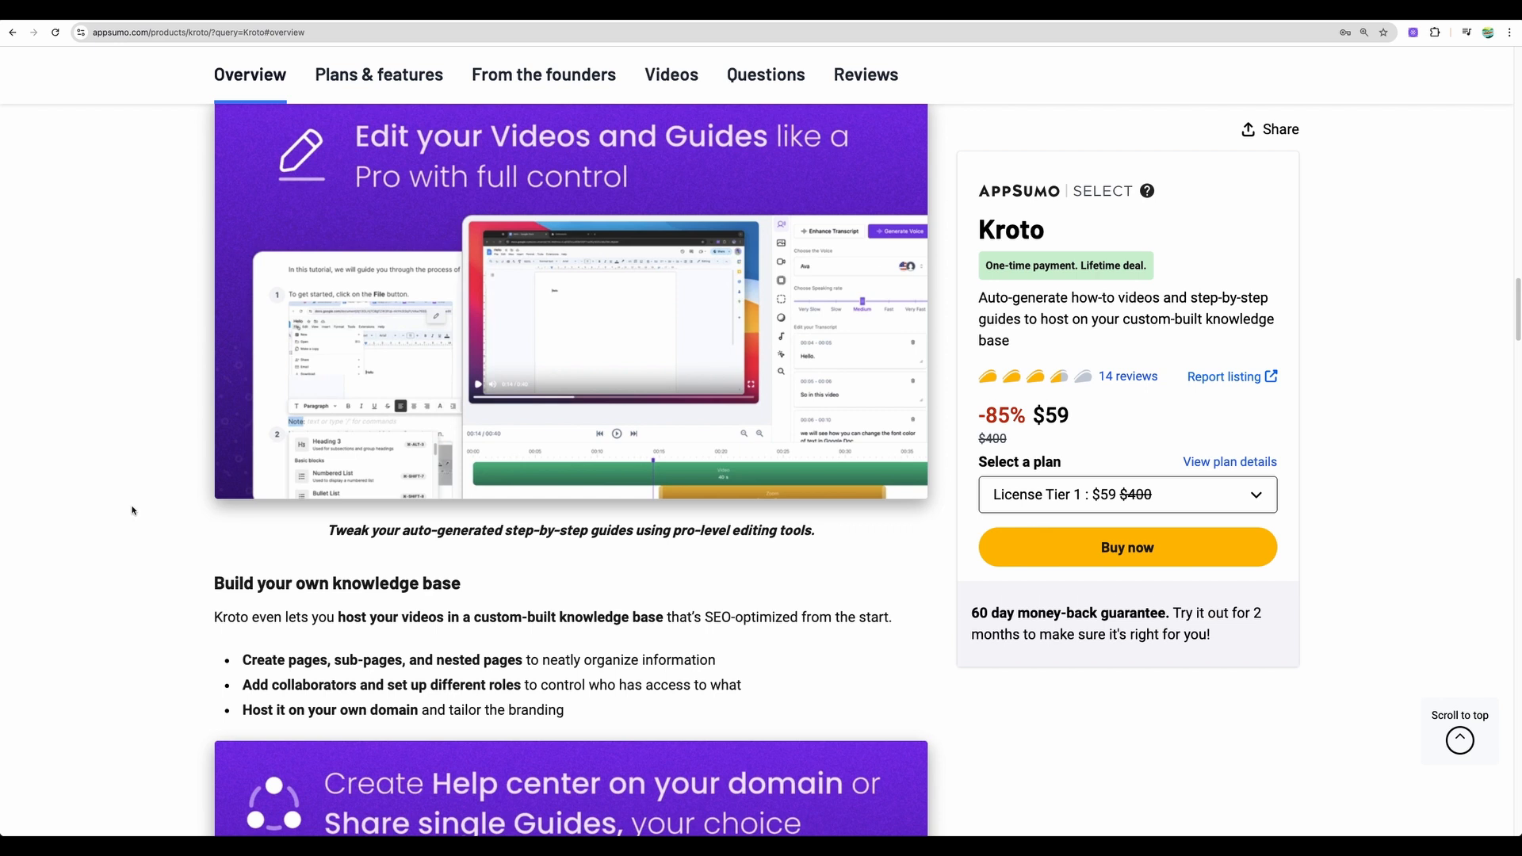
pyautogui.scroll(-3)
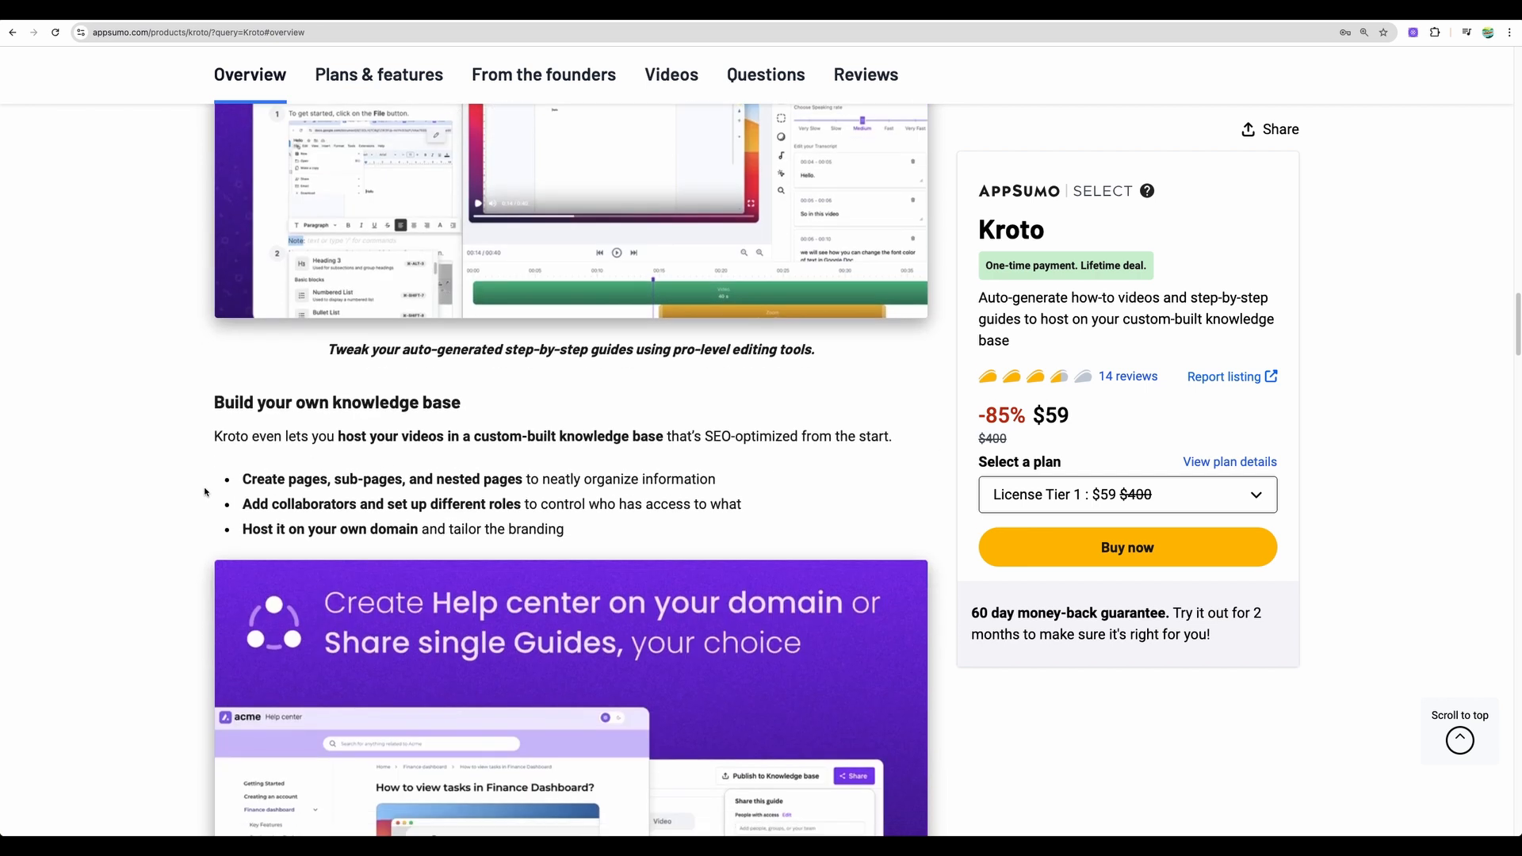
pyautogui.scroll(-3)
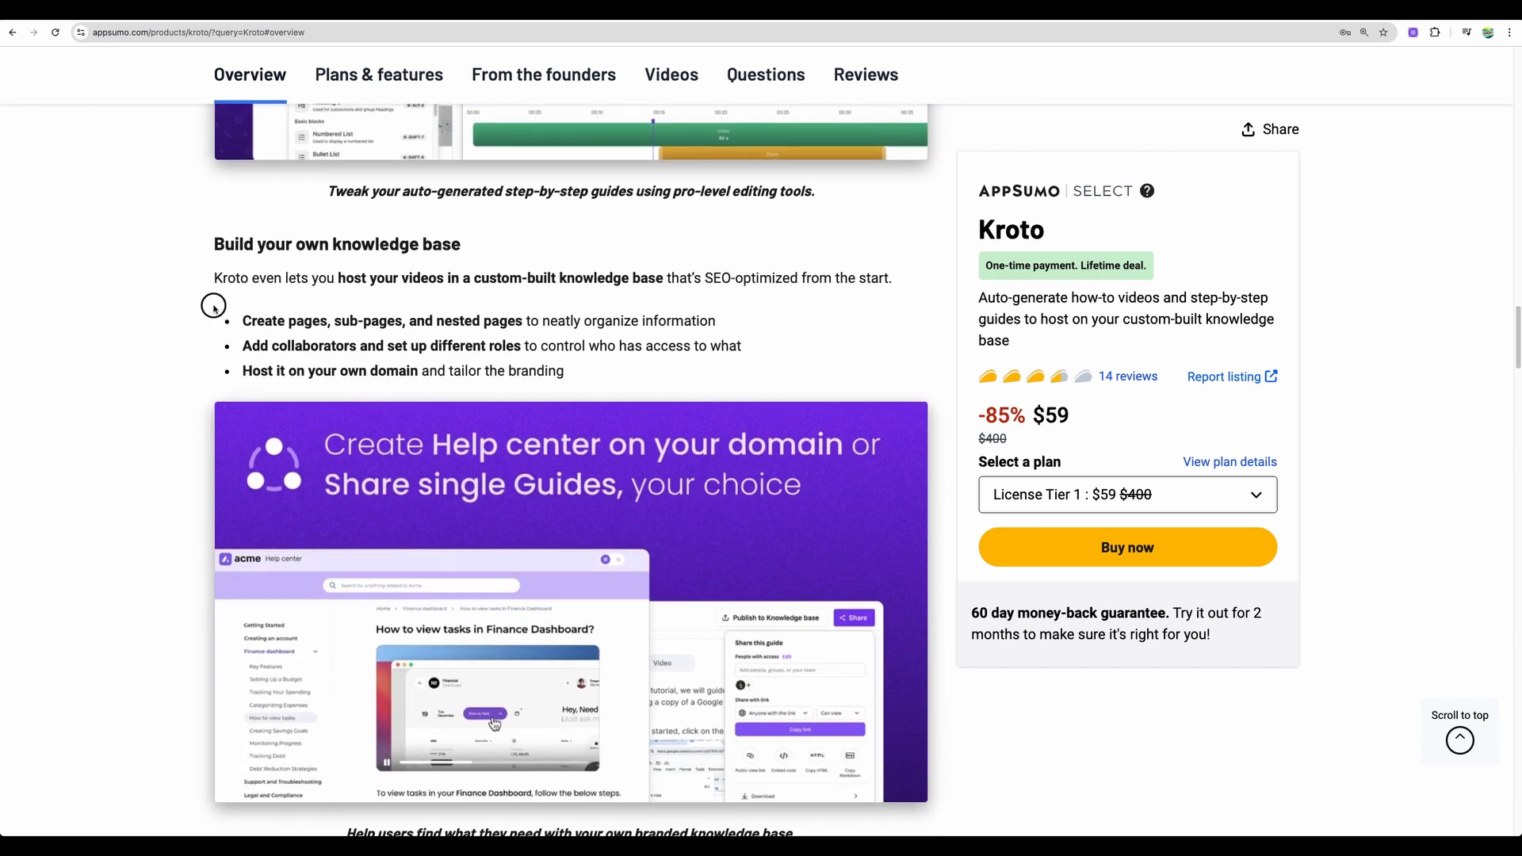
pyautogui.moveTo(628, 363)
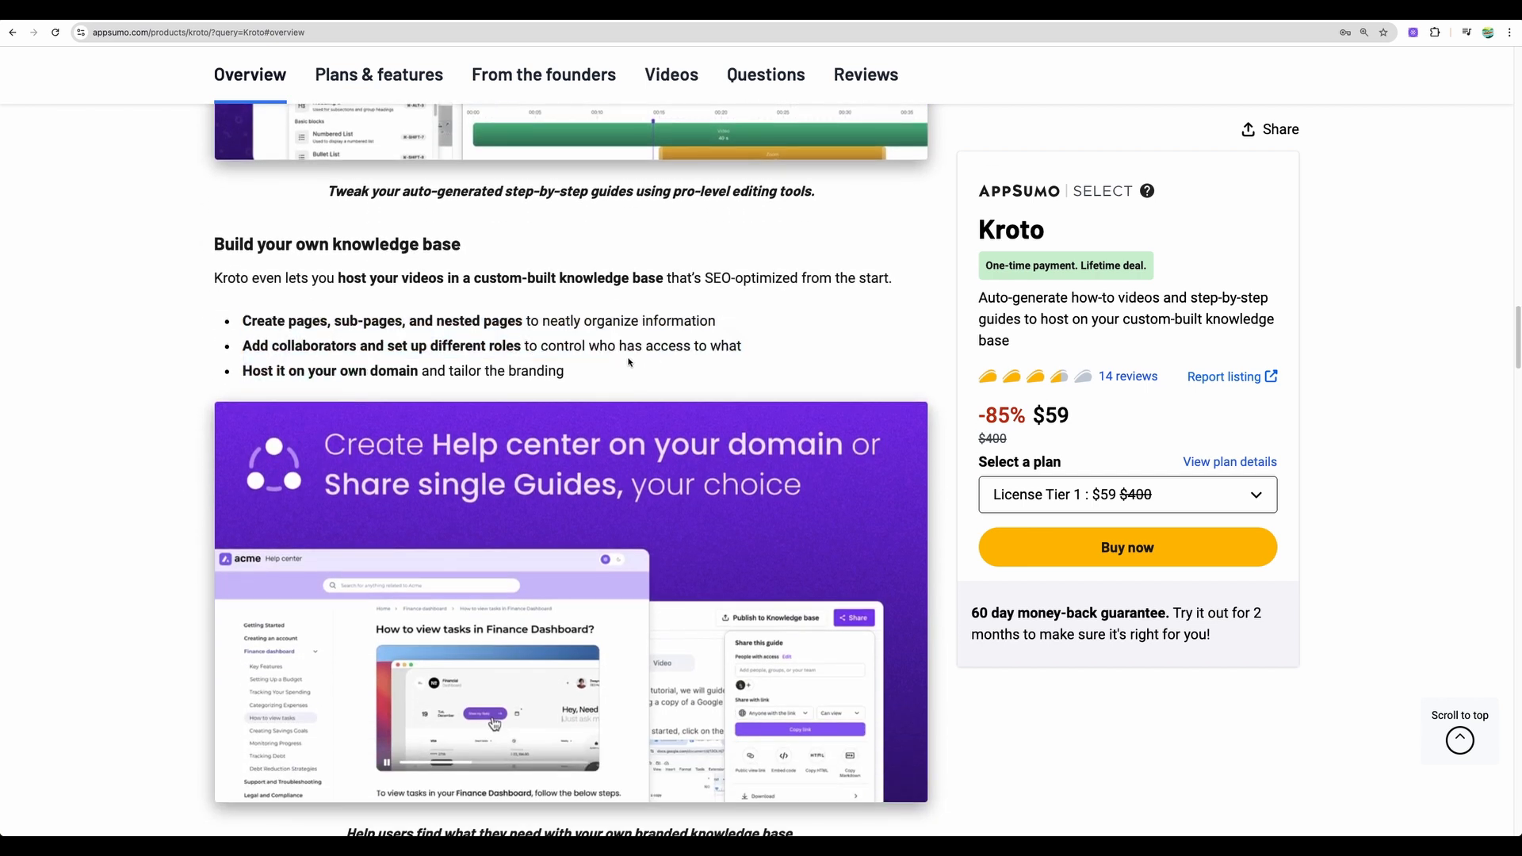
pyautogui.scroll(-3)
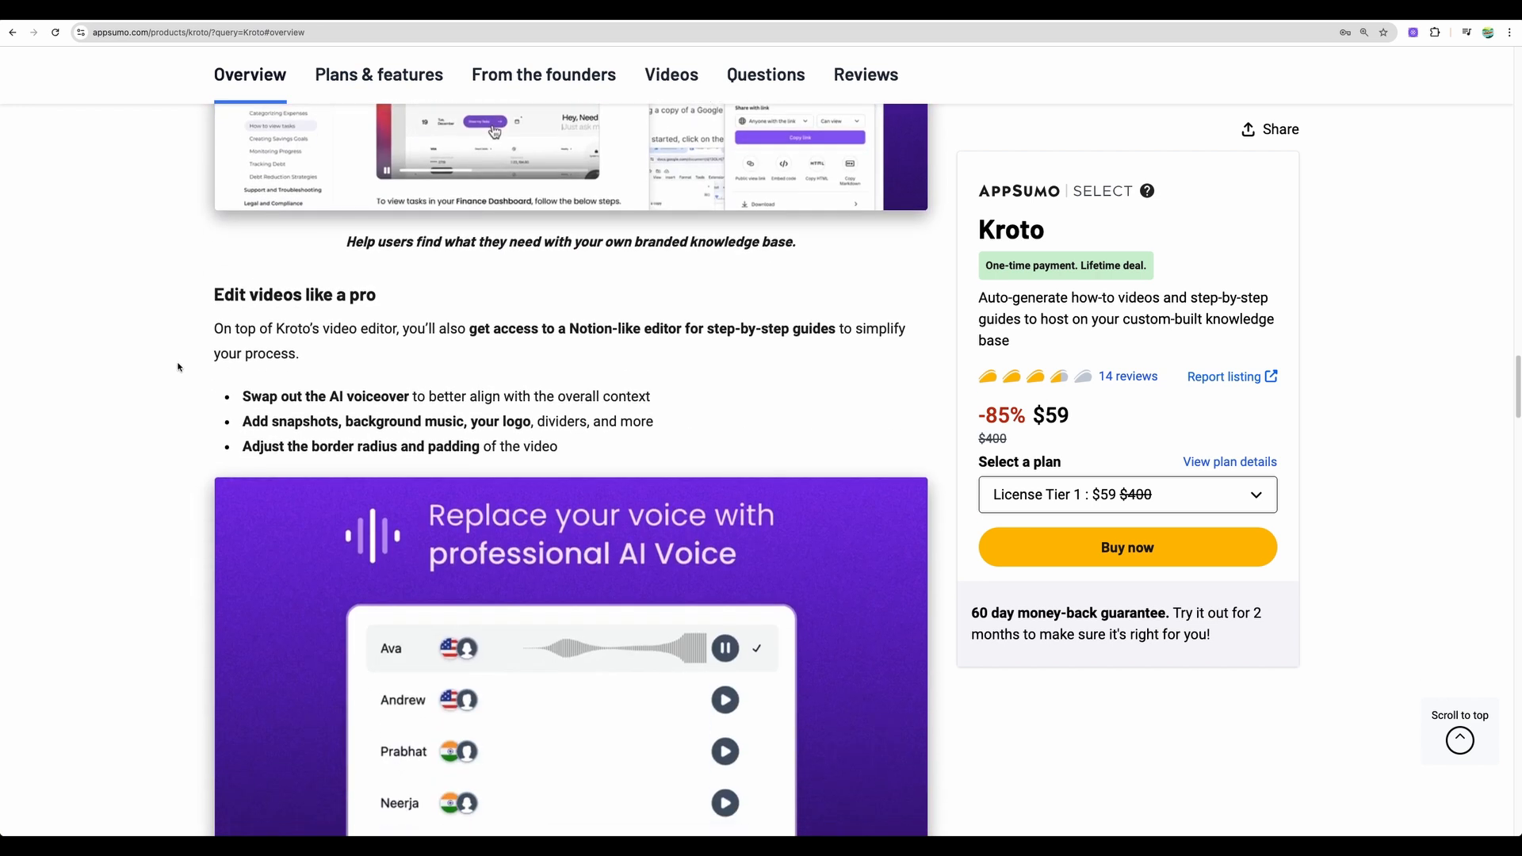
pyautogui.scroll(-3)
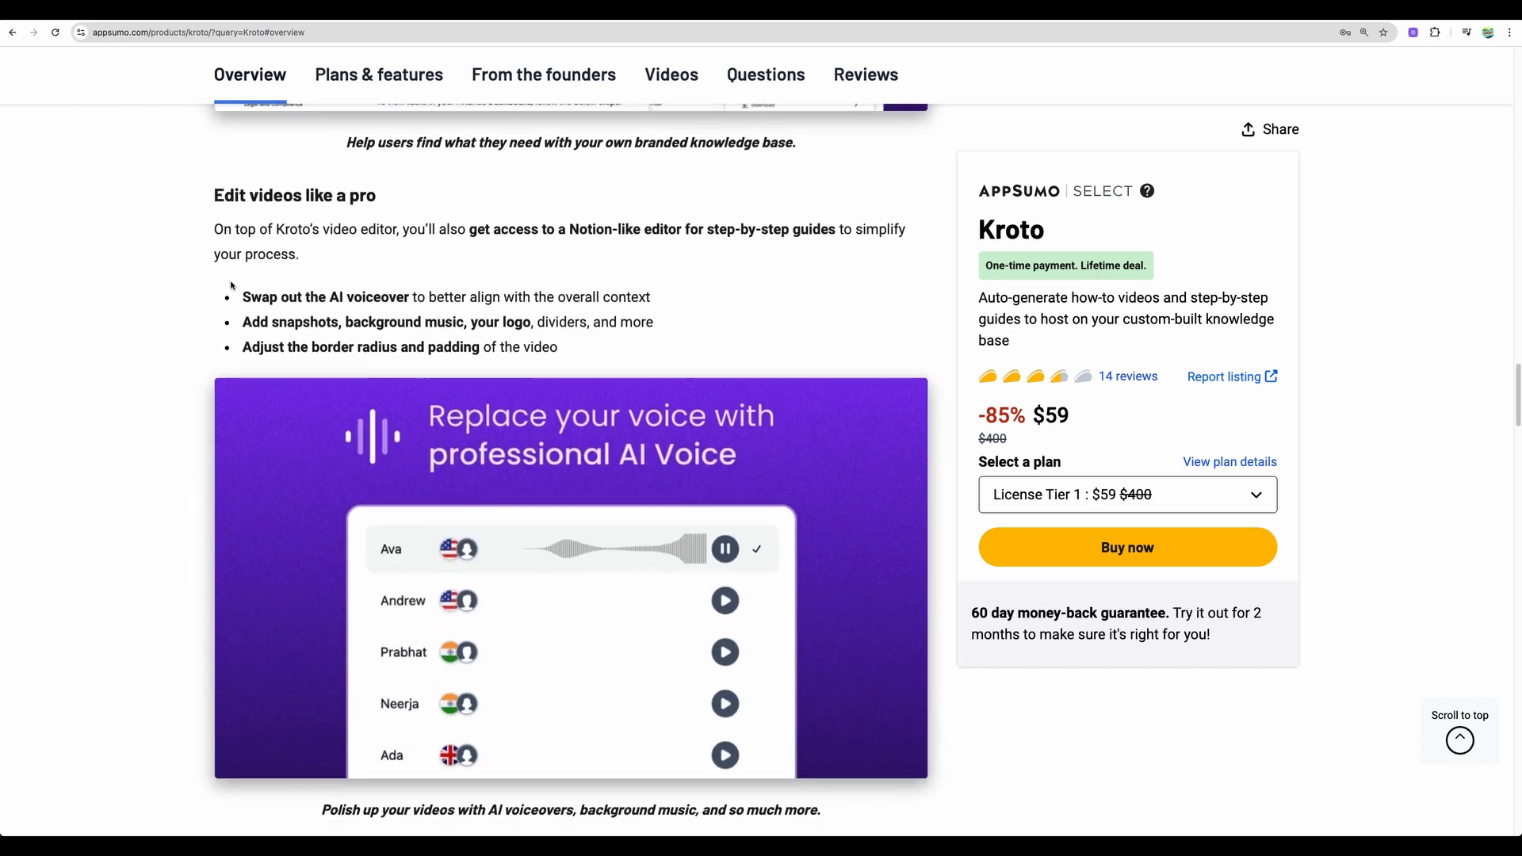
pyautogui.moveTo(243, 296); pyautogui.dragTo(557, 346)
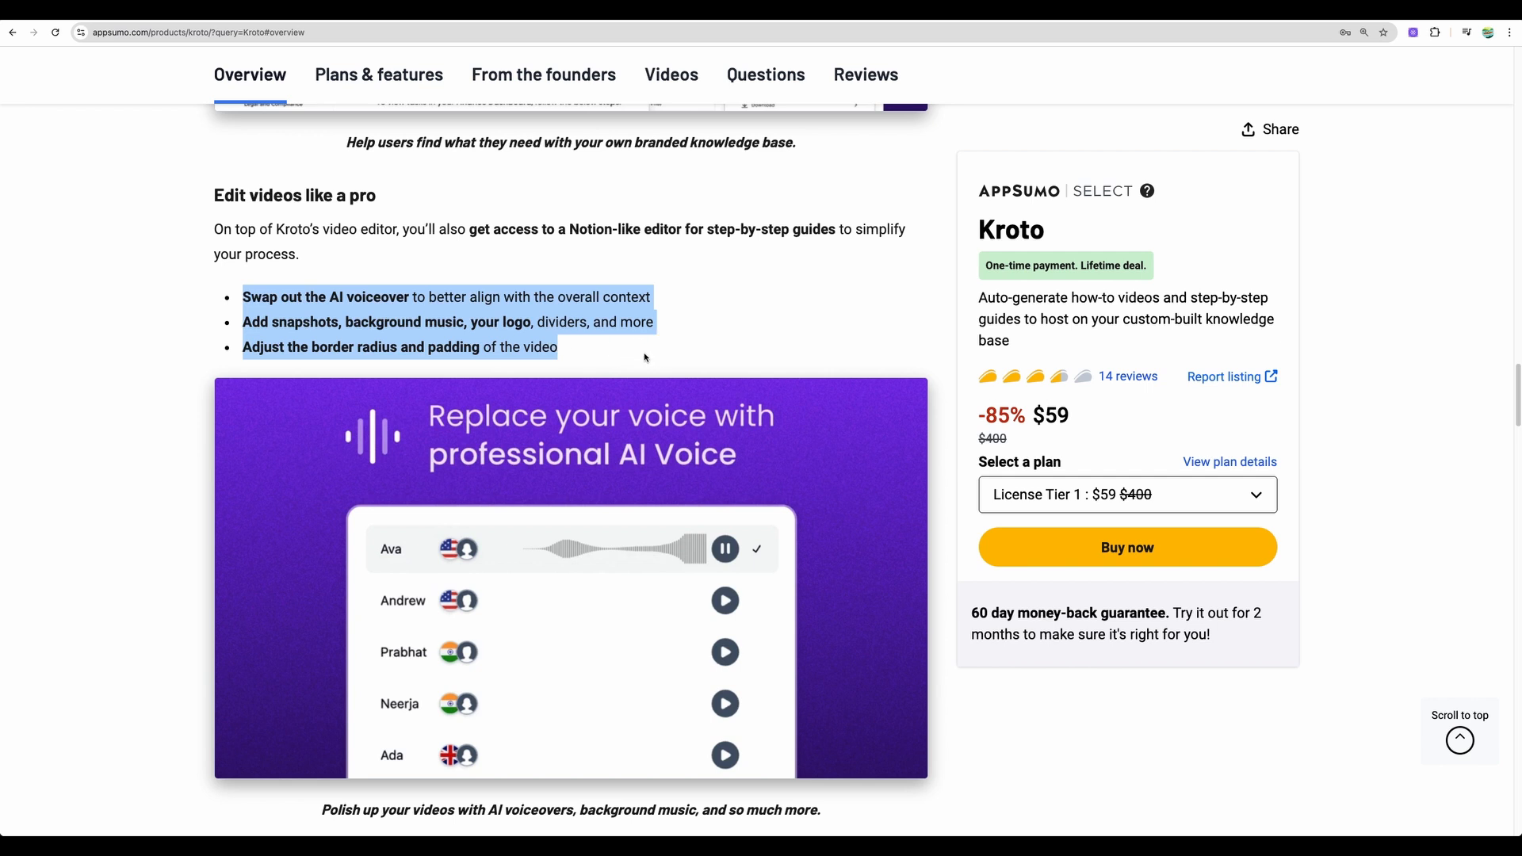
pyautogui.scroll(-3)
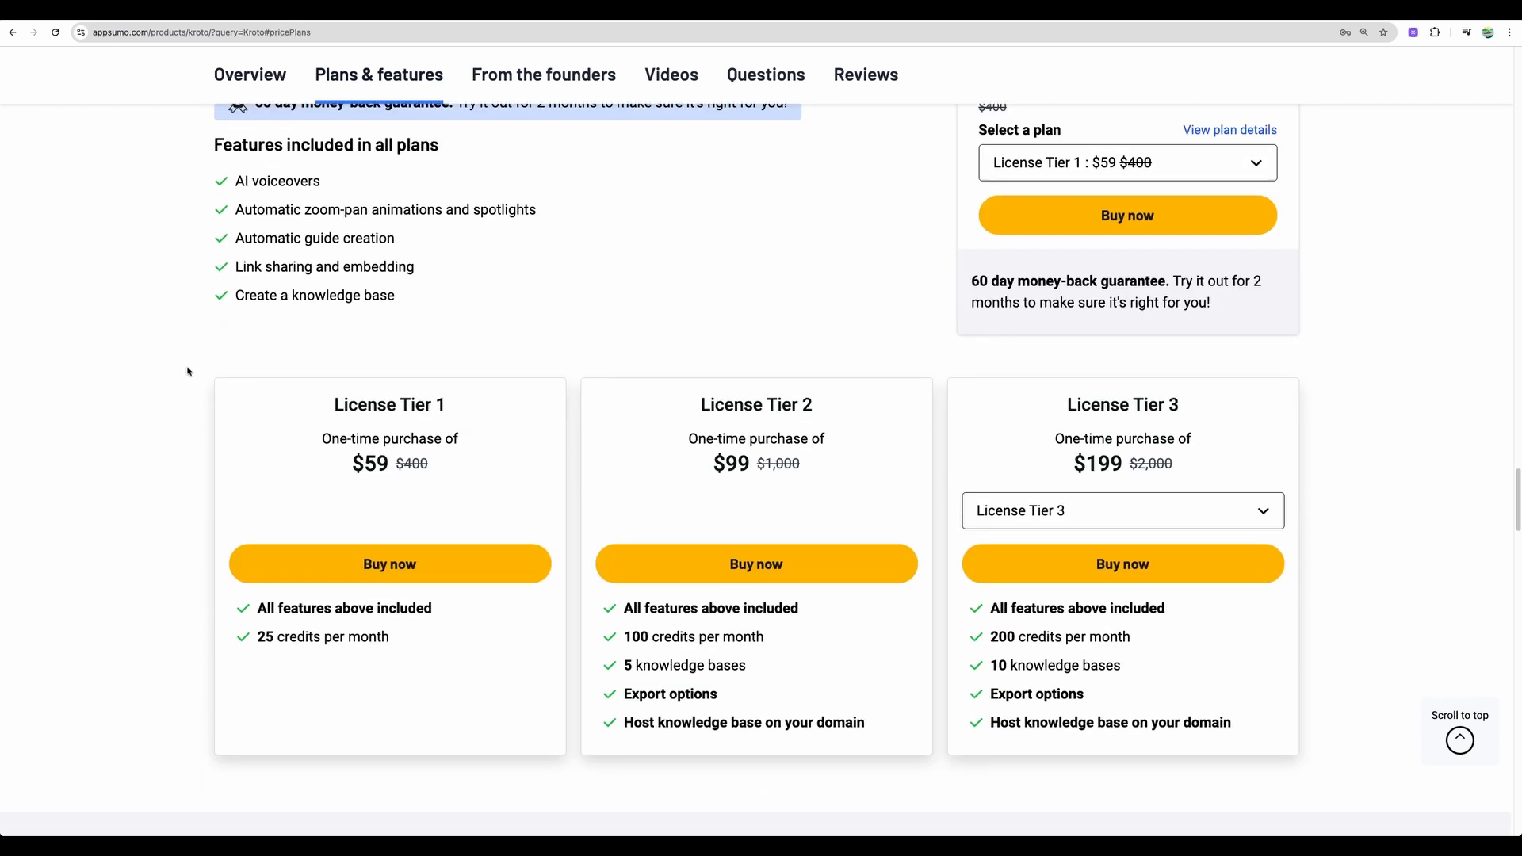
# - Switch the third plan card to License Tier 5 at $499 with unlimited credits
pyautogui.scroll(-3)
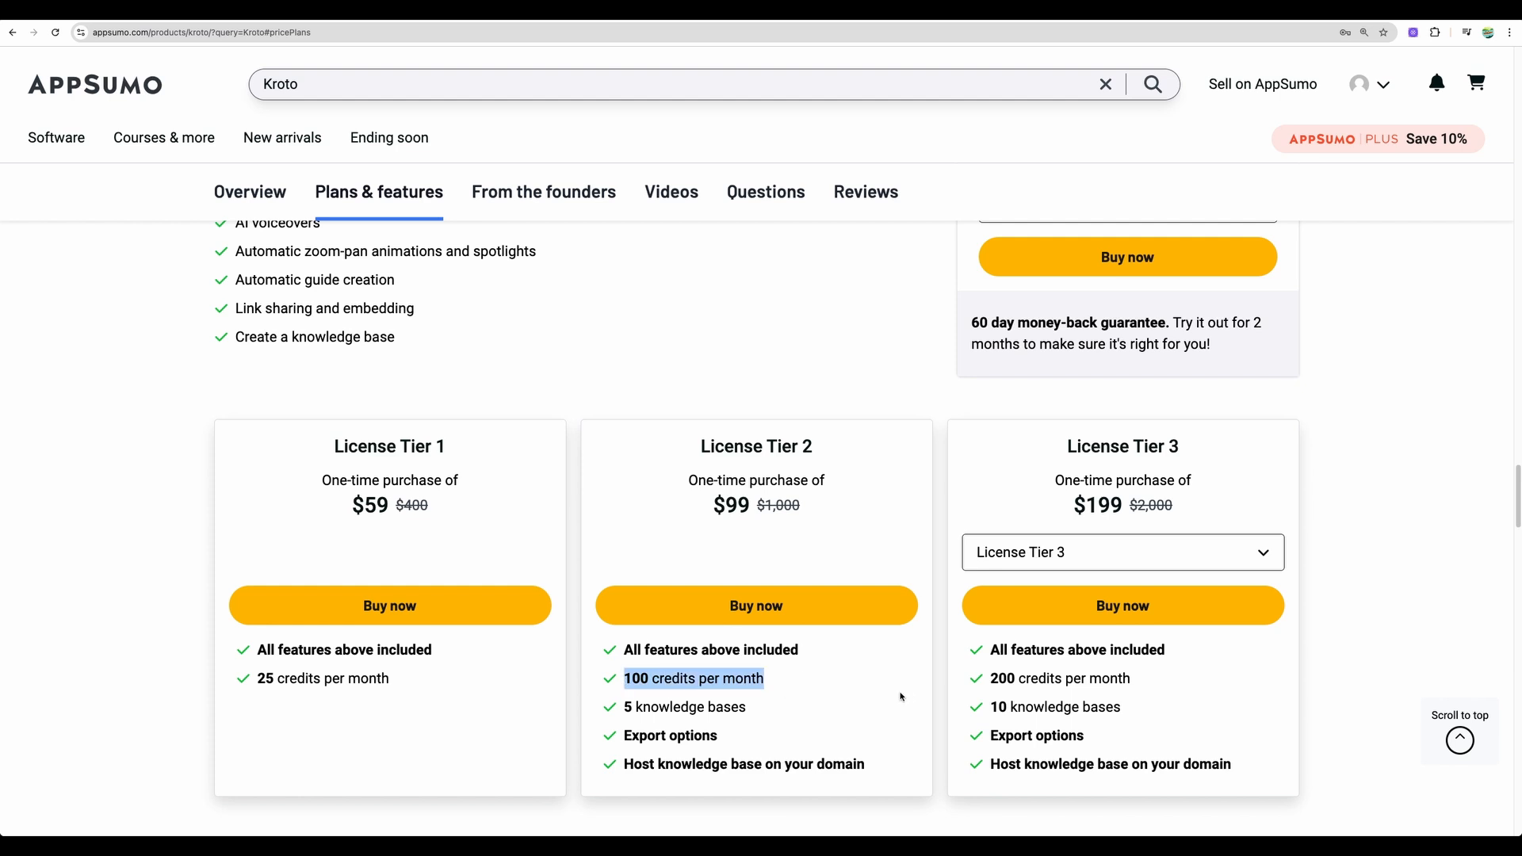
pyautogui.moveTo(644, 735)
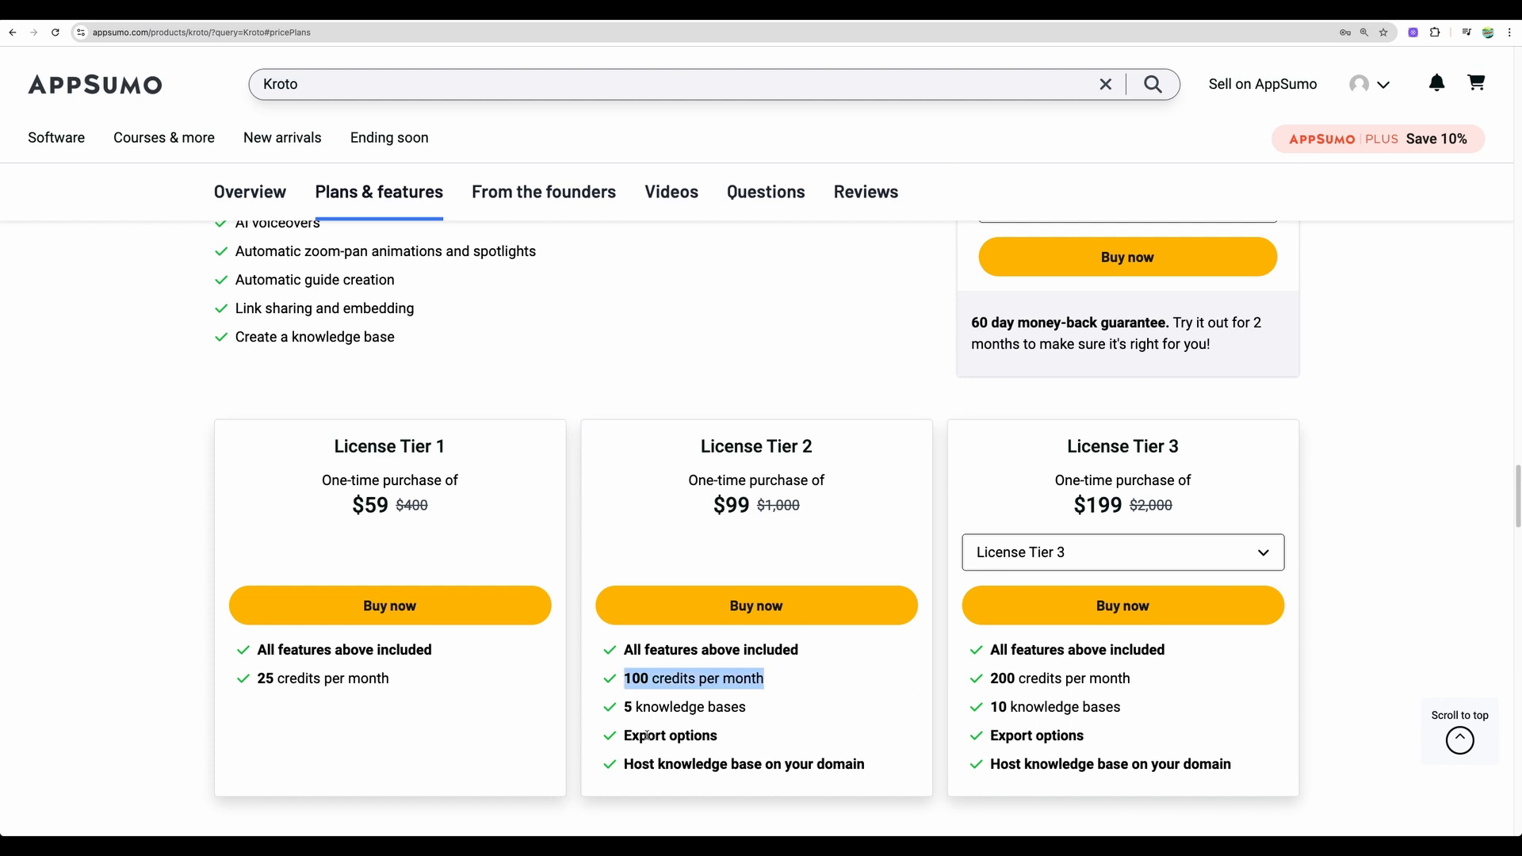
pyautogui.moveTo(813, 738)
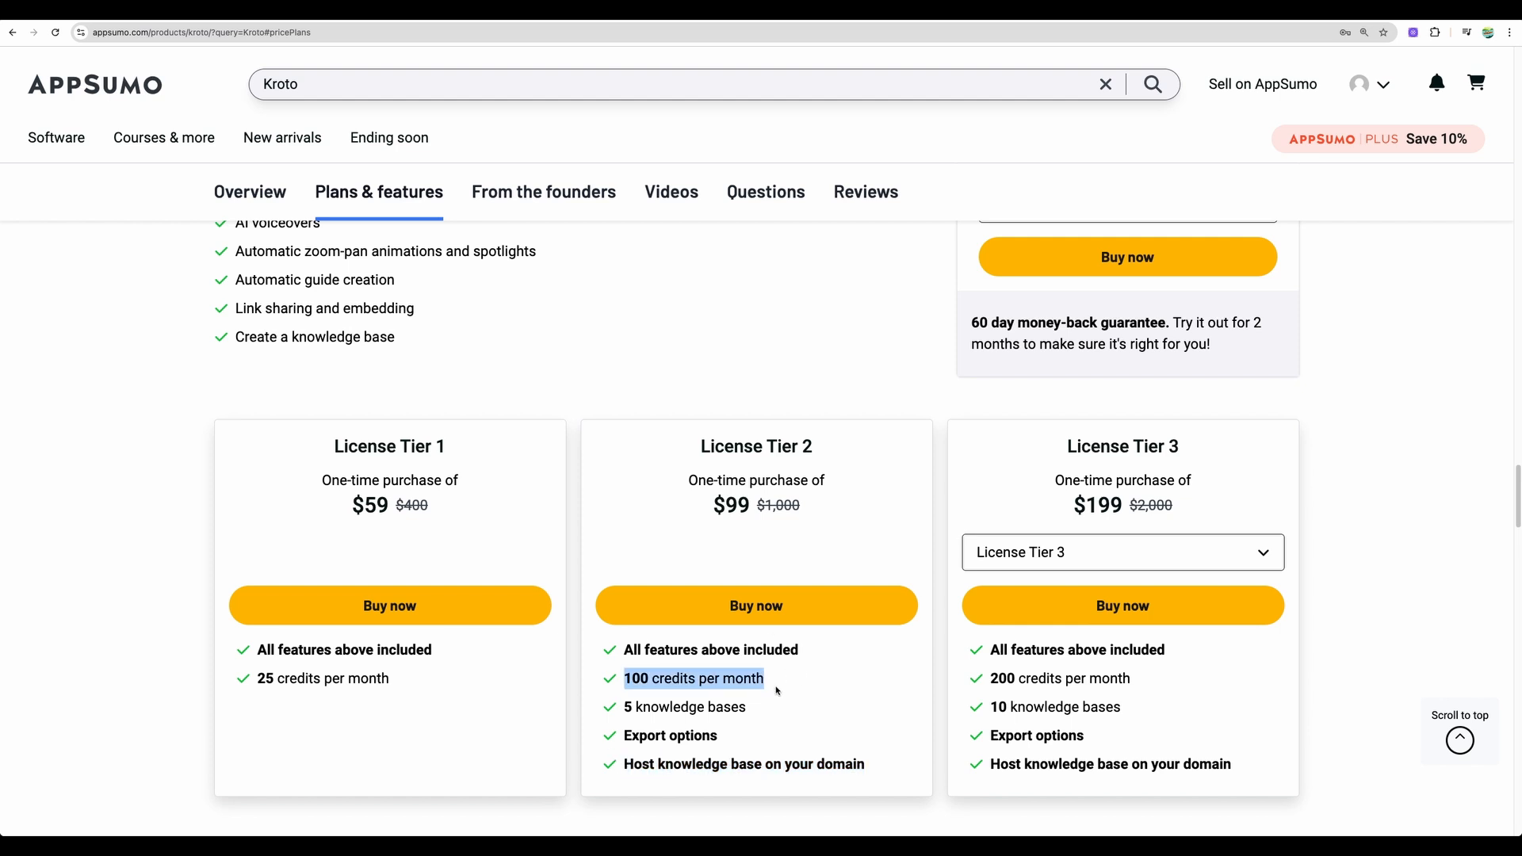
pyautogui.click(765, 191)
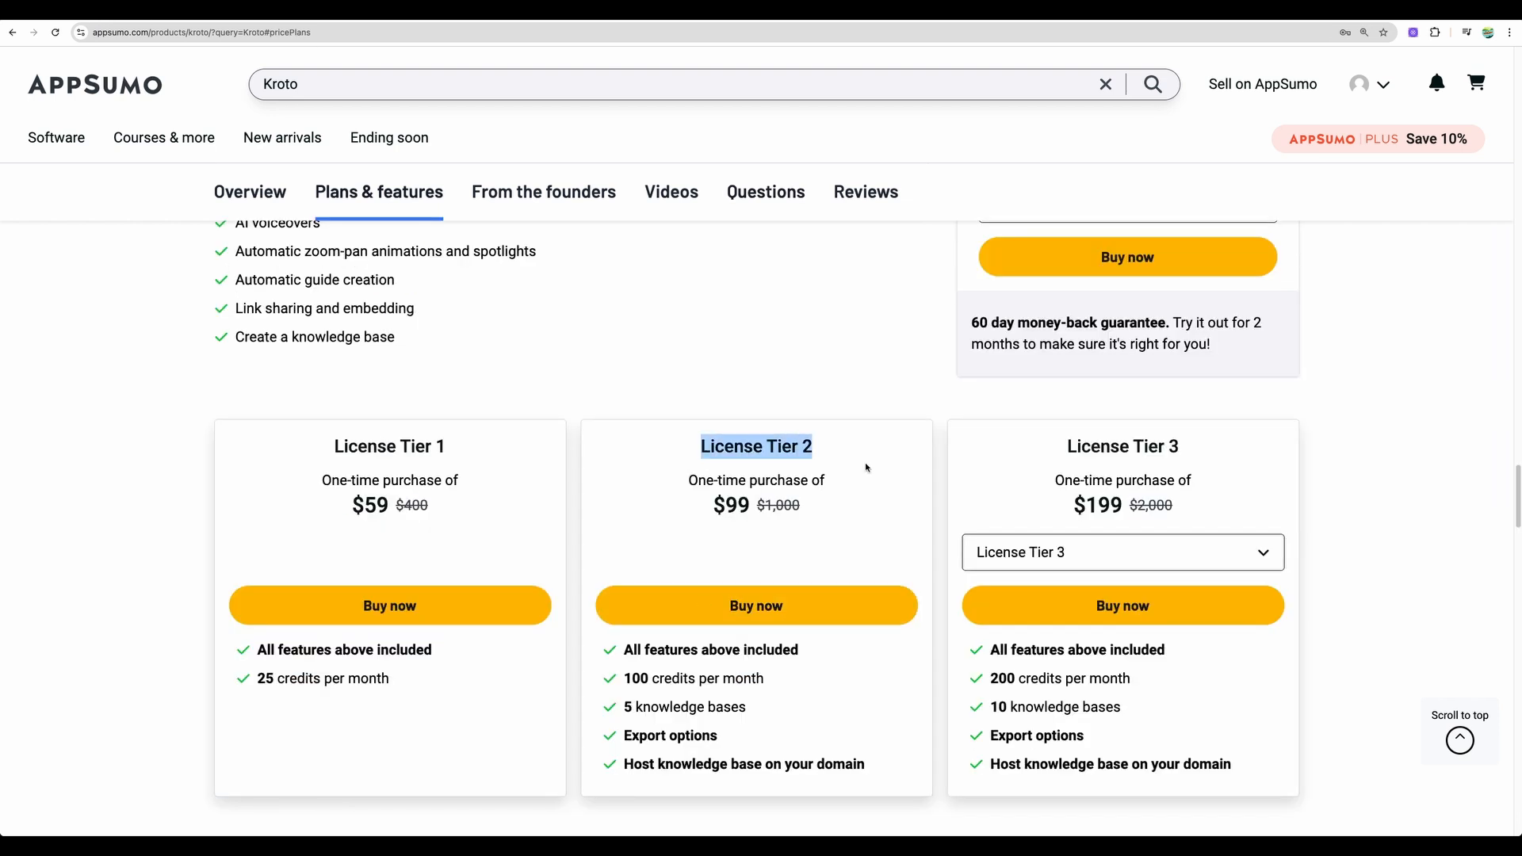
pyautogui.click(1121, 552)
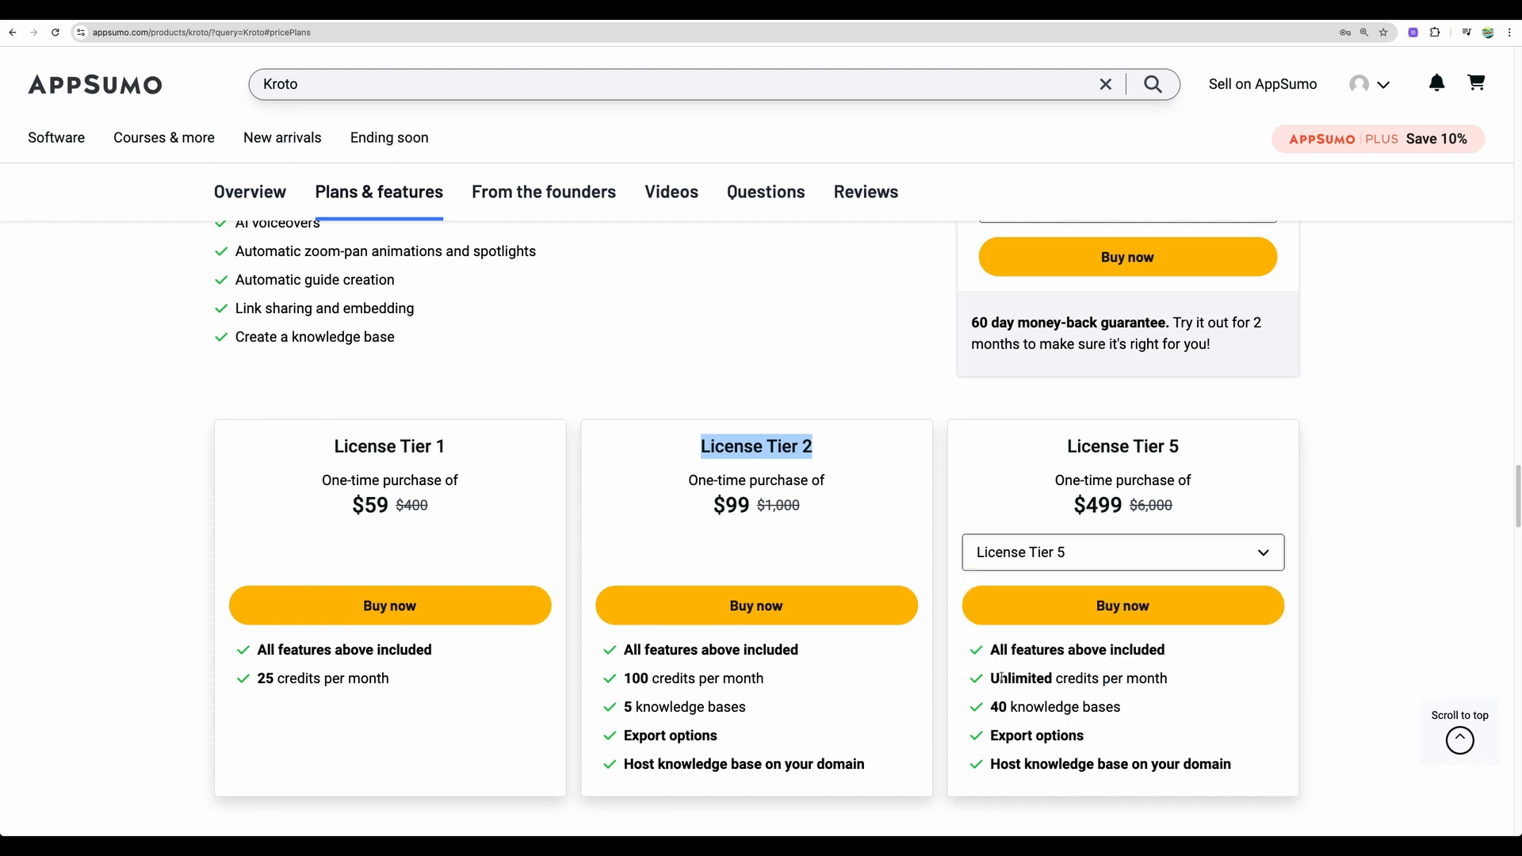
pyautogui.moveTo(1122, 604)
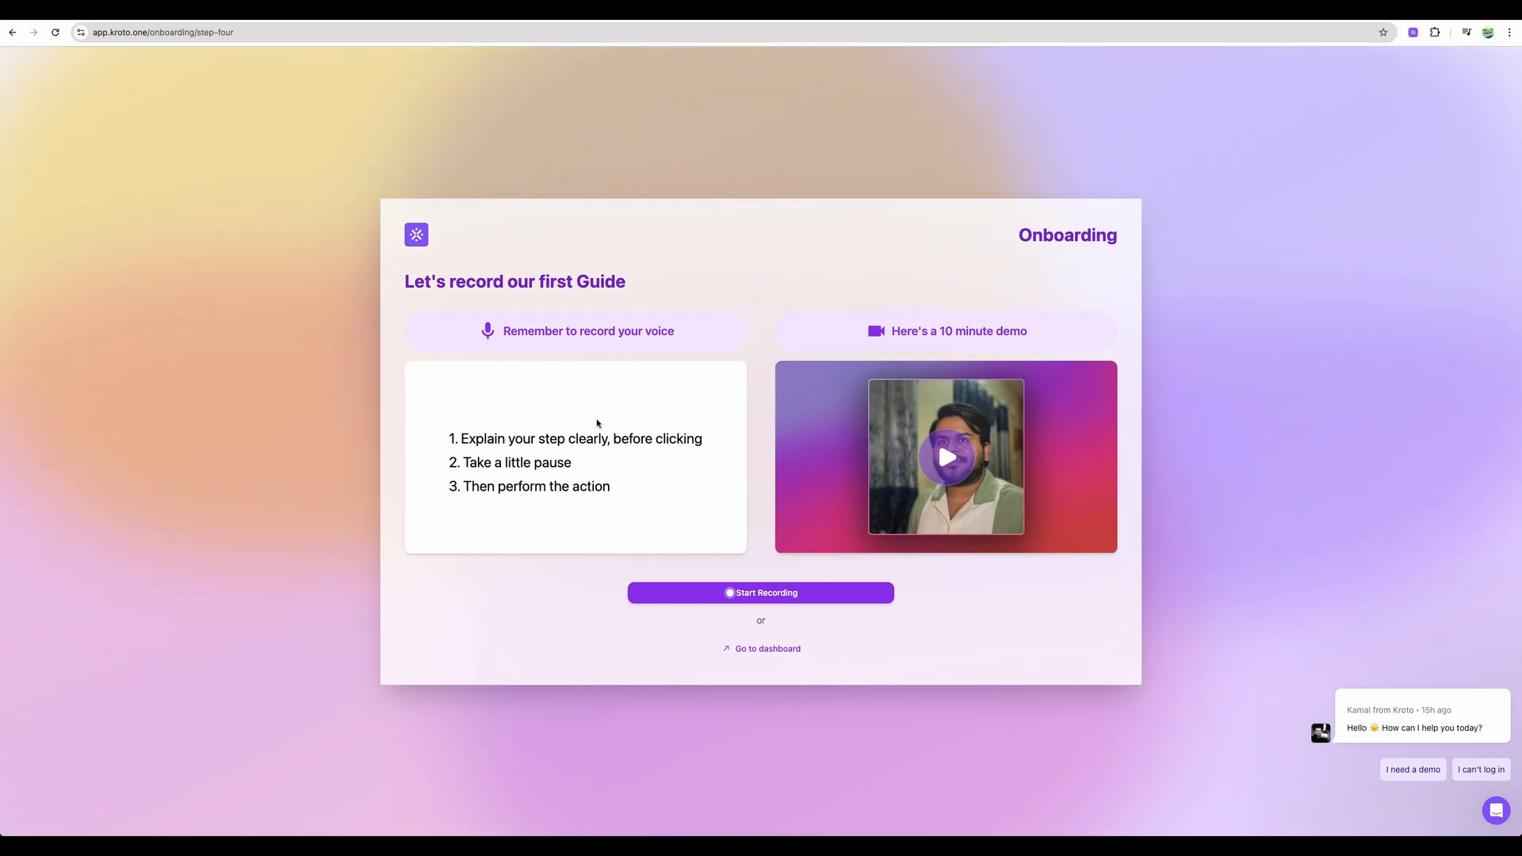
pyautogui.moveTo(593, 417)
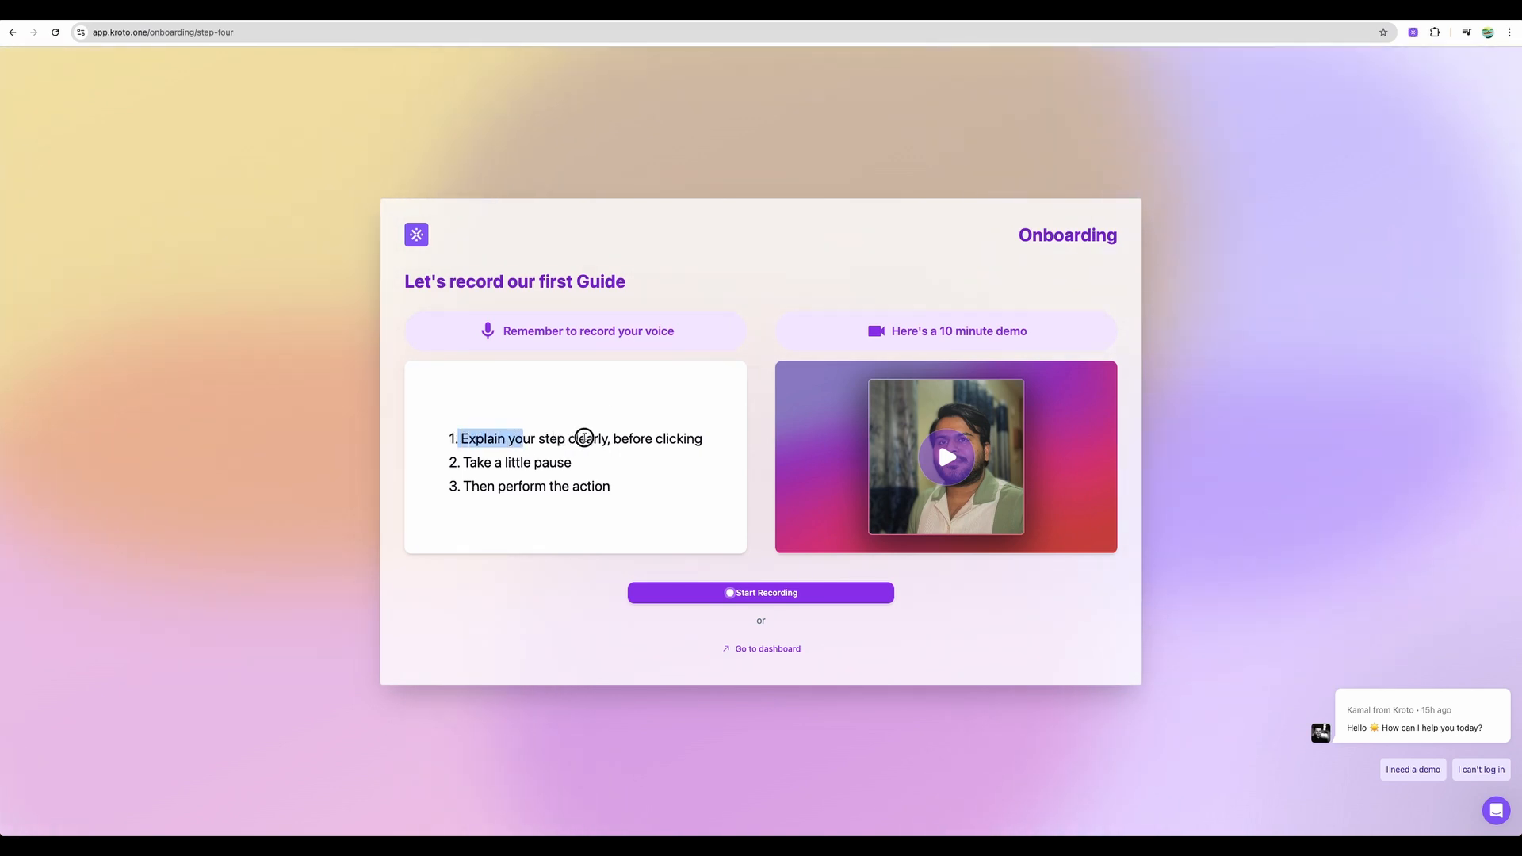
# - Highlight the first recording tip on the 'Let's record our first Guide' onboarding page
pyautogui.moveTo(463, 437); pyautogui.dragTo(703, 438)
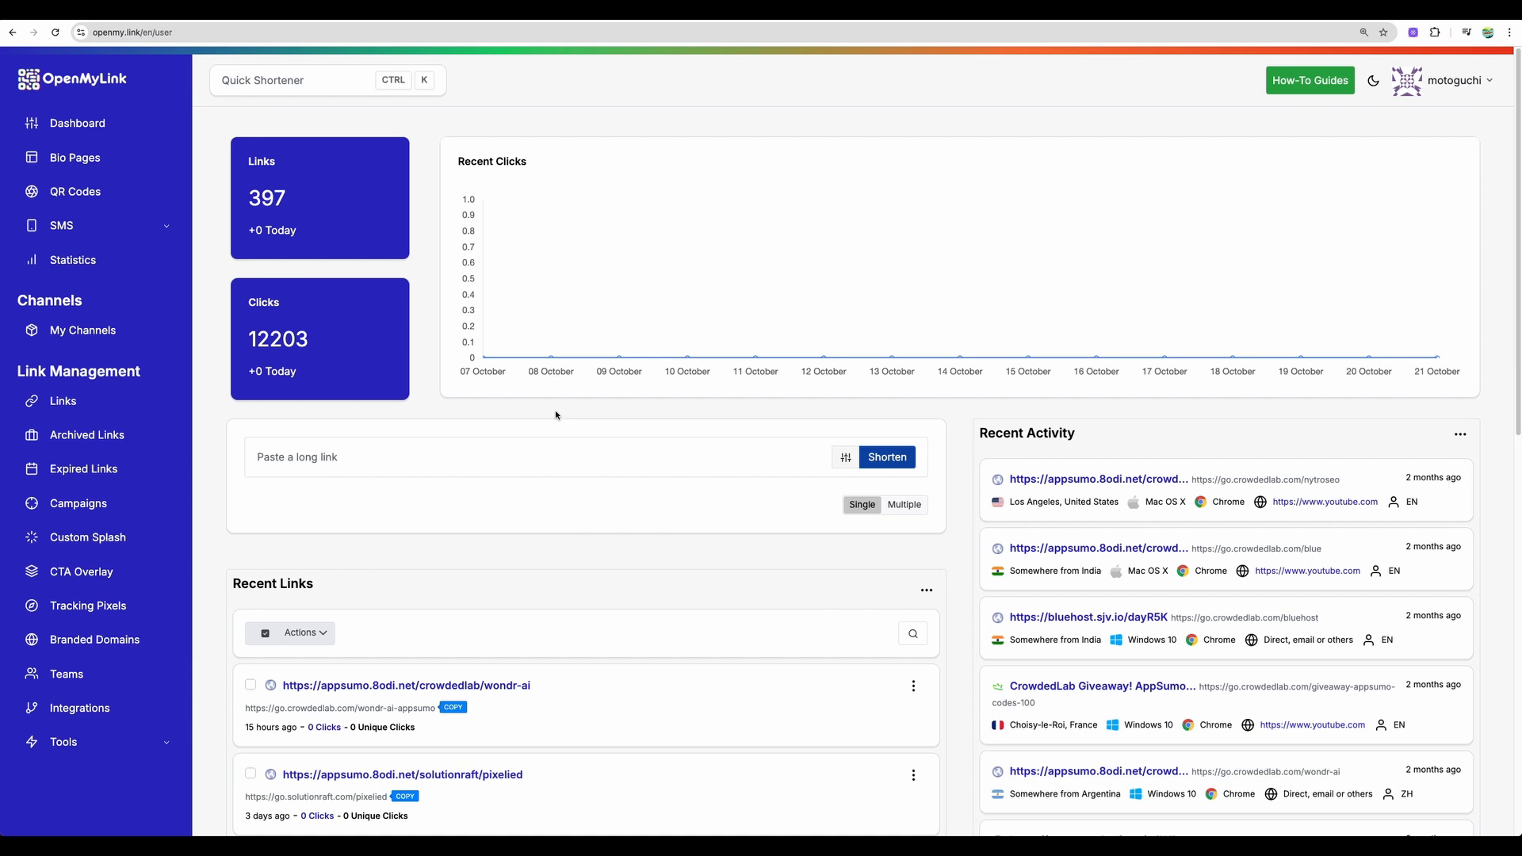
pyautogui.moveTo(746, 410)
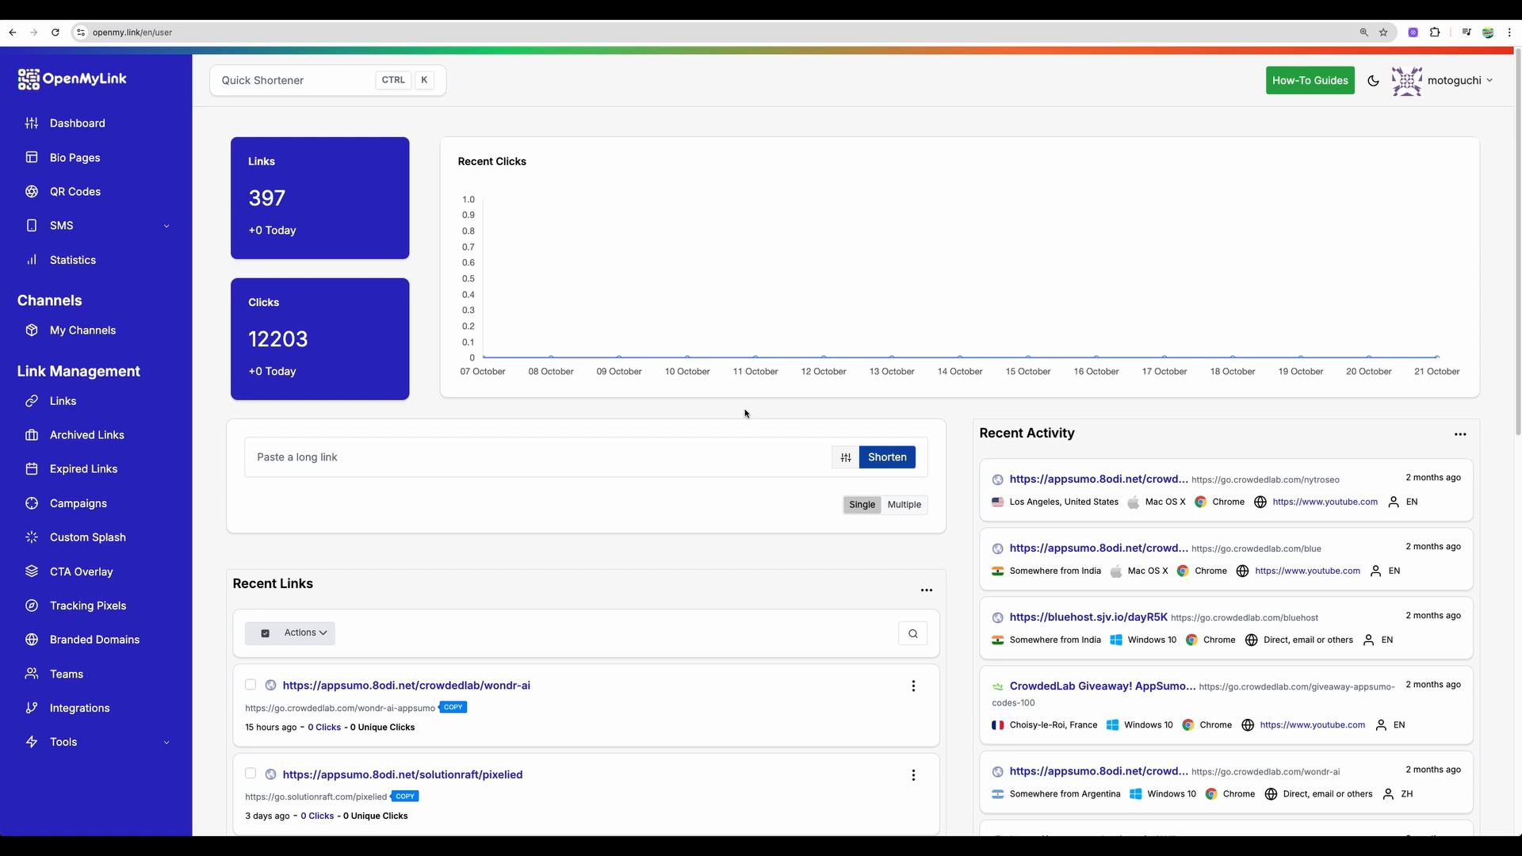
pyautogui.moveTo(700, 401)
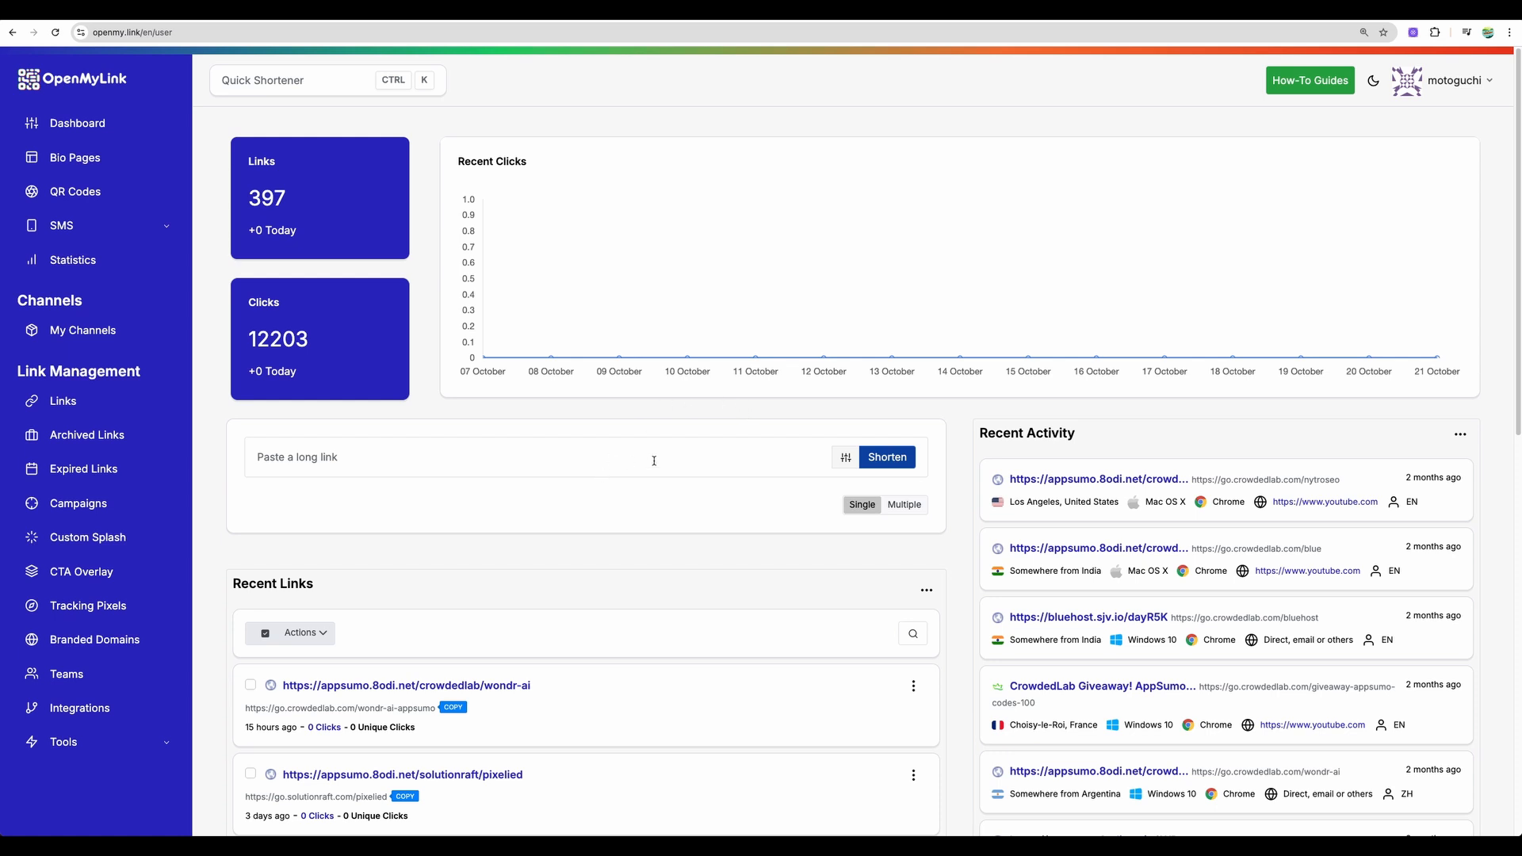
pyautogui.moveTo(844, 458)
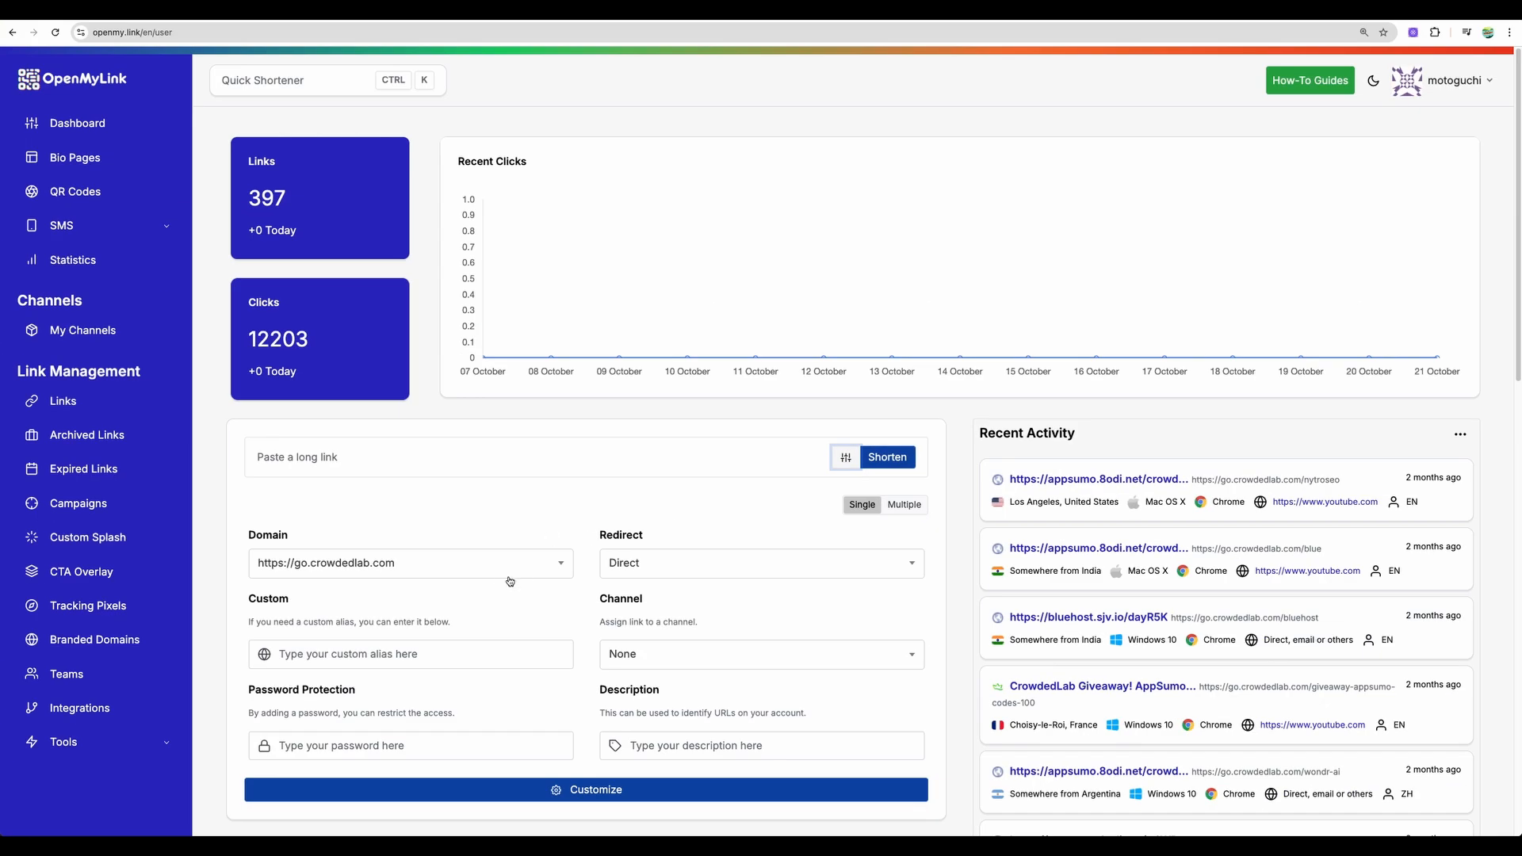
pyautogui.click(410, 653)
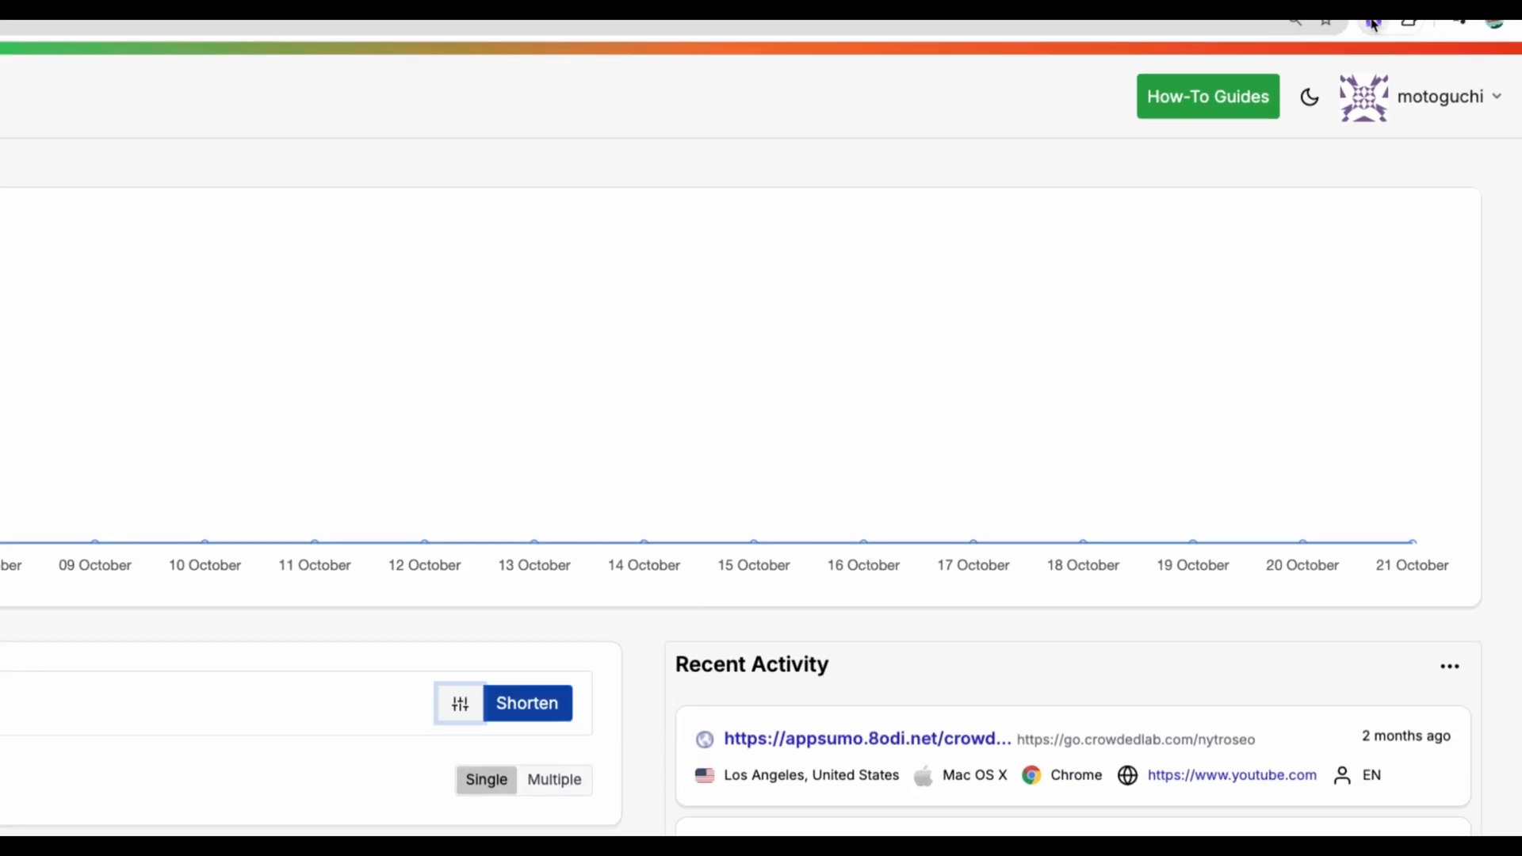
# - Start a solo Kroto guide recording that shares the 'Dashboard - OpenMyLink' tab
pyautogui.click(1369, 21)
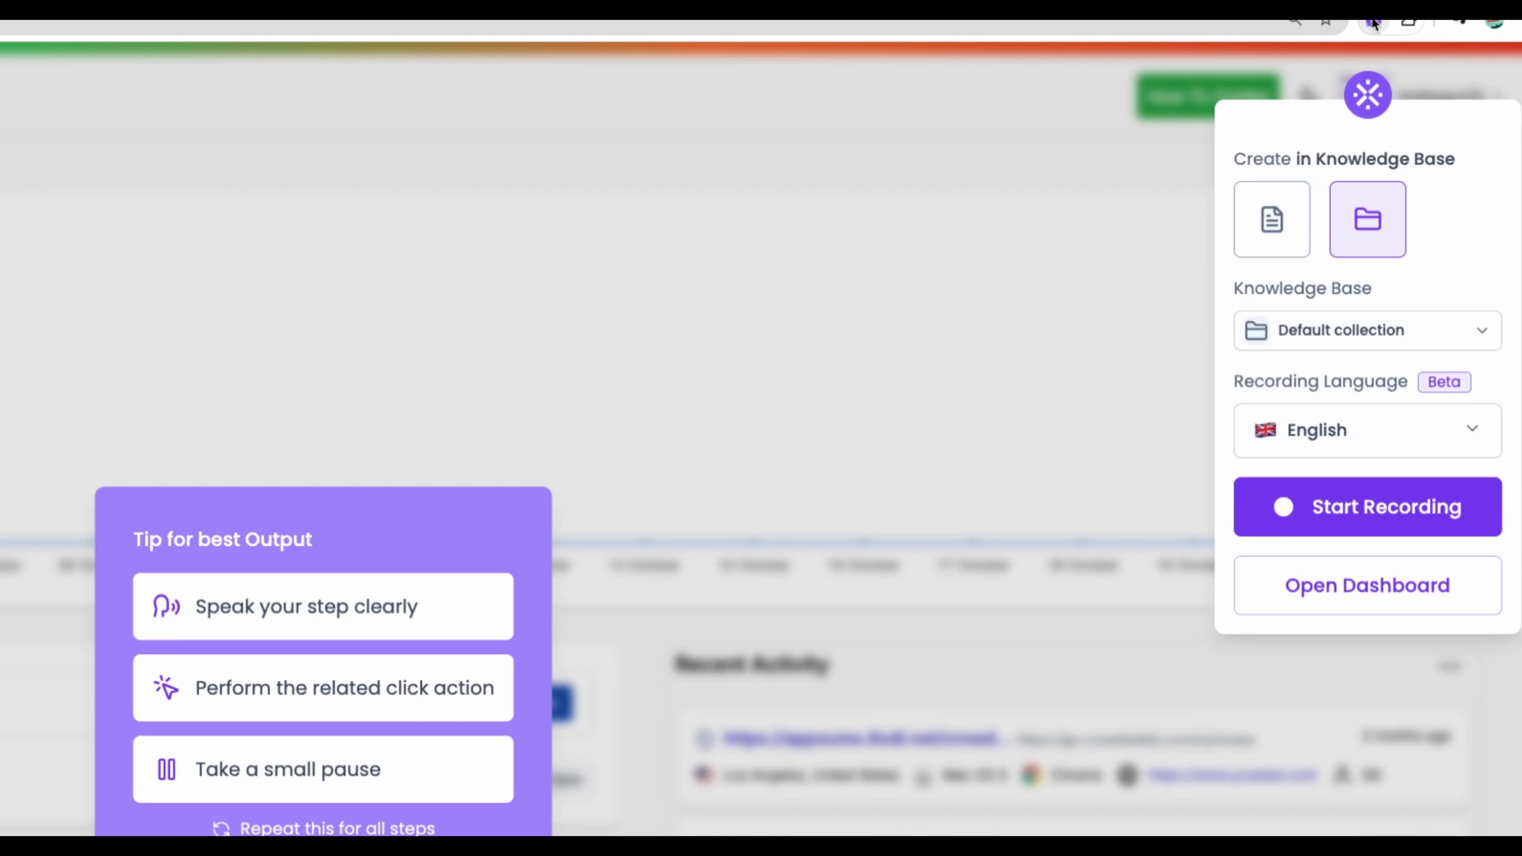
pyautogui.click(1271, 219)
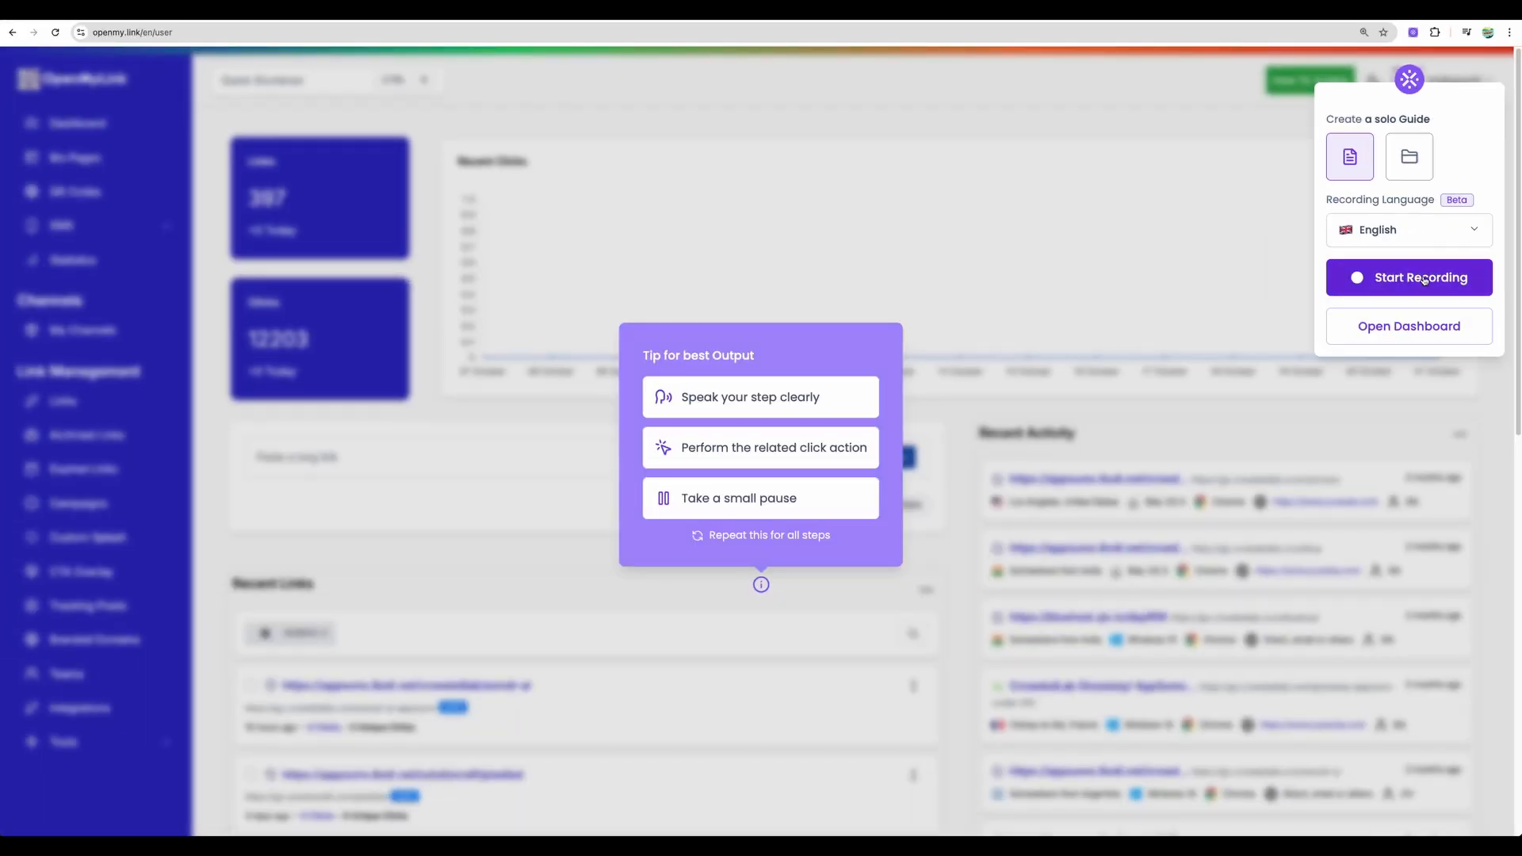
pyautogui.click(1419, 278)
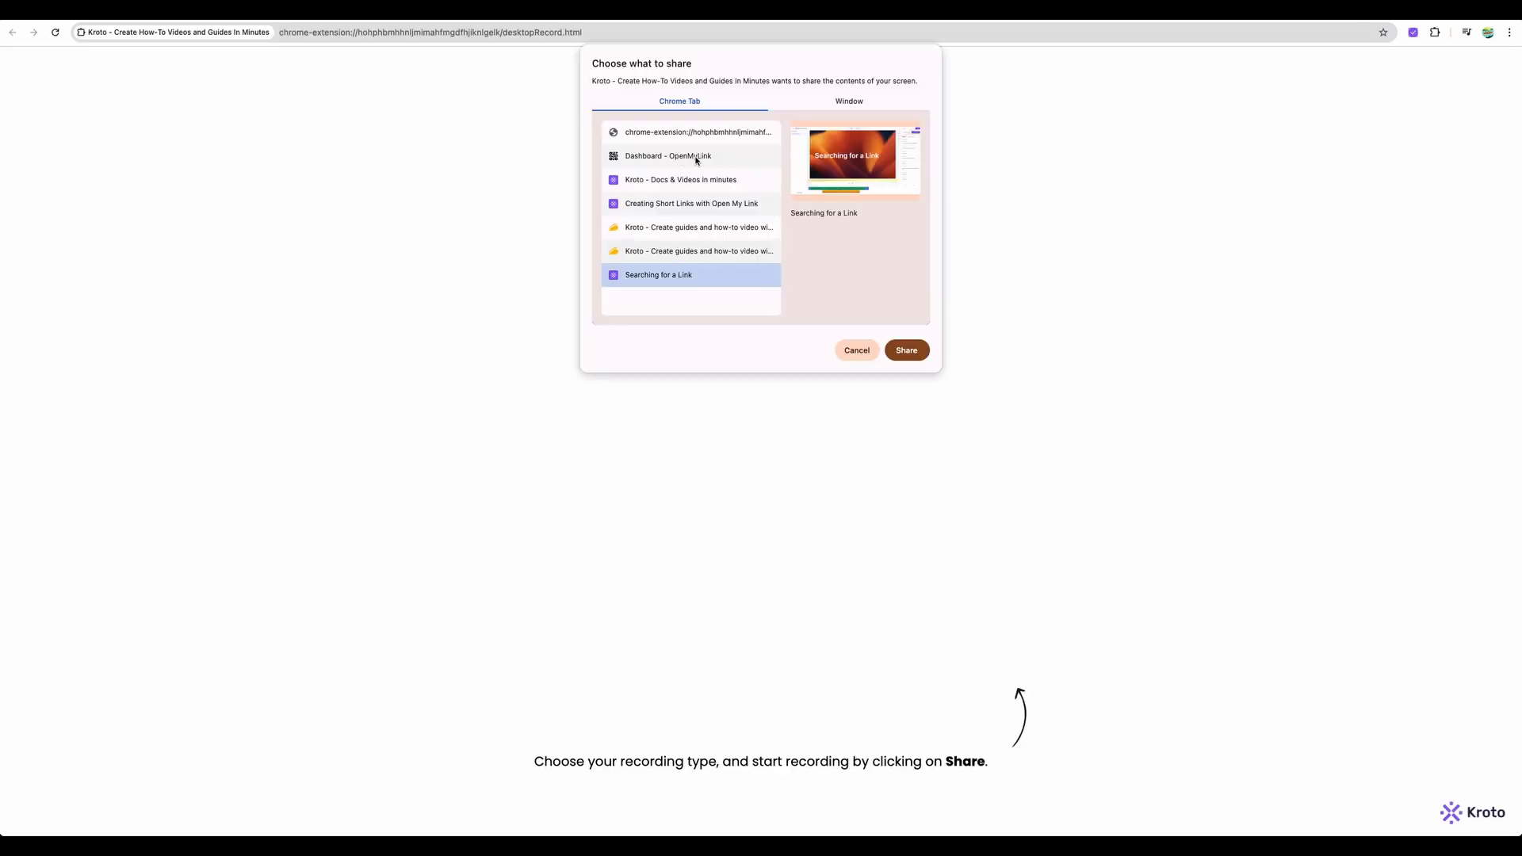
pyautogui.click(667, 156)
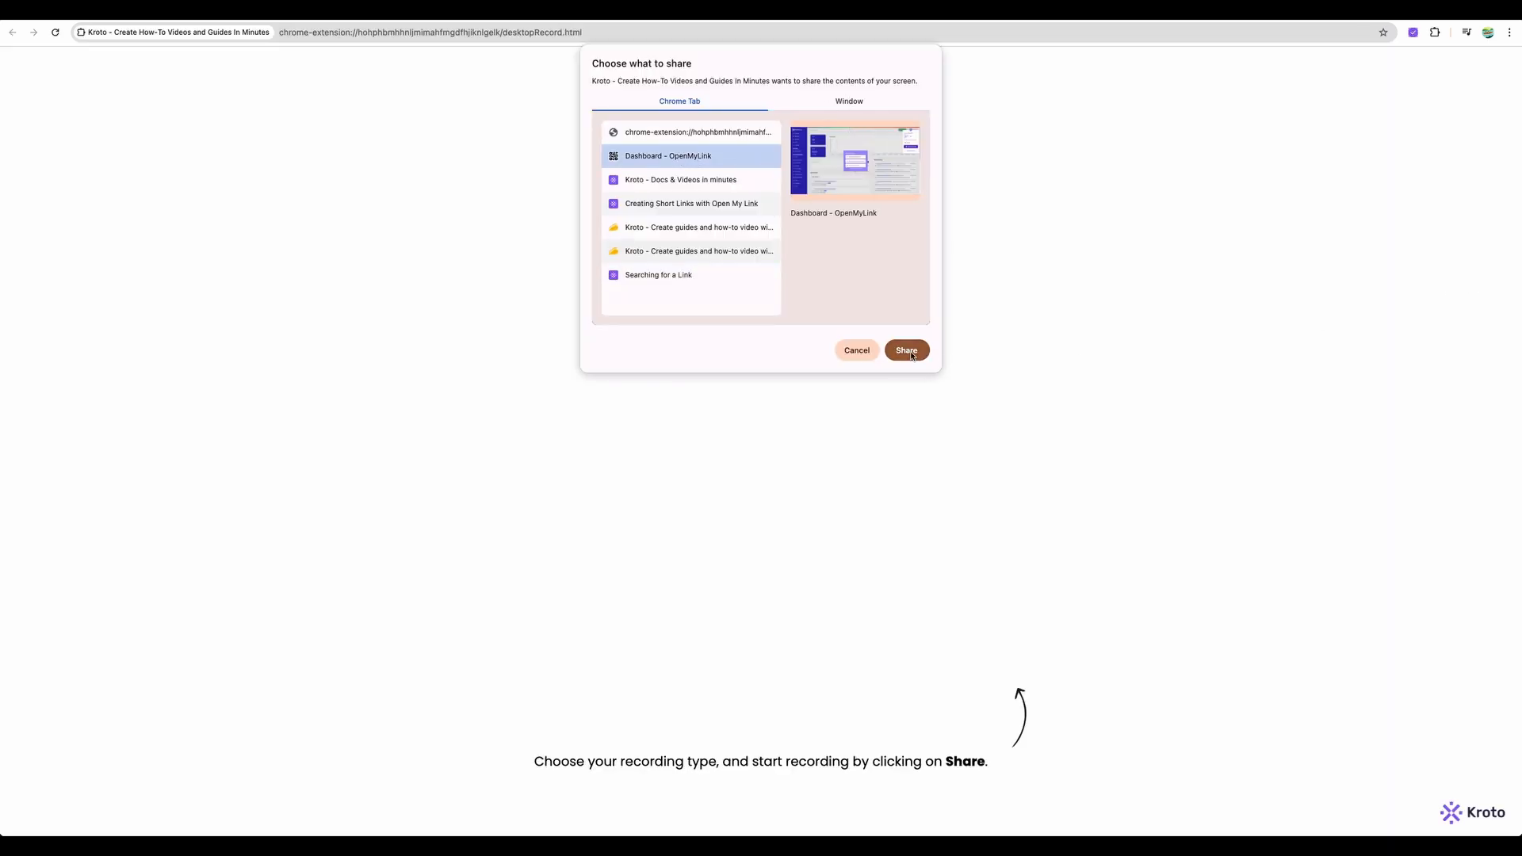
pyautogui.click(904, 350)
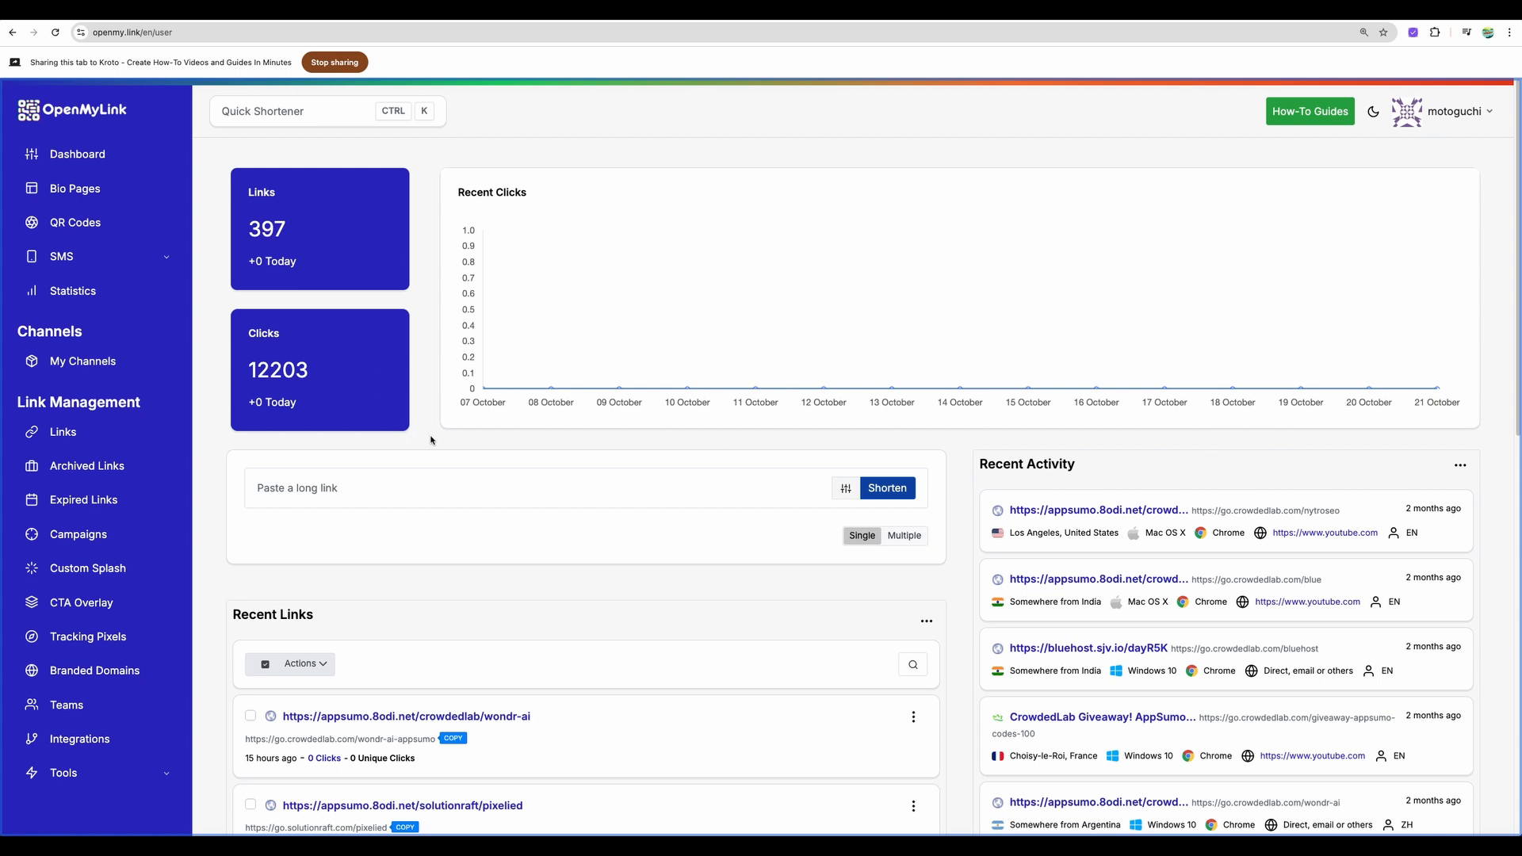
pyautogui.moveTo(1065, 418)
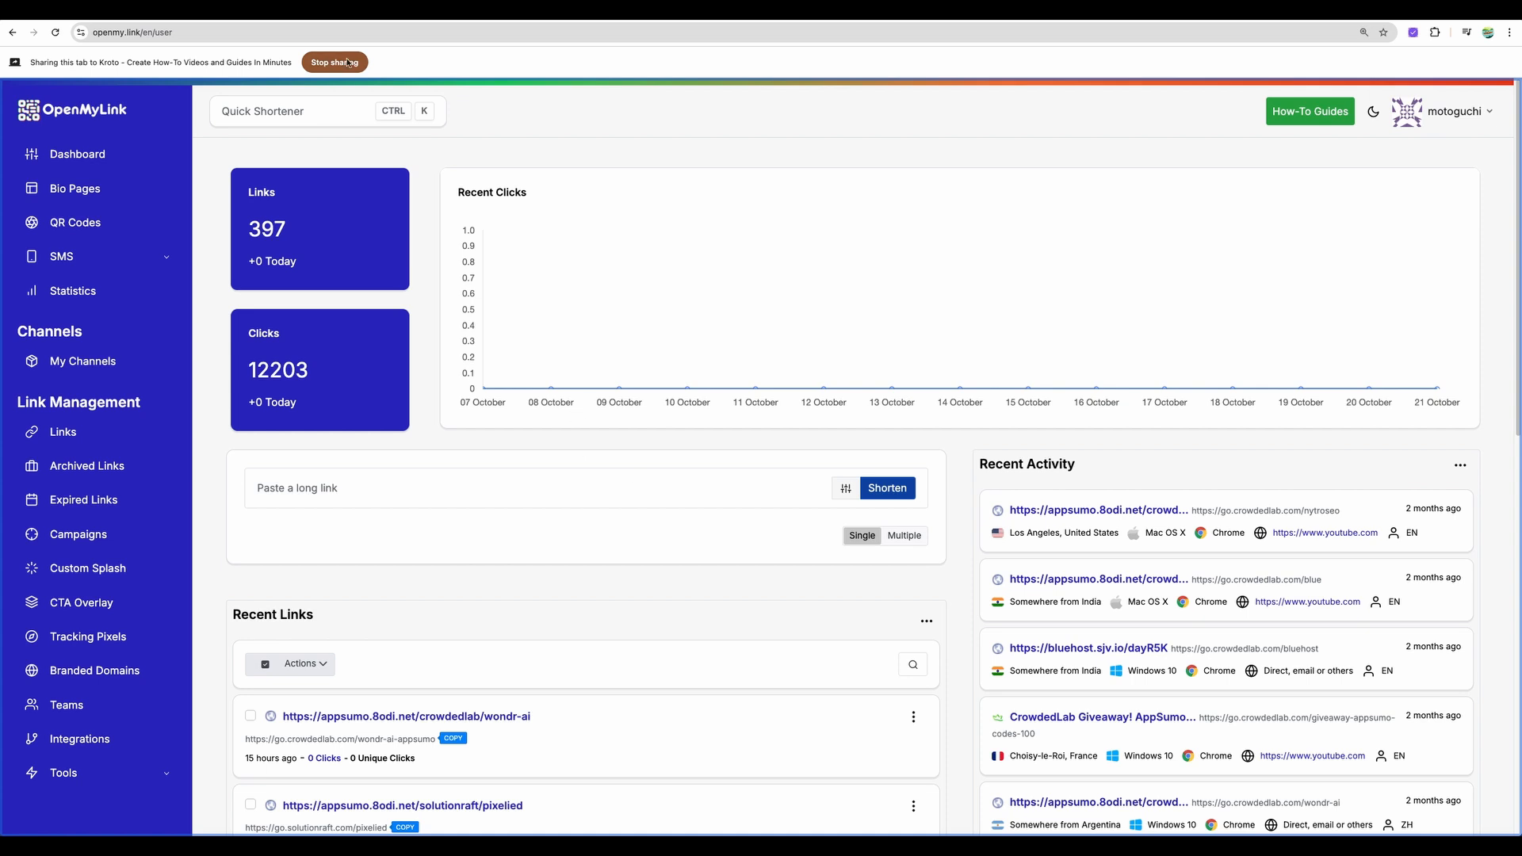
# - Stop sharing the OpenMyLink dashboard tab to end the recording
pyautogui.click(334, 61)
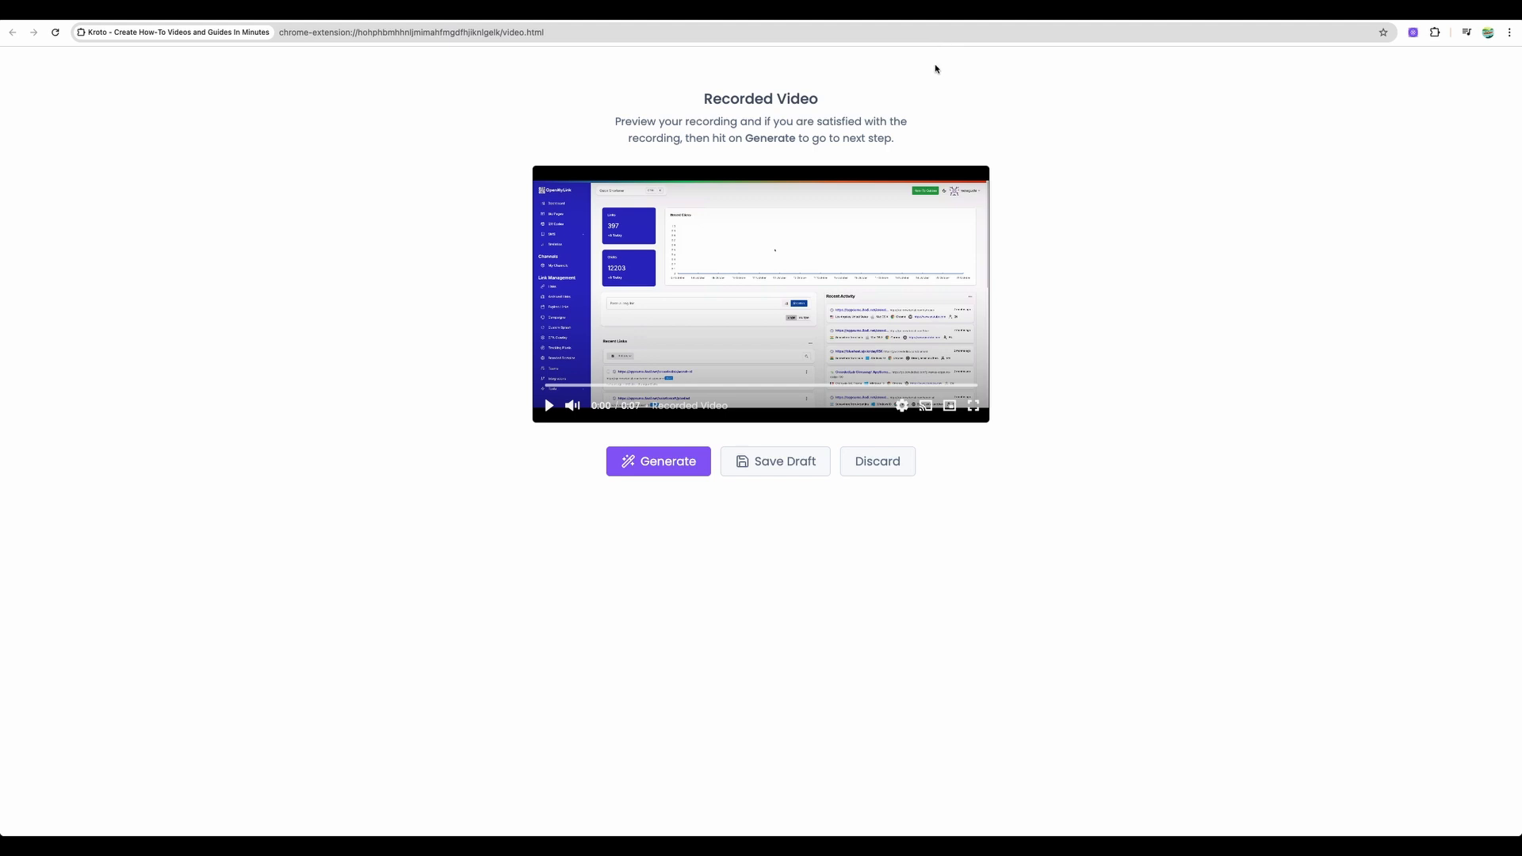
# - Generate the 'Creating Short Links with Open My Link' video and select the zoom near 15 seconds
pyautogui.click(658, 462)
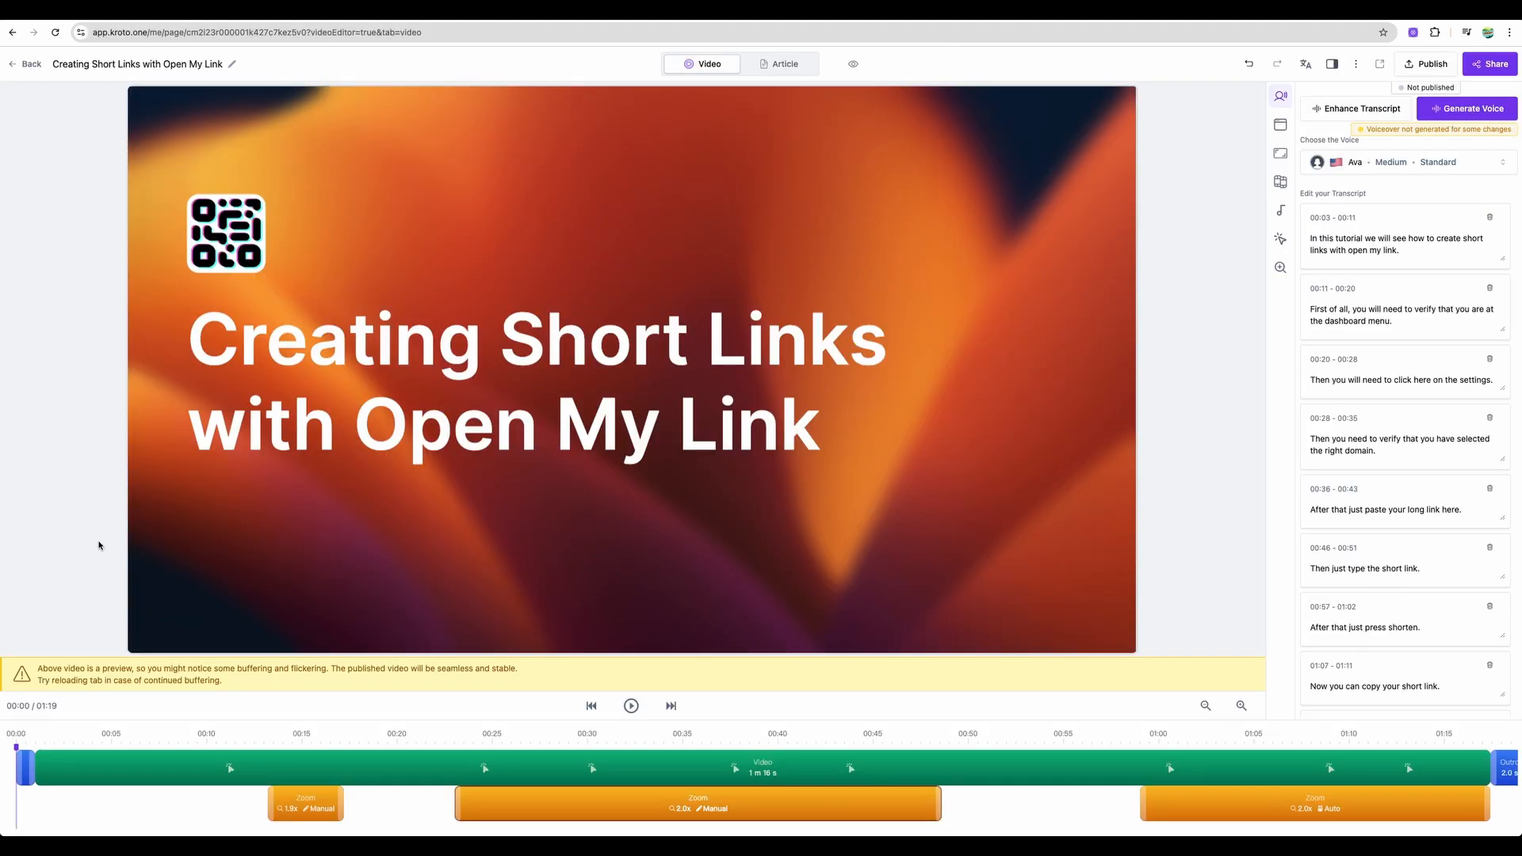
pyautogui.moveTo(171, 514)
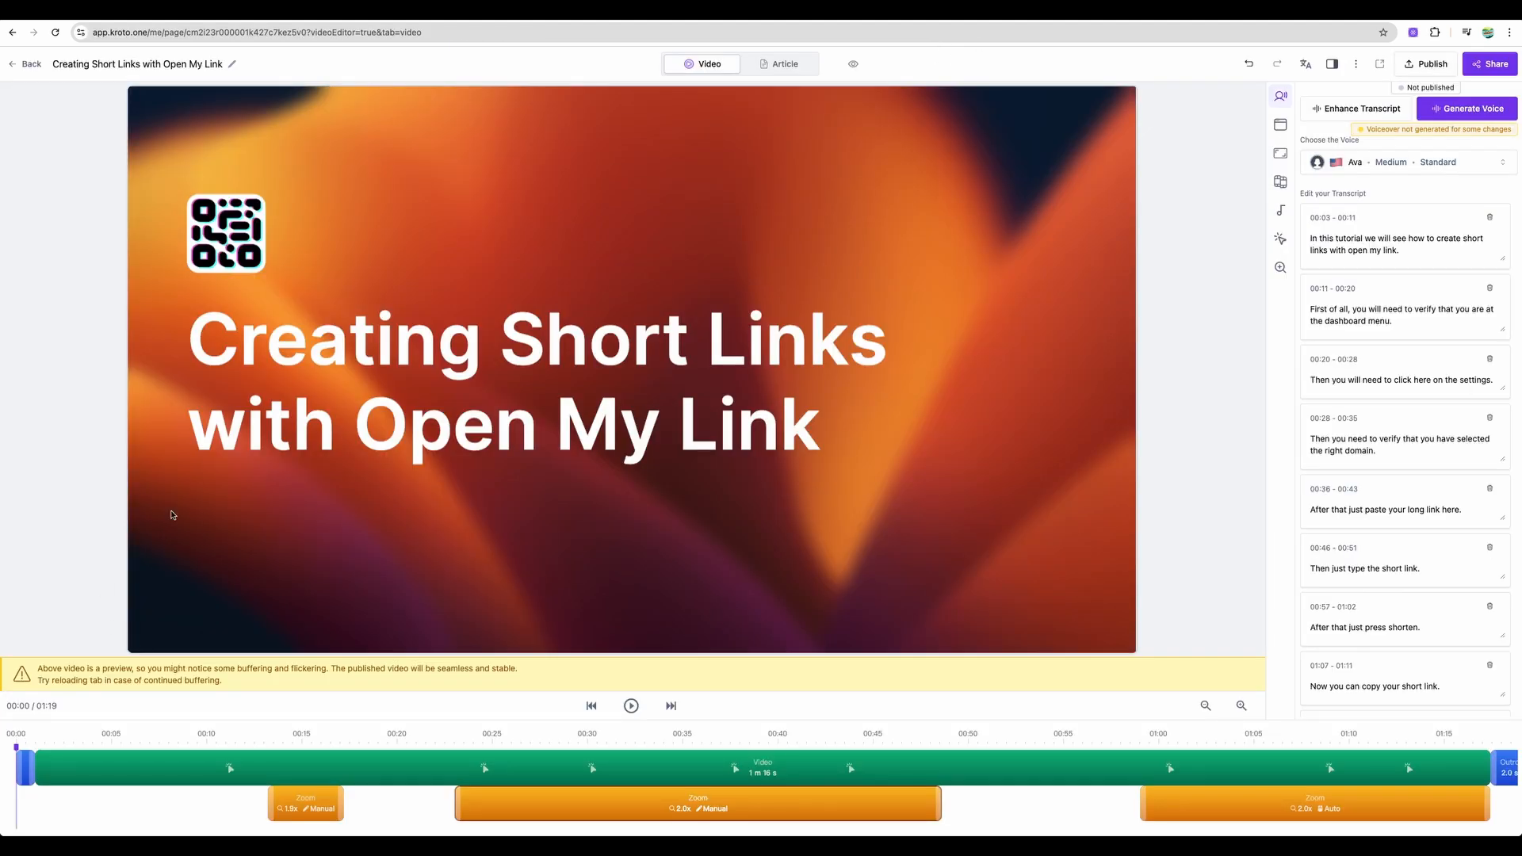
pyautogui.click(305, 805)
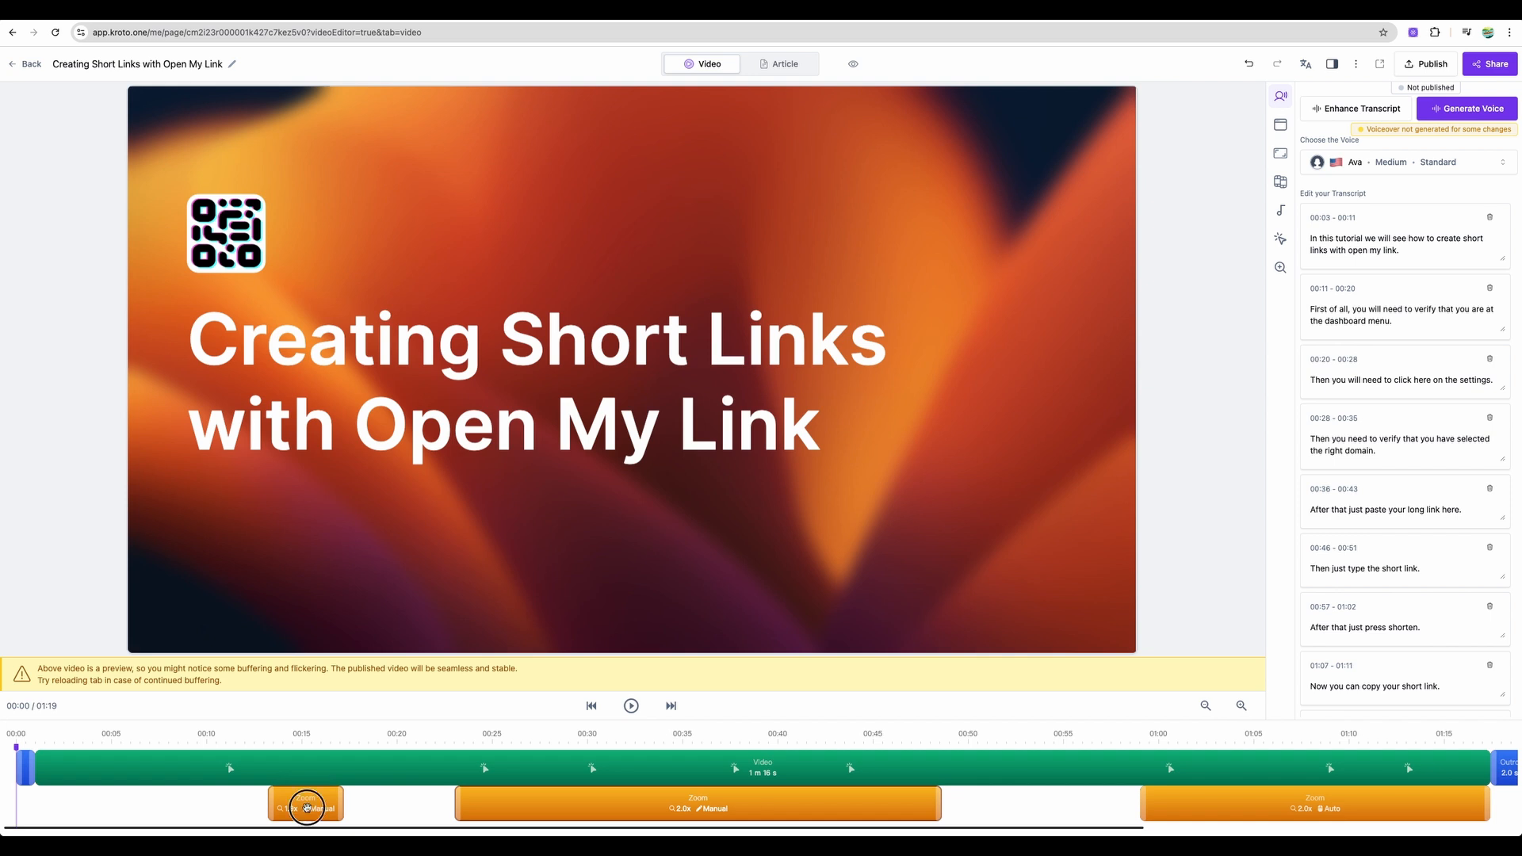
pyautogui.click(304, 803)
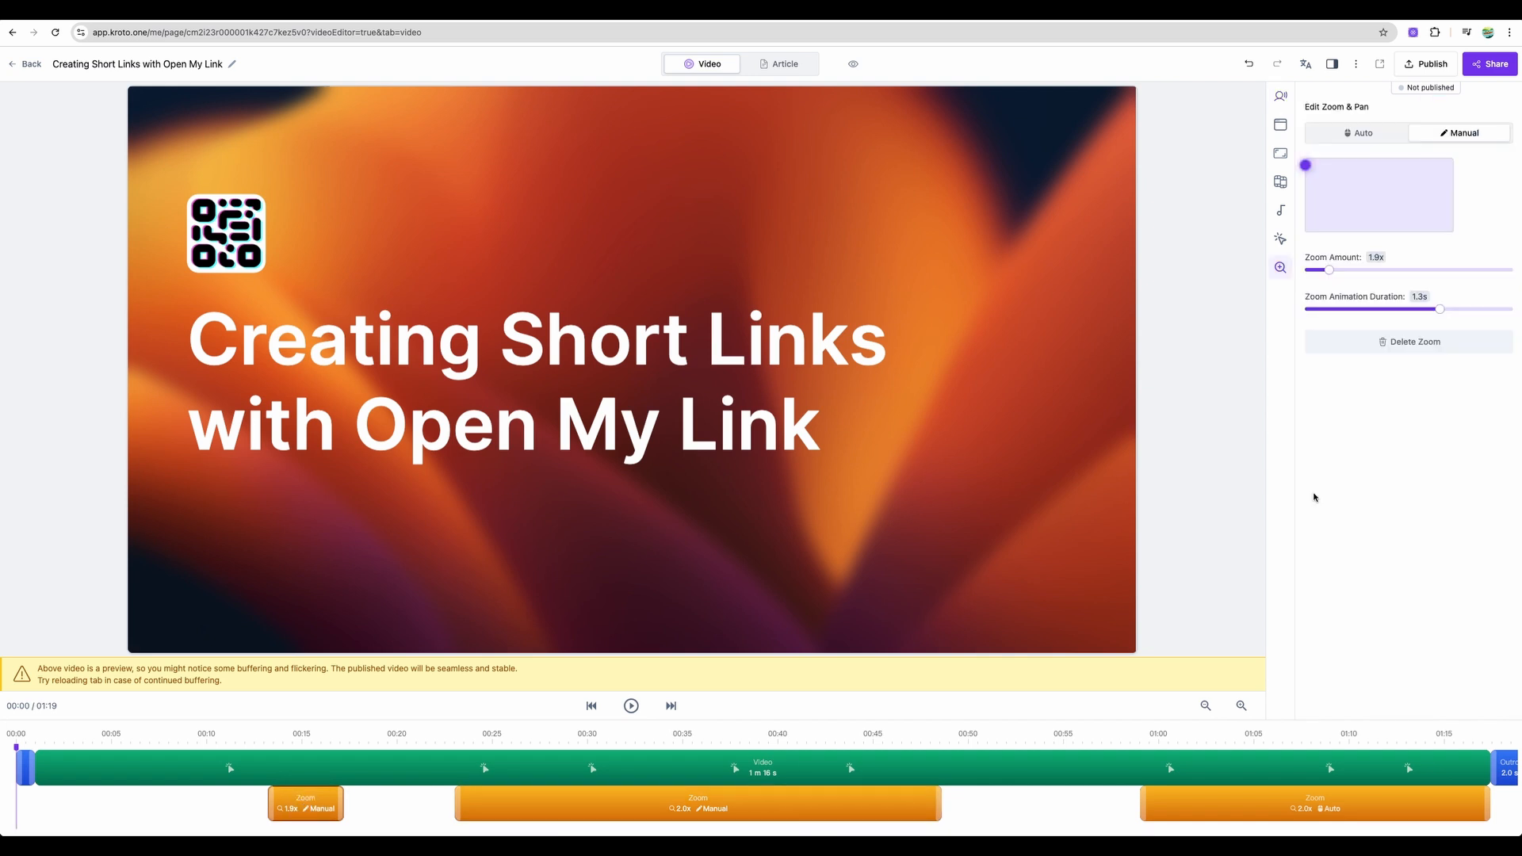
pyautogui.moveTo(1396, 360)
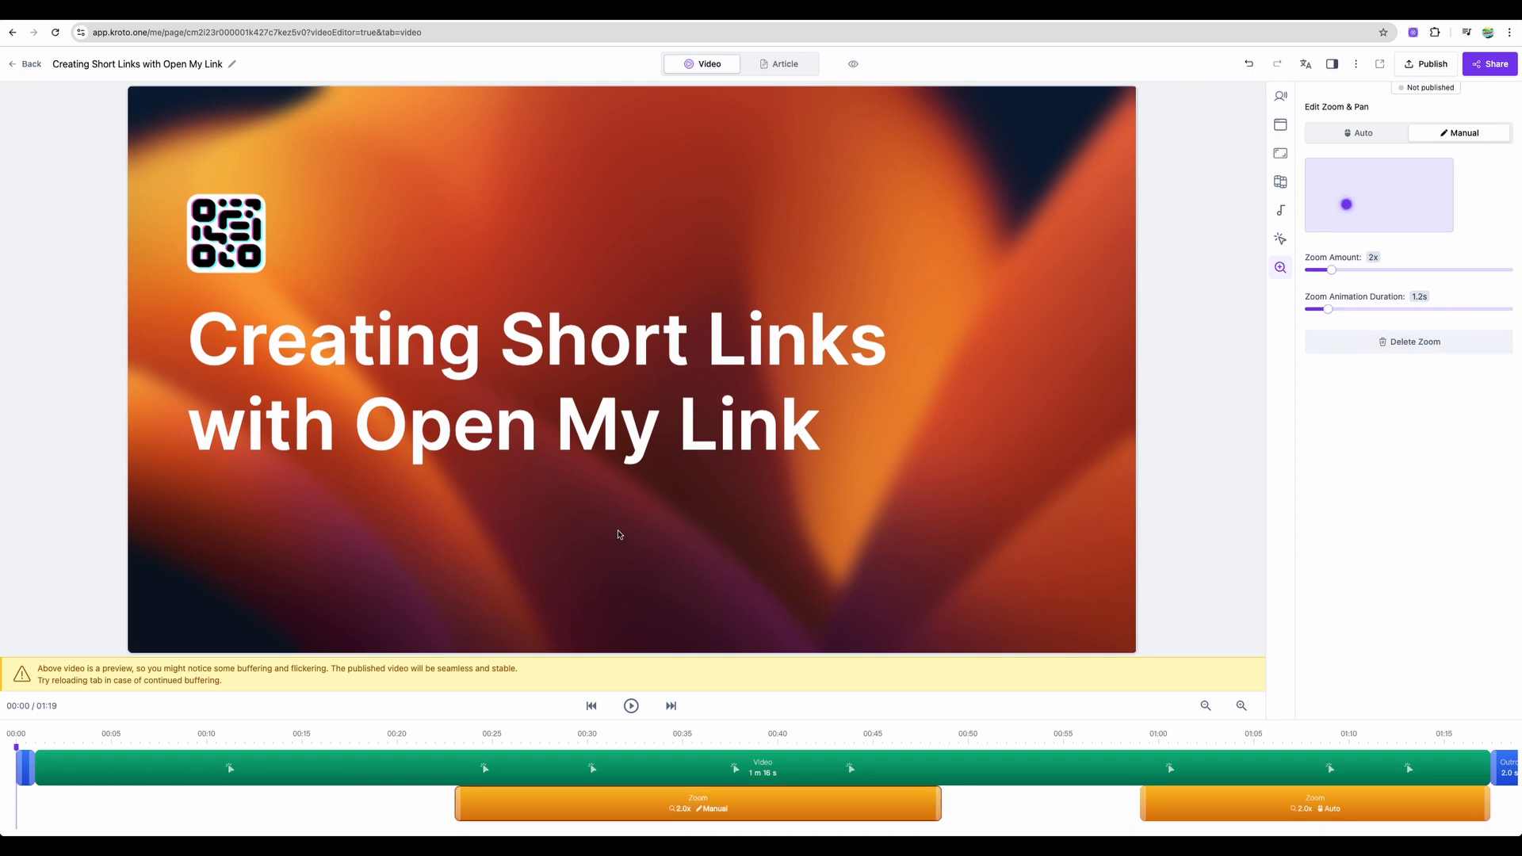
pyautogui.moveTo(623, 531)
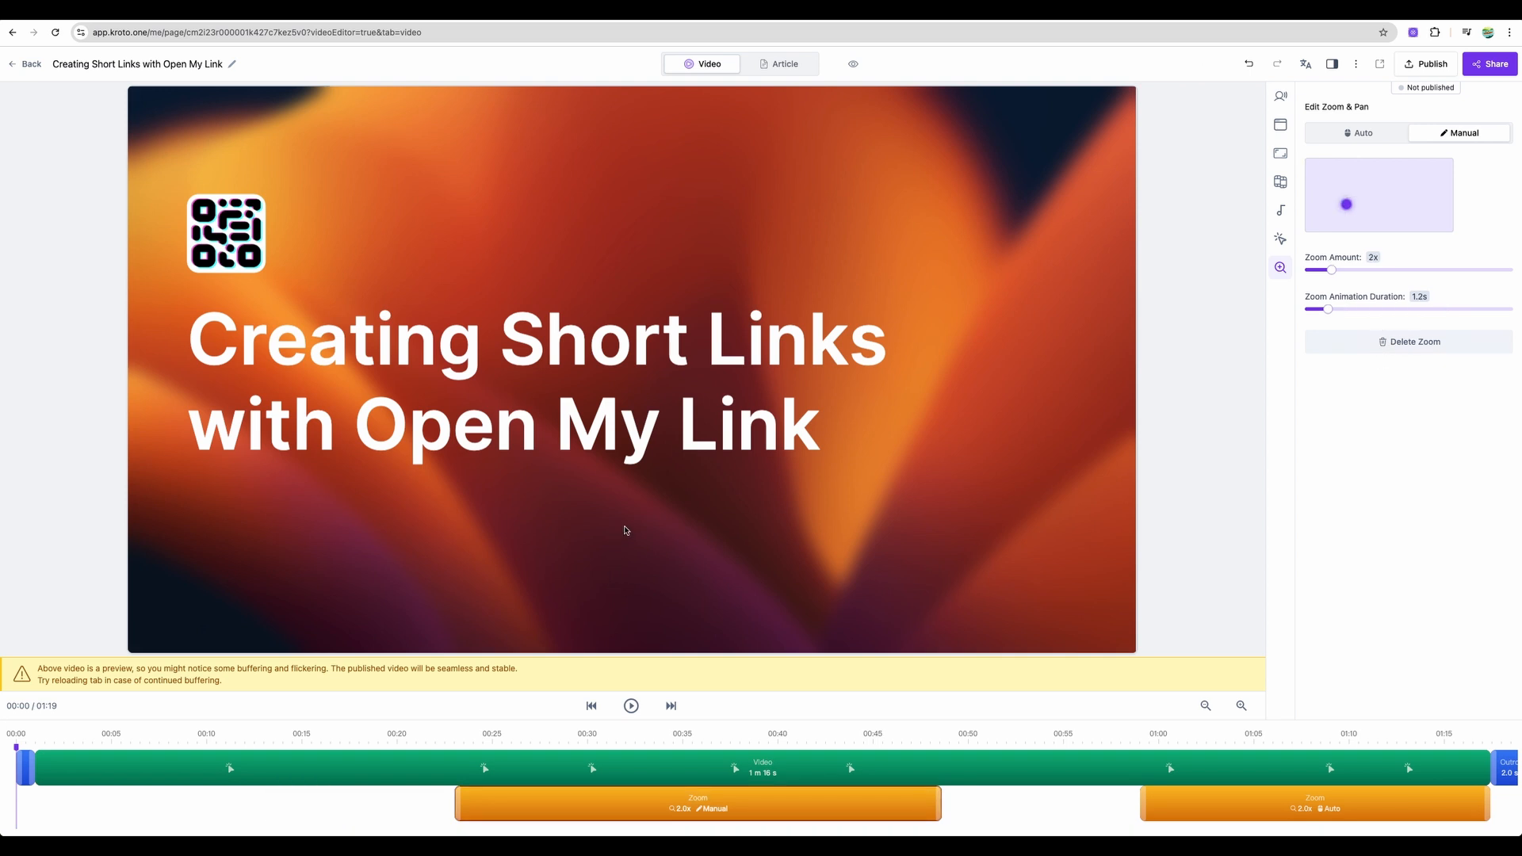
pyautogui.click(630, 706)
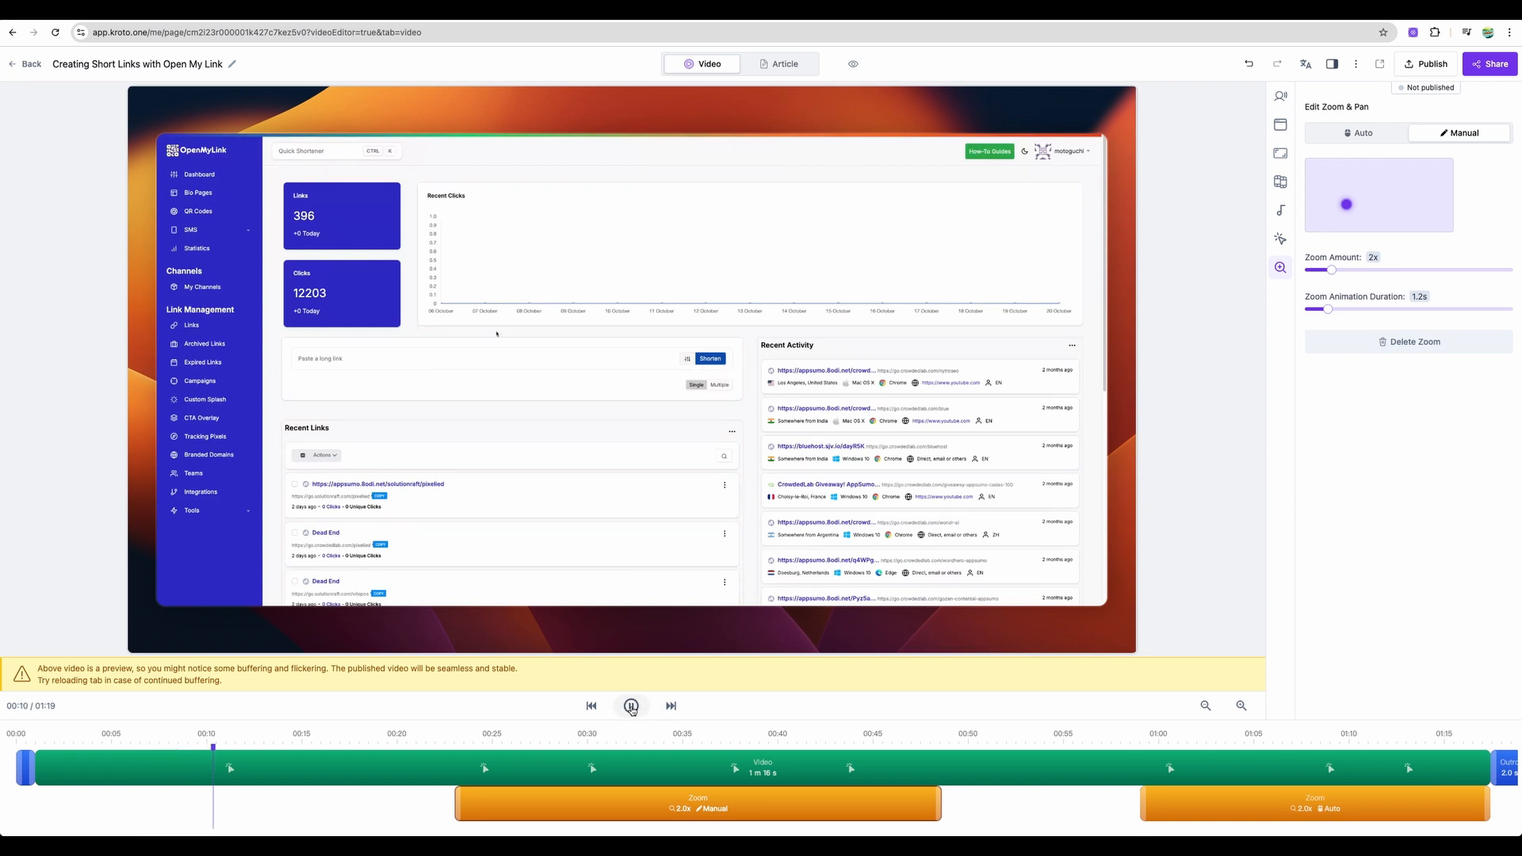
pyautogui.moveTo(631, 706)
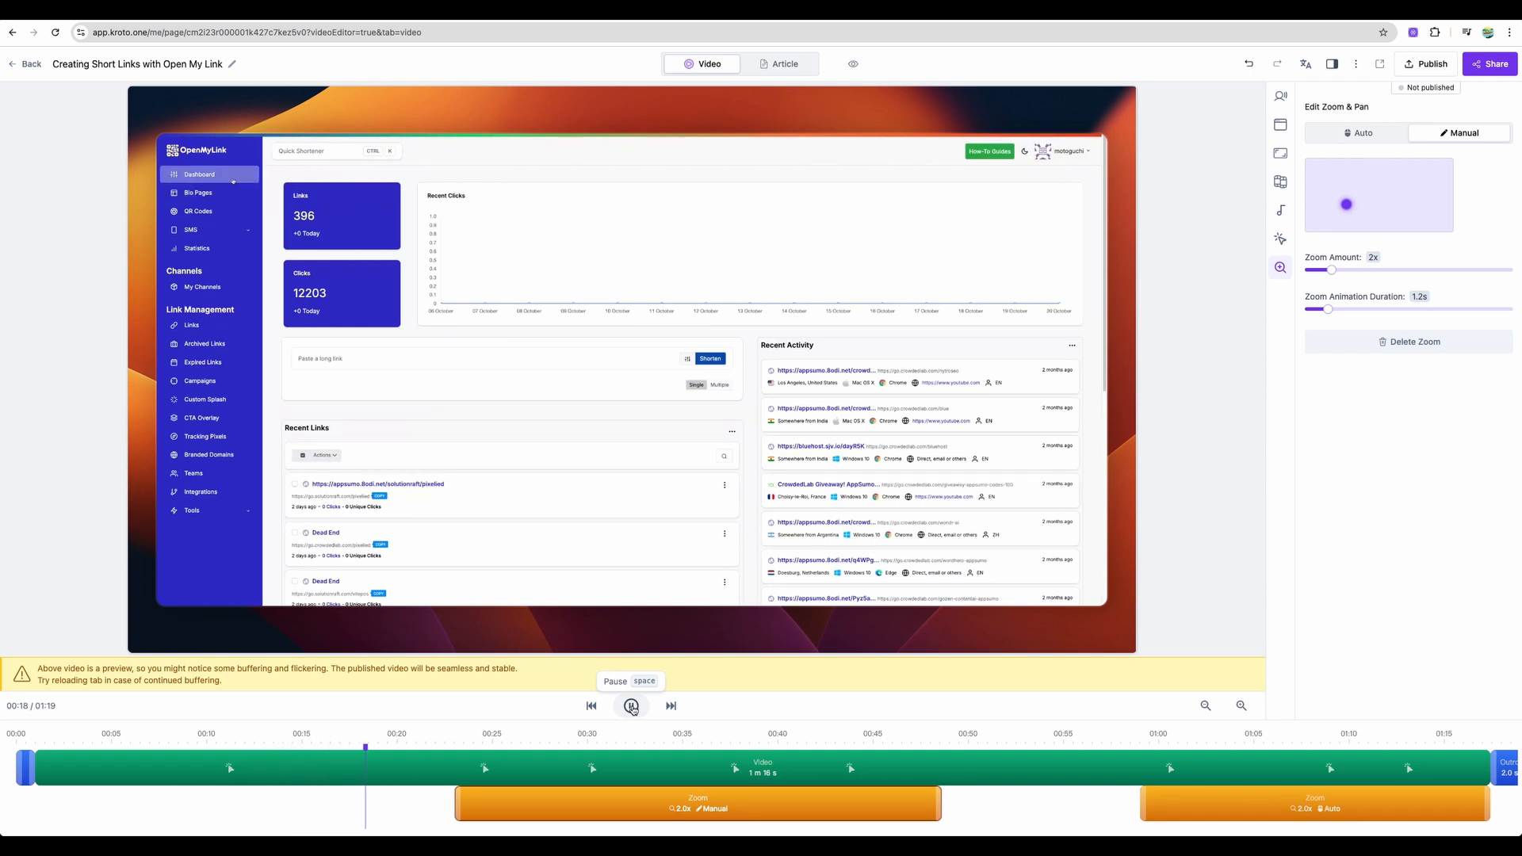
# - Add a zoom near 0:10, set its amount to 2.1x, and use manual focus
pyautogui.click(631, 705)
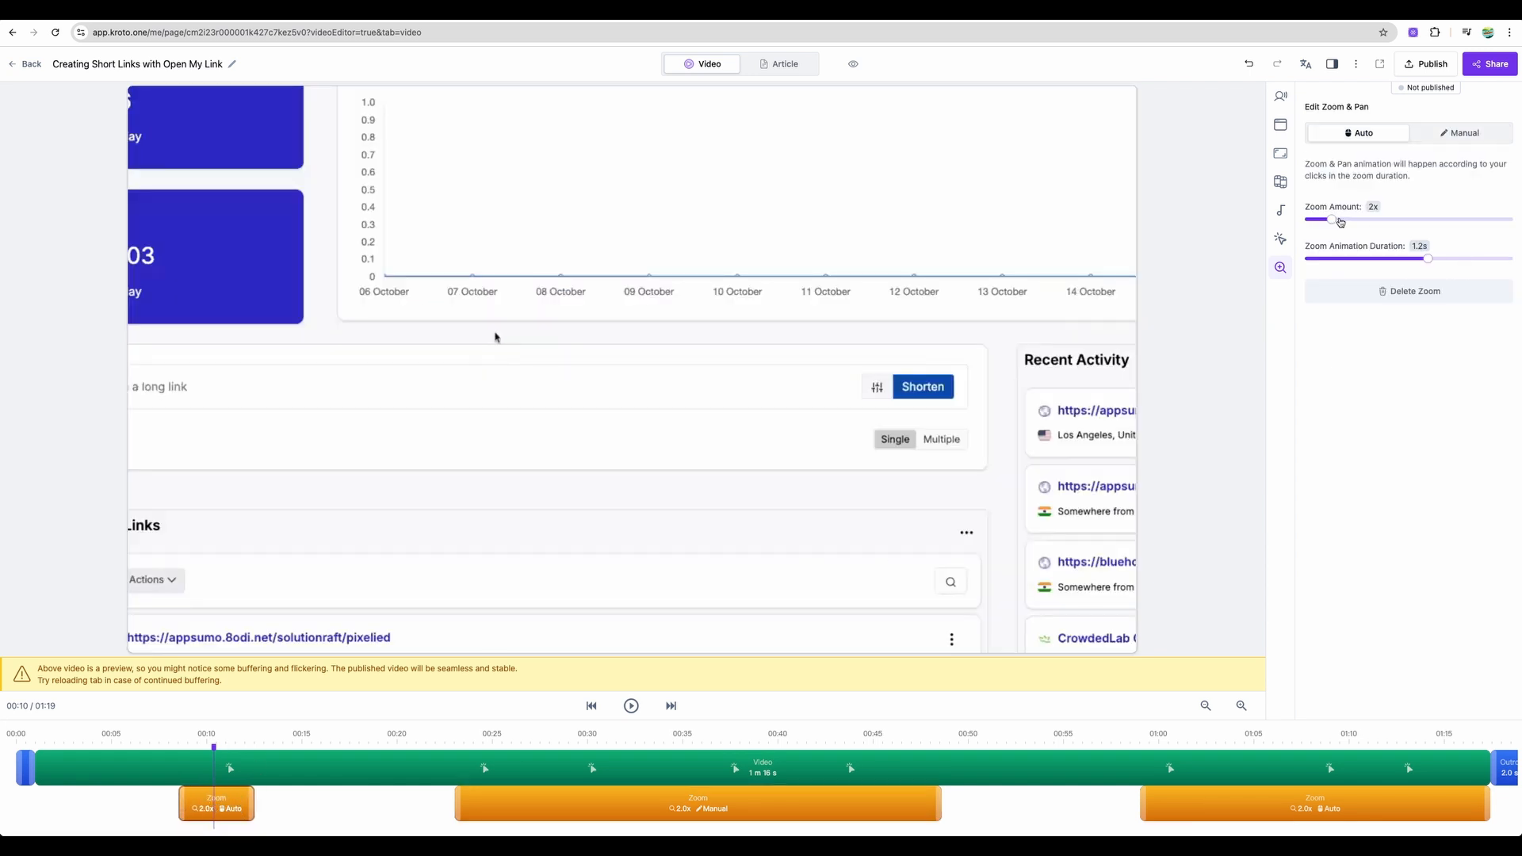
pyautogui.moveTo(1340, 218); pyautogui.dragTo(1335, 219)
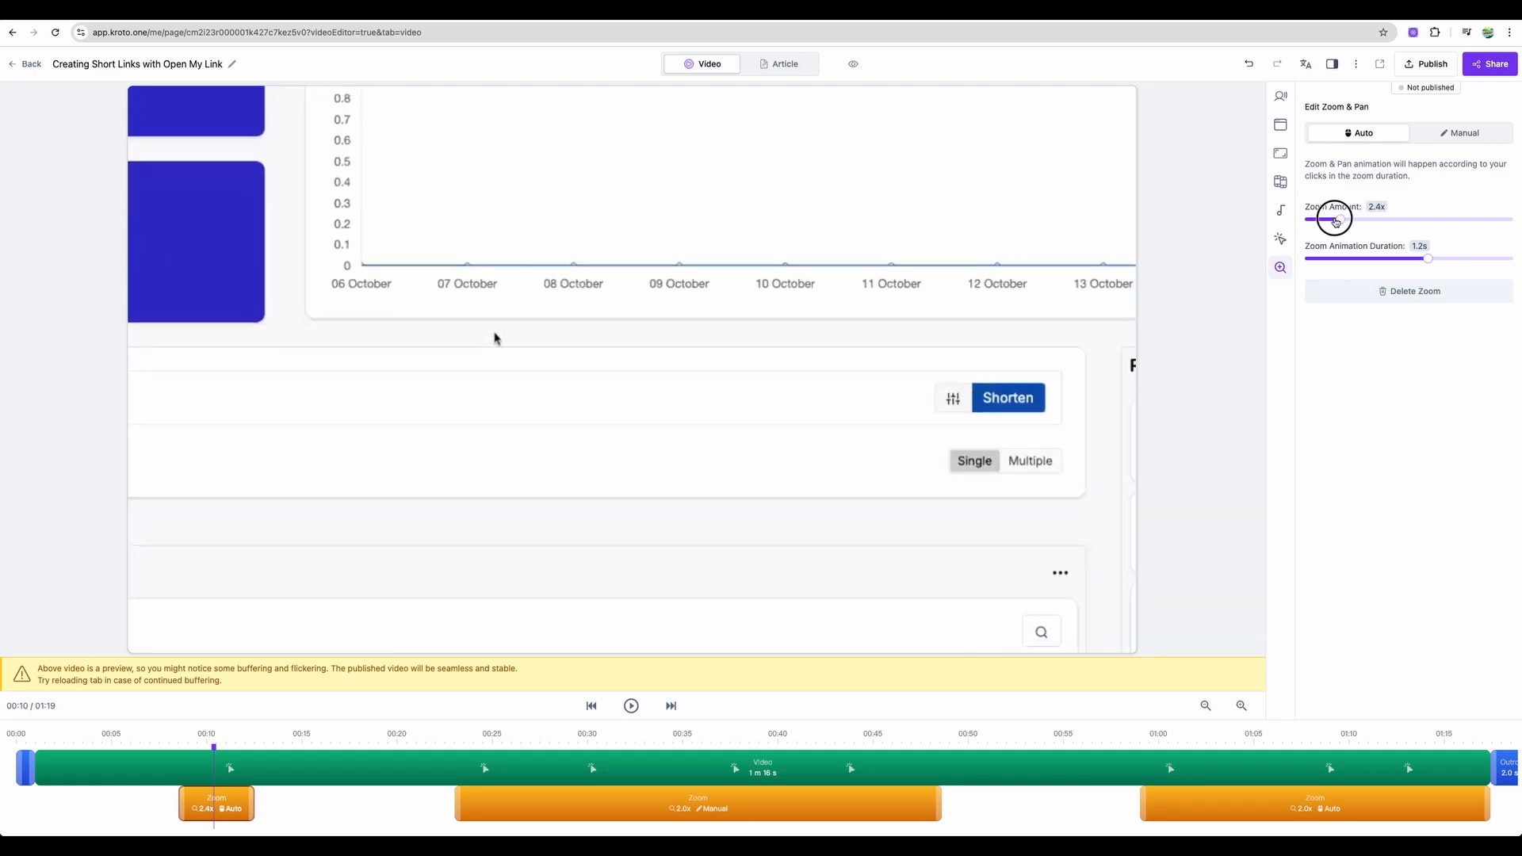
pyautogui.moveTo(1344, 219); pyautogui.dragTo(1330, 218)
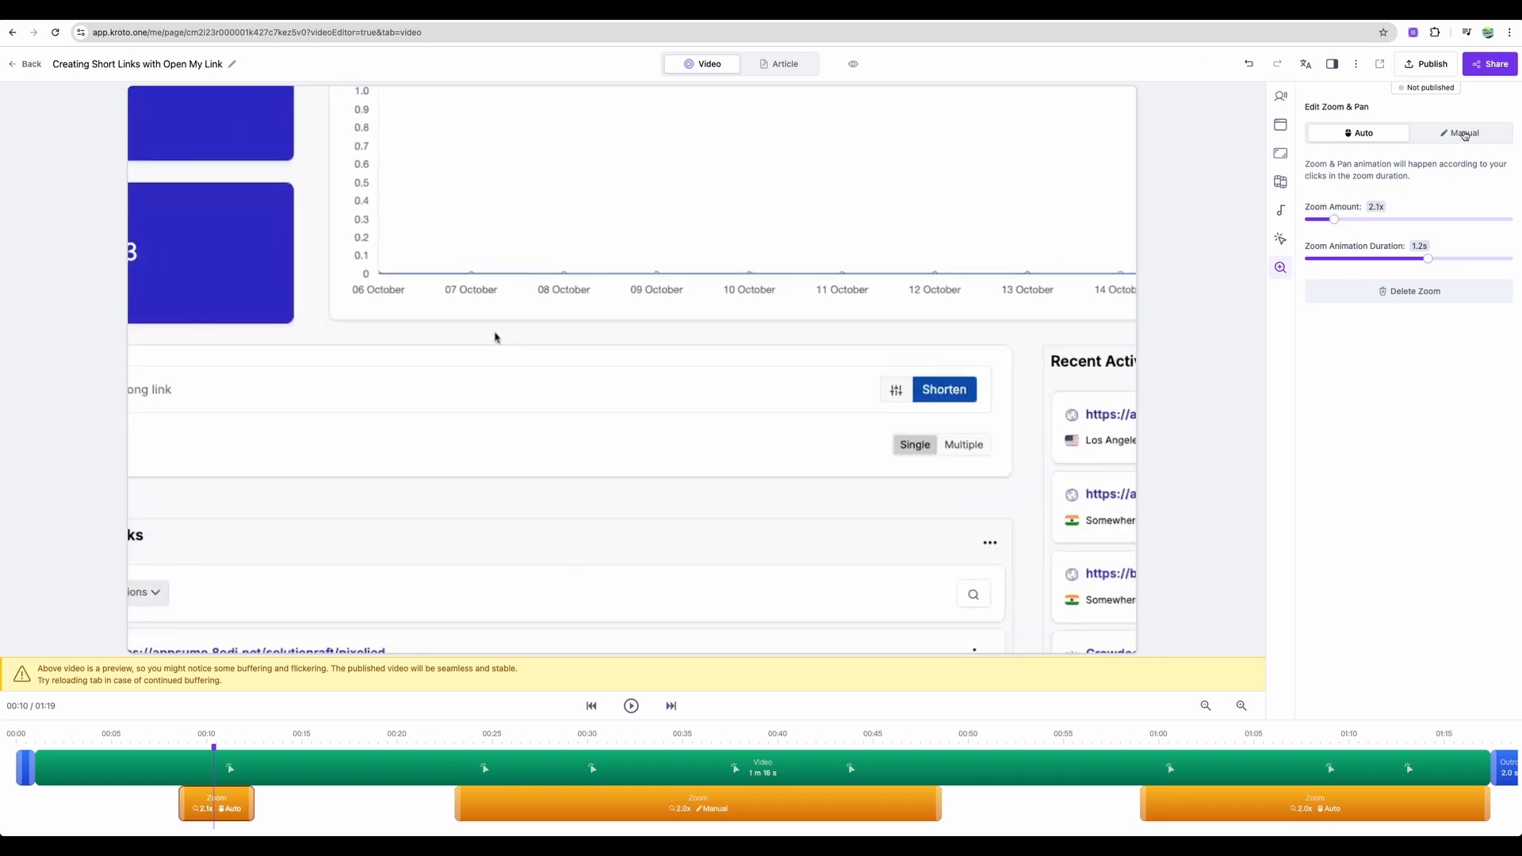
pyautogui.click(1461, 133)
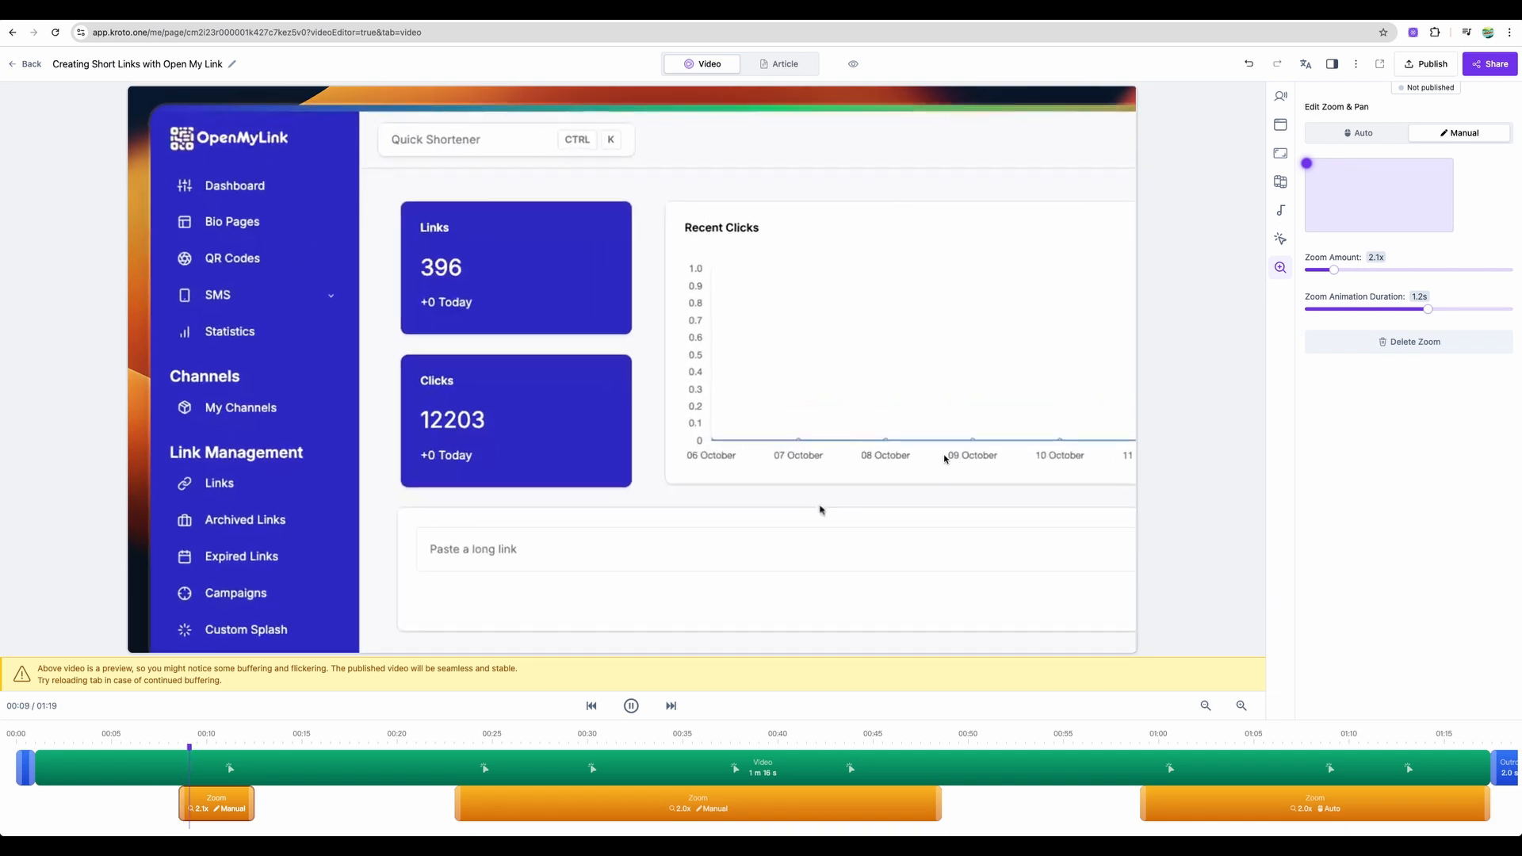
# - Play the preview, entering the AppSumo wondr-ai link text, then pause near 1:15
pyautogui.click(631, 705)
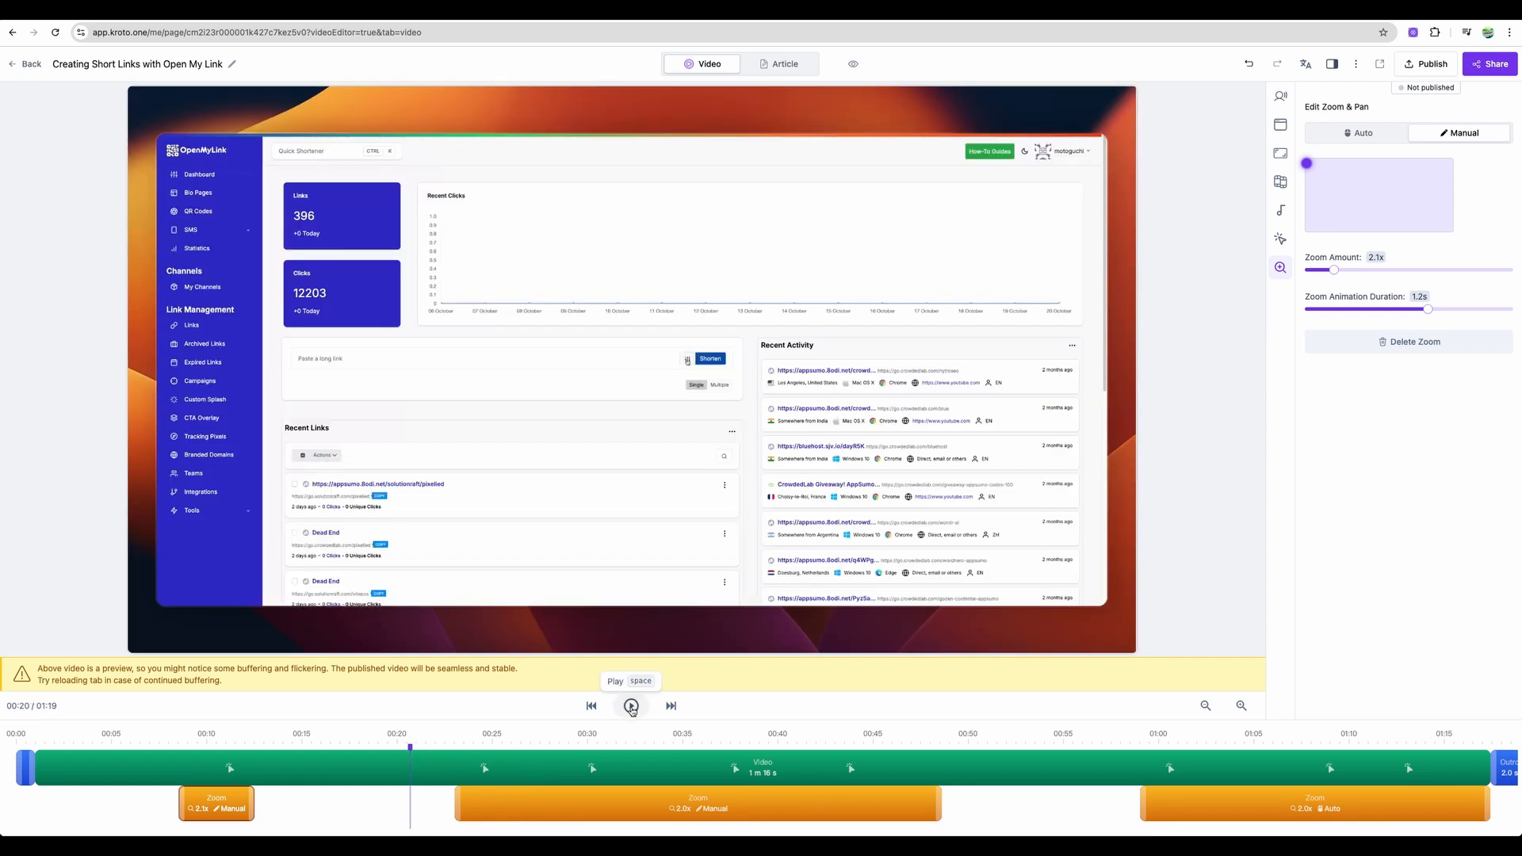
pyautogui.click(630, 705)
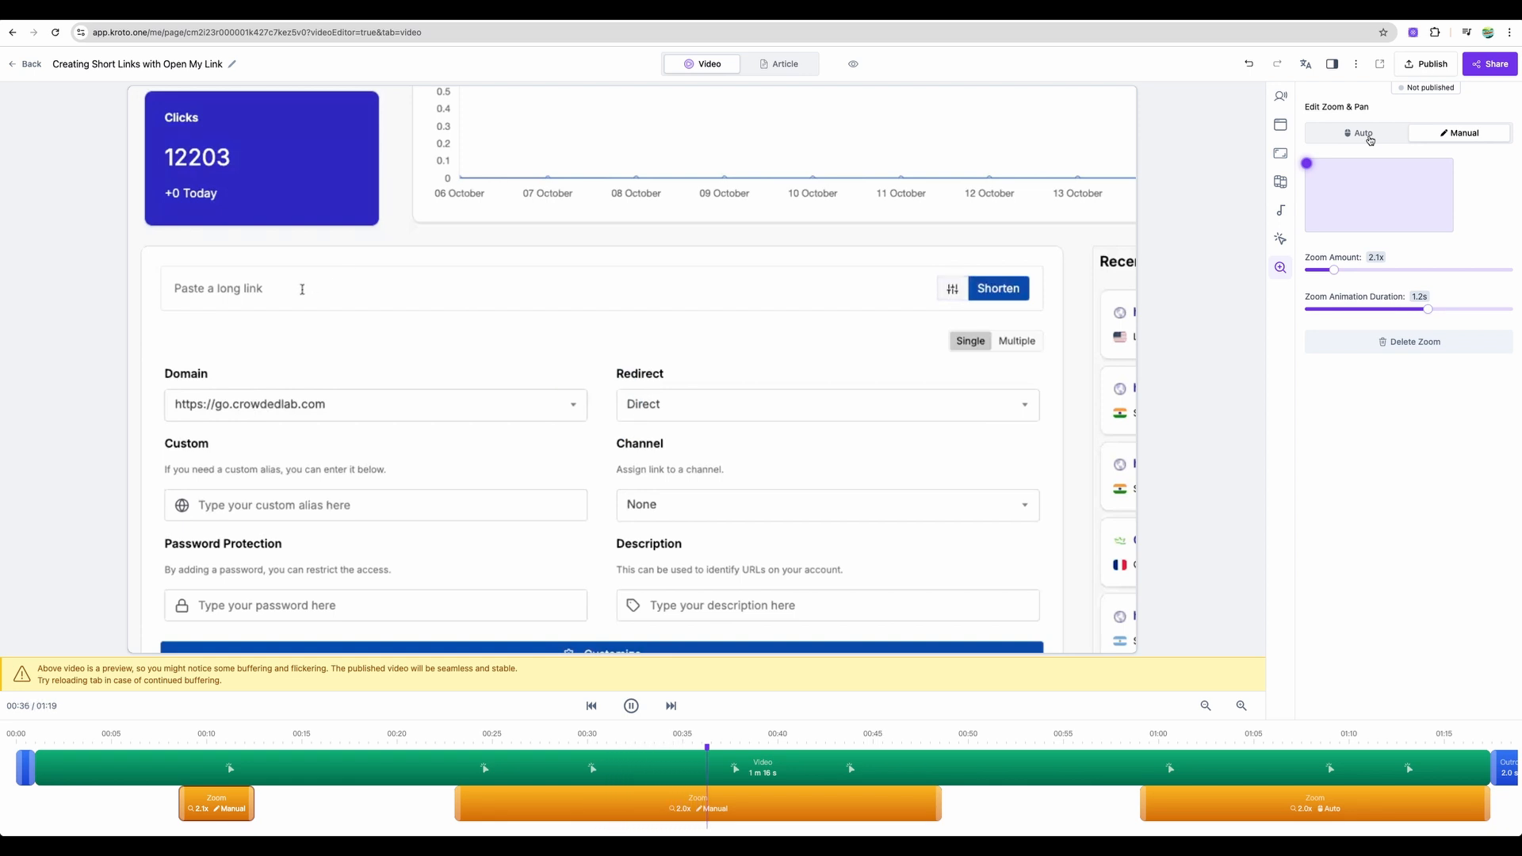
pyautogui.write('https://appsumo.8odi.net/crowdedlab/wondr-ai')
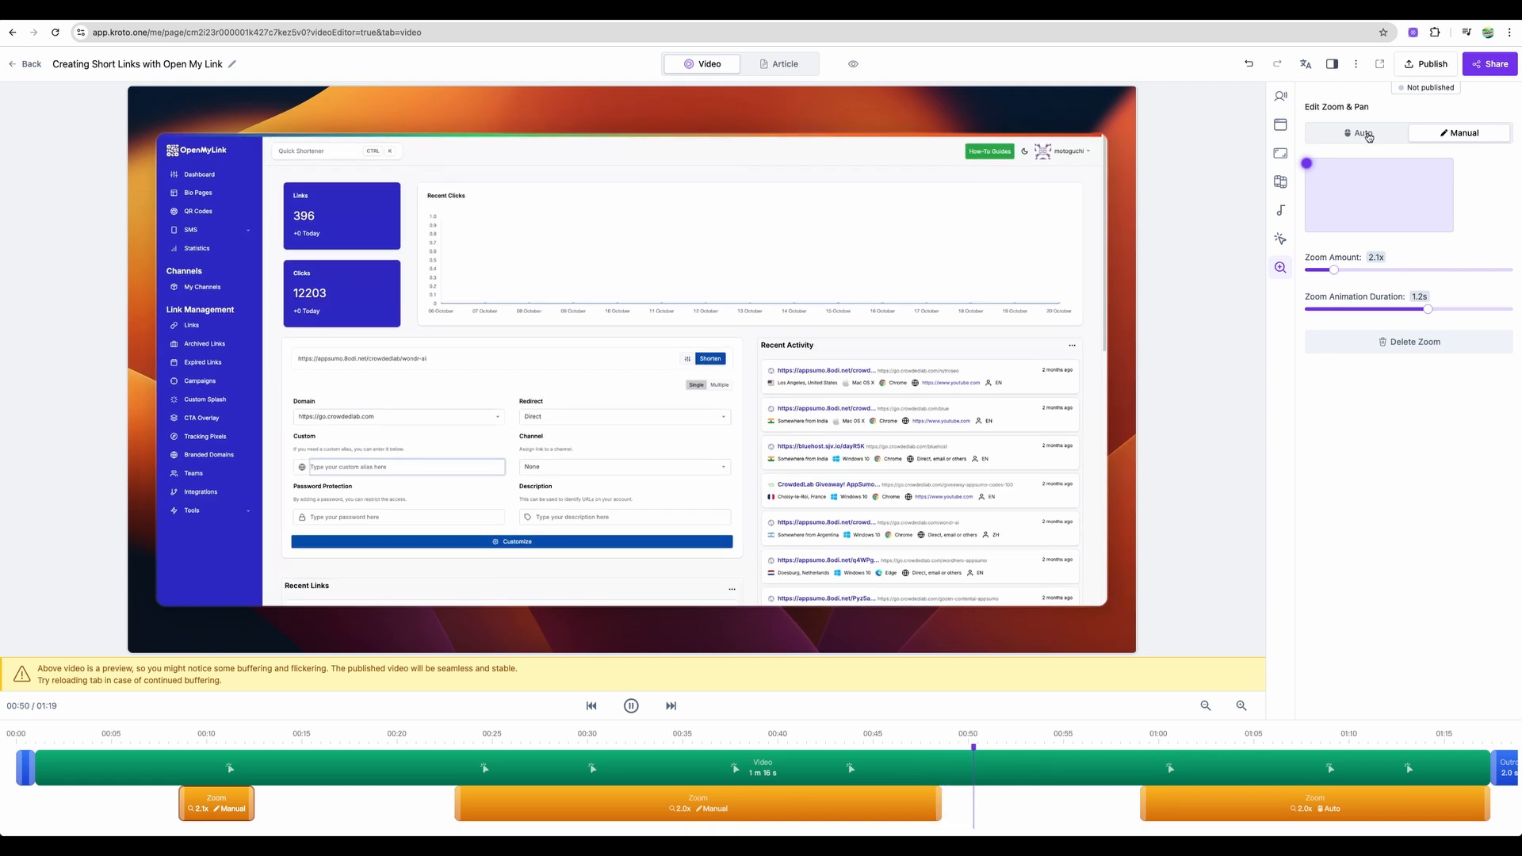
pyautogui.write('wondr-')
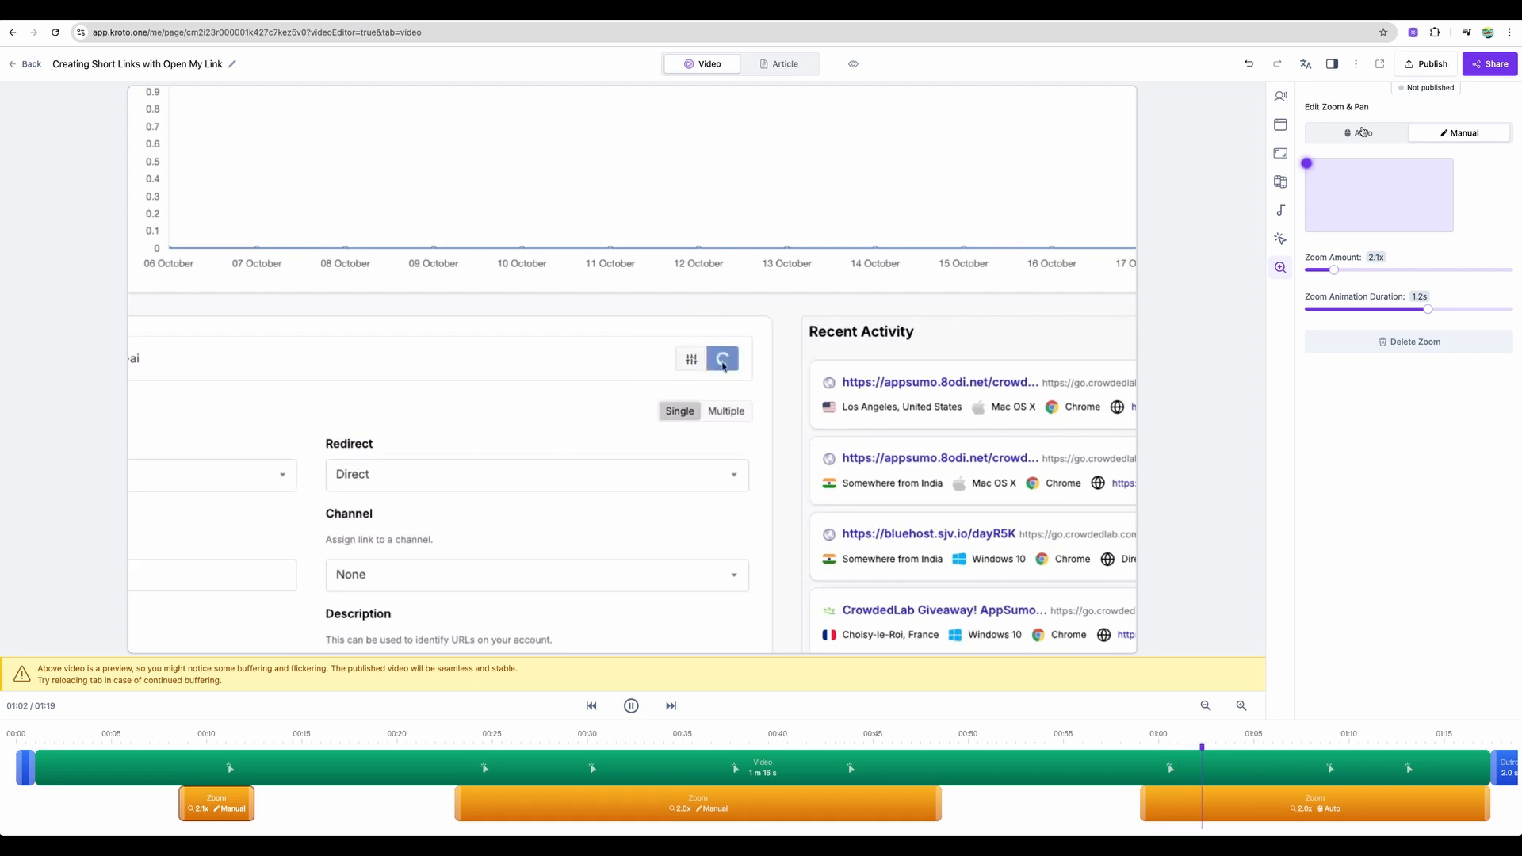
pyautogui.click(722, 358)
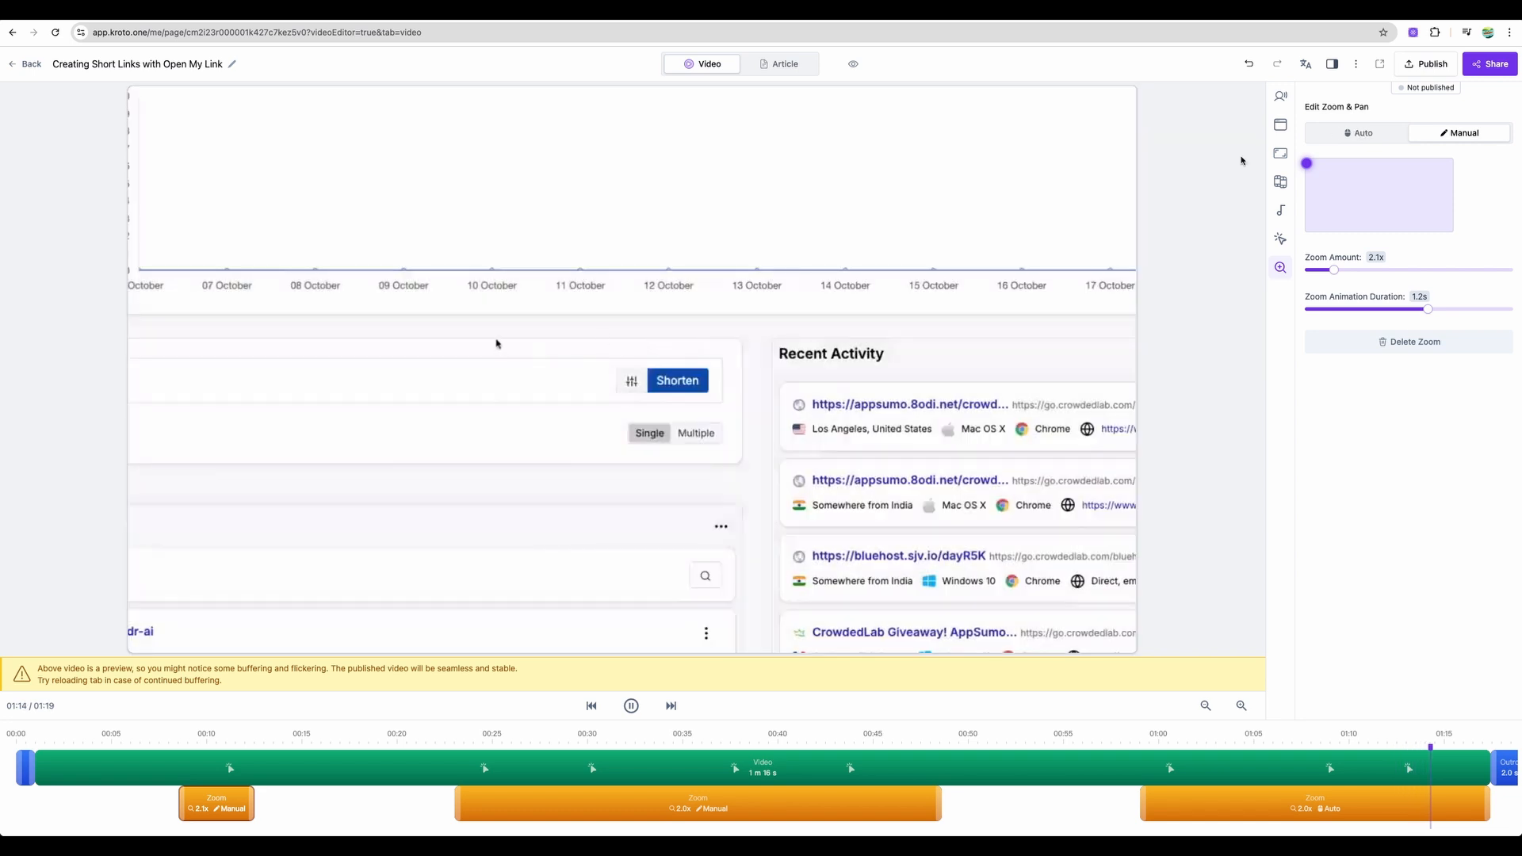
pyautogui.click(630, 705)
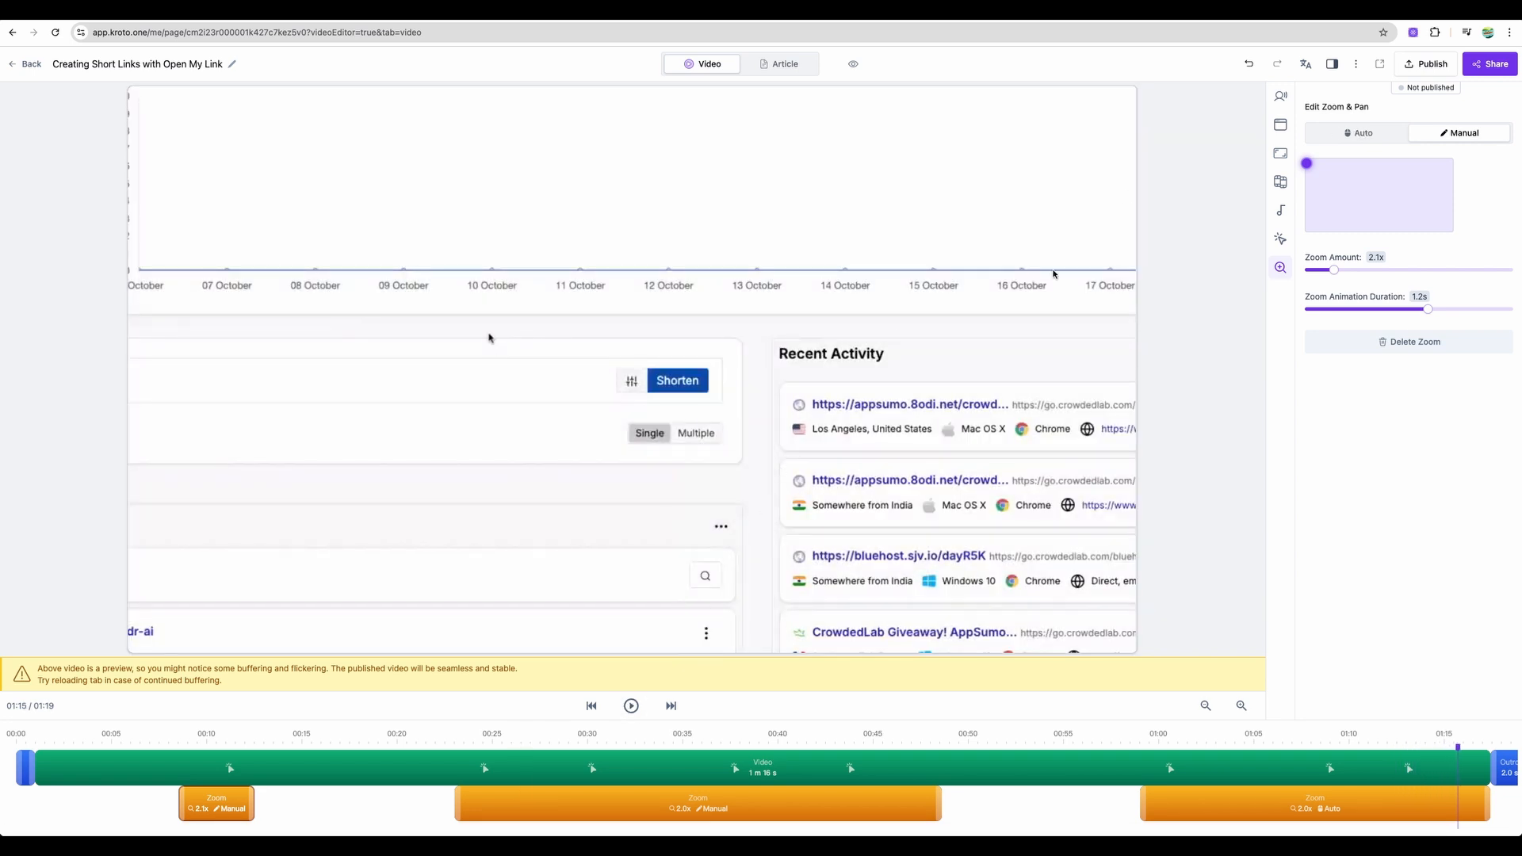
pyautogui.moveTo(1181, 205)
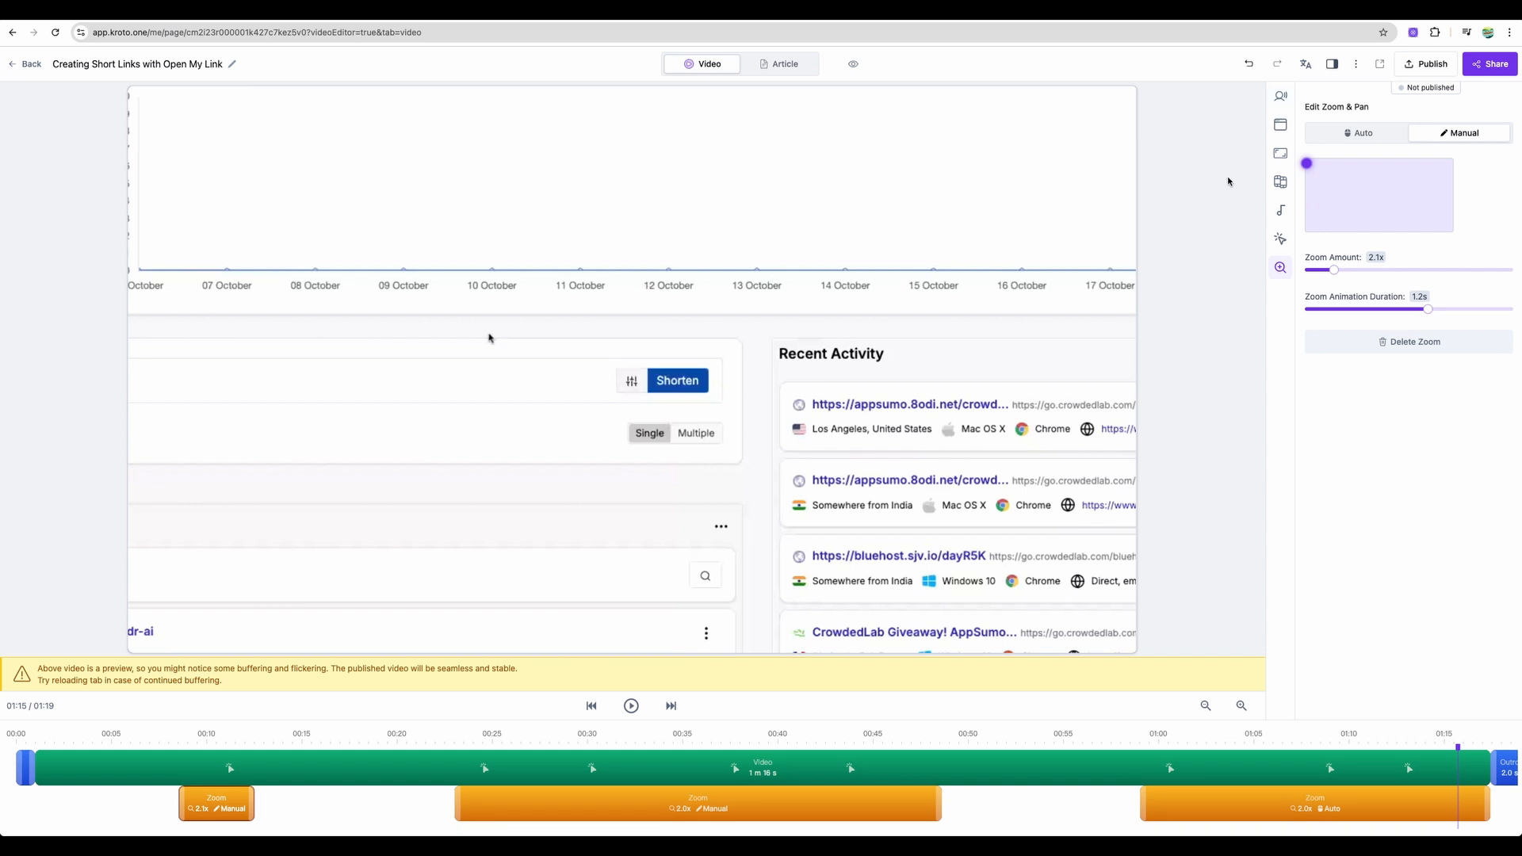
pyautogui.moveTo(1071, 371)
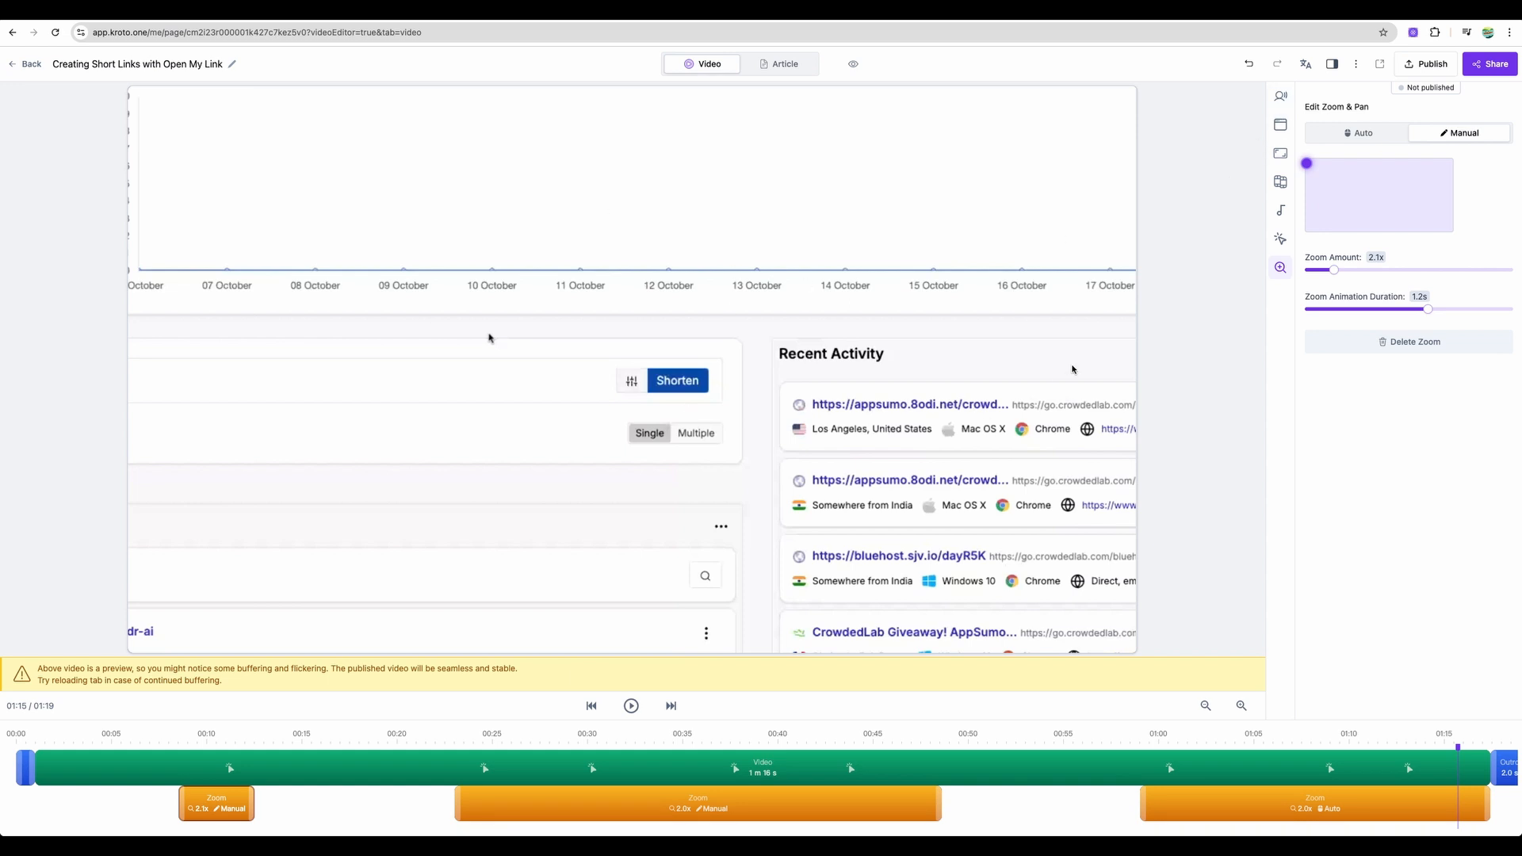
pyautogui.moveTo(611, 405)
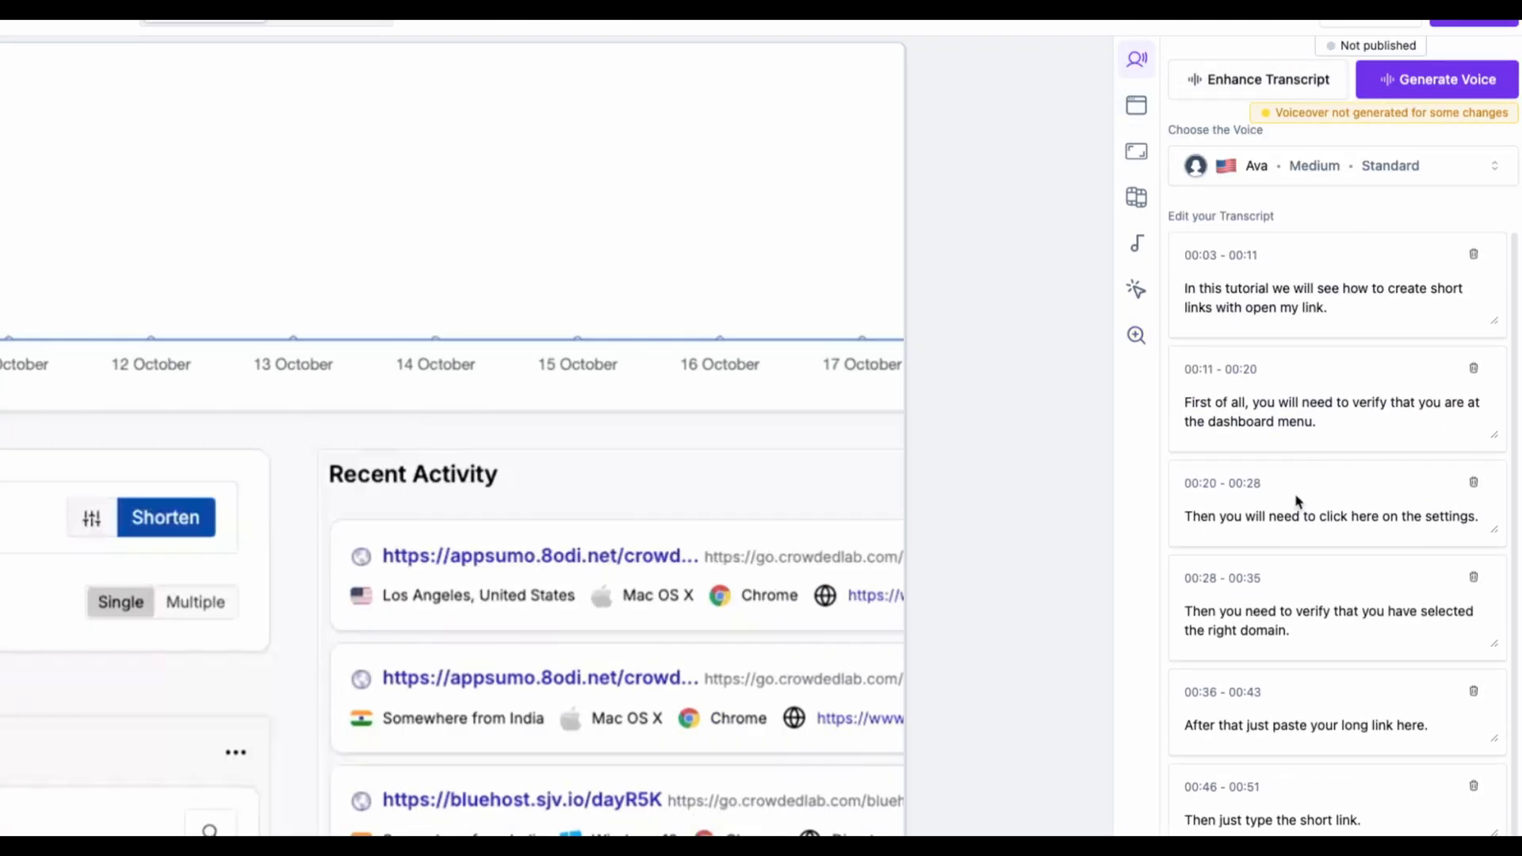
# - Run Enhance Transcript so AI rewrites the voiceover lines more professionally
pyautogui.click(1267, 79)
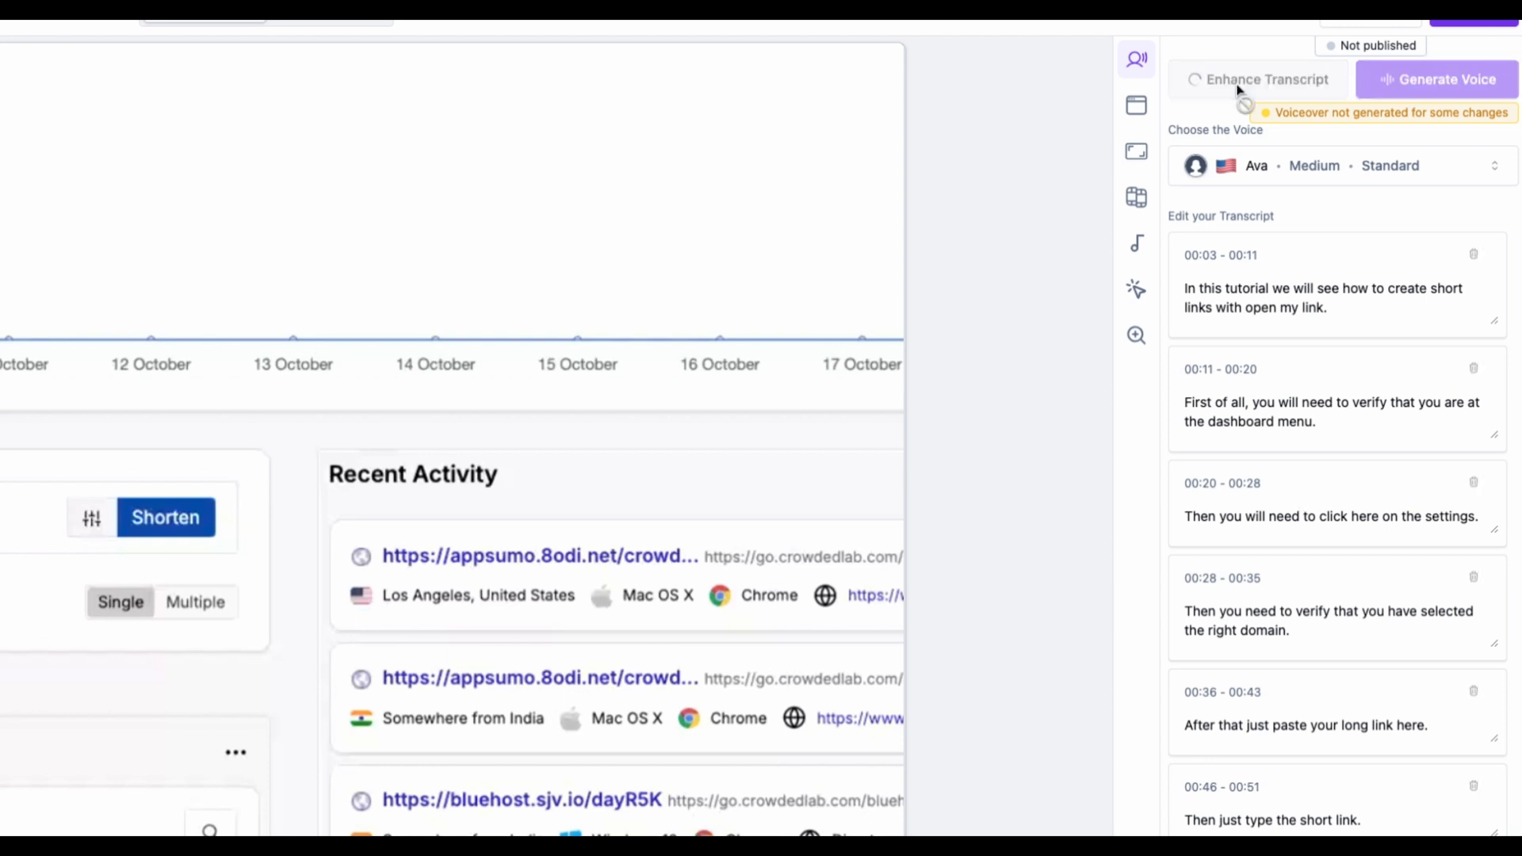
pyautogui.click(1266, 79)
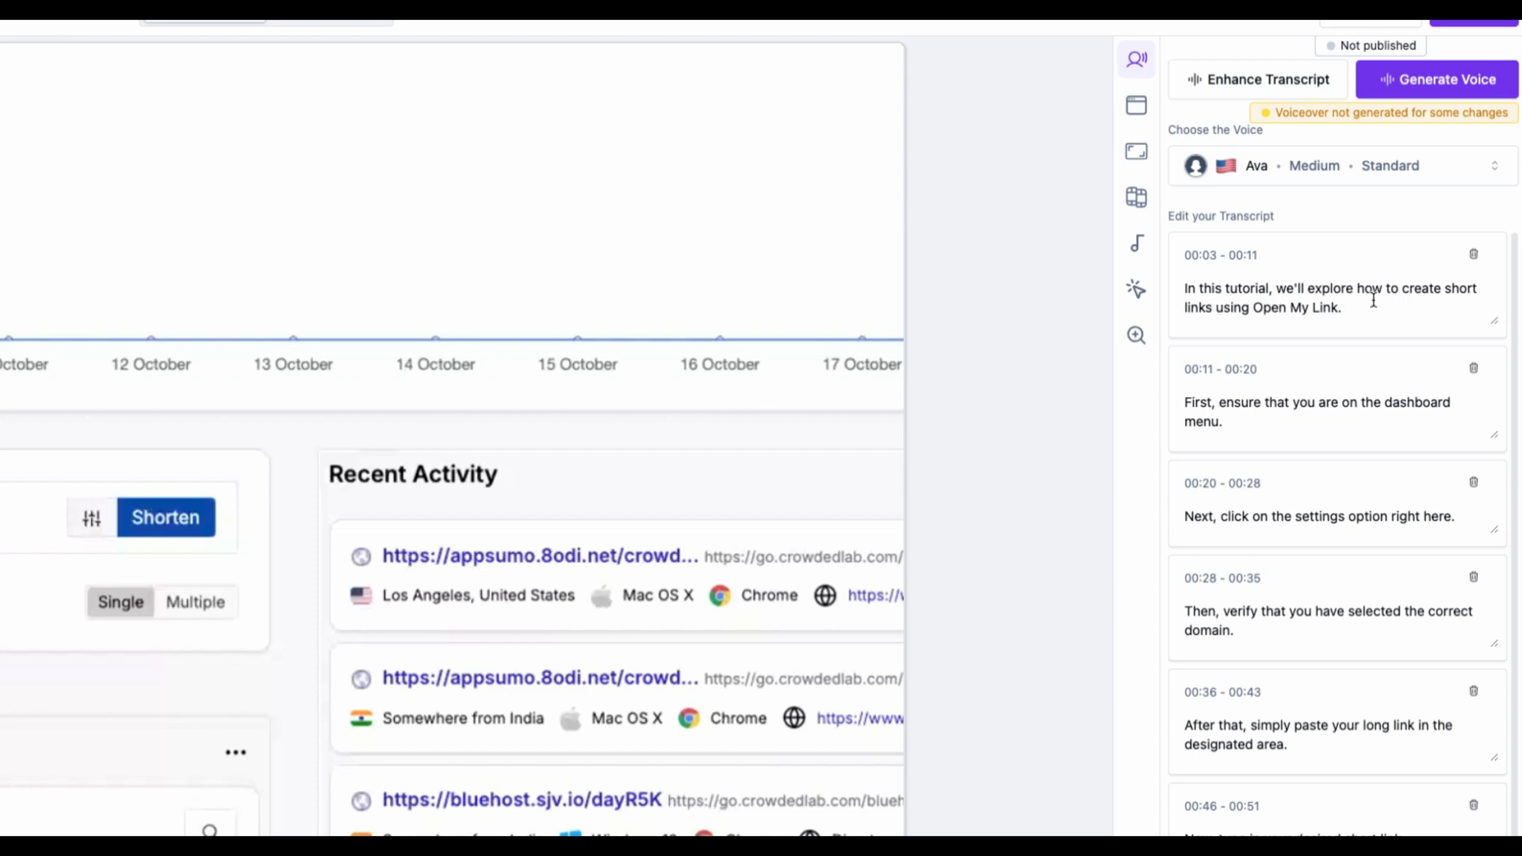
pyautogui.moveTo(1497, 358)
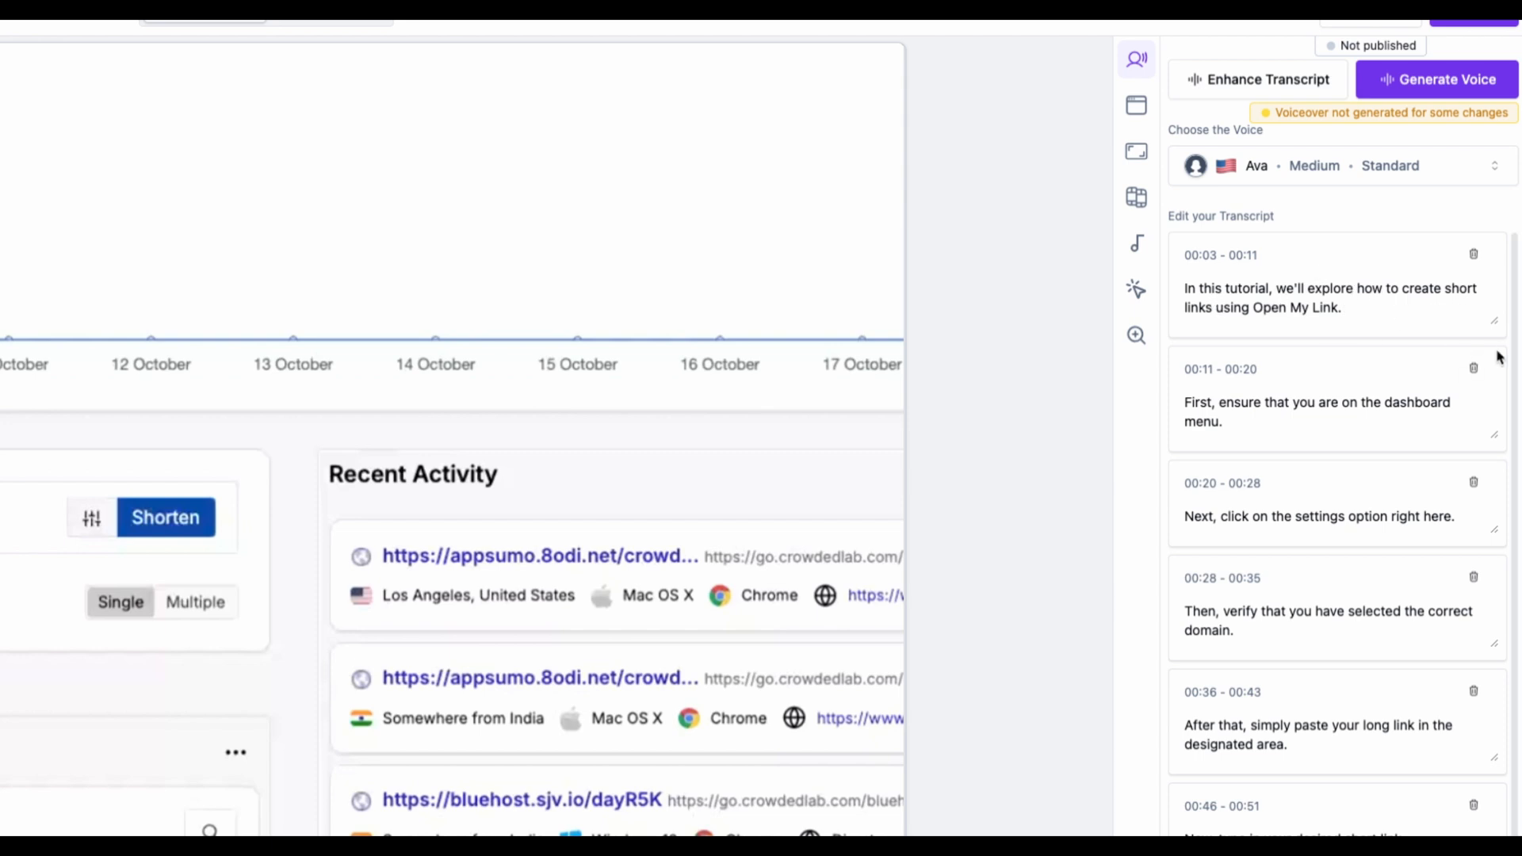
pyautogui.moveTo(1431, 173)
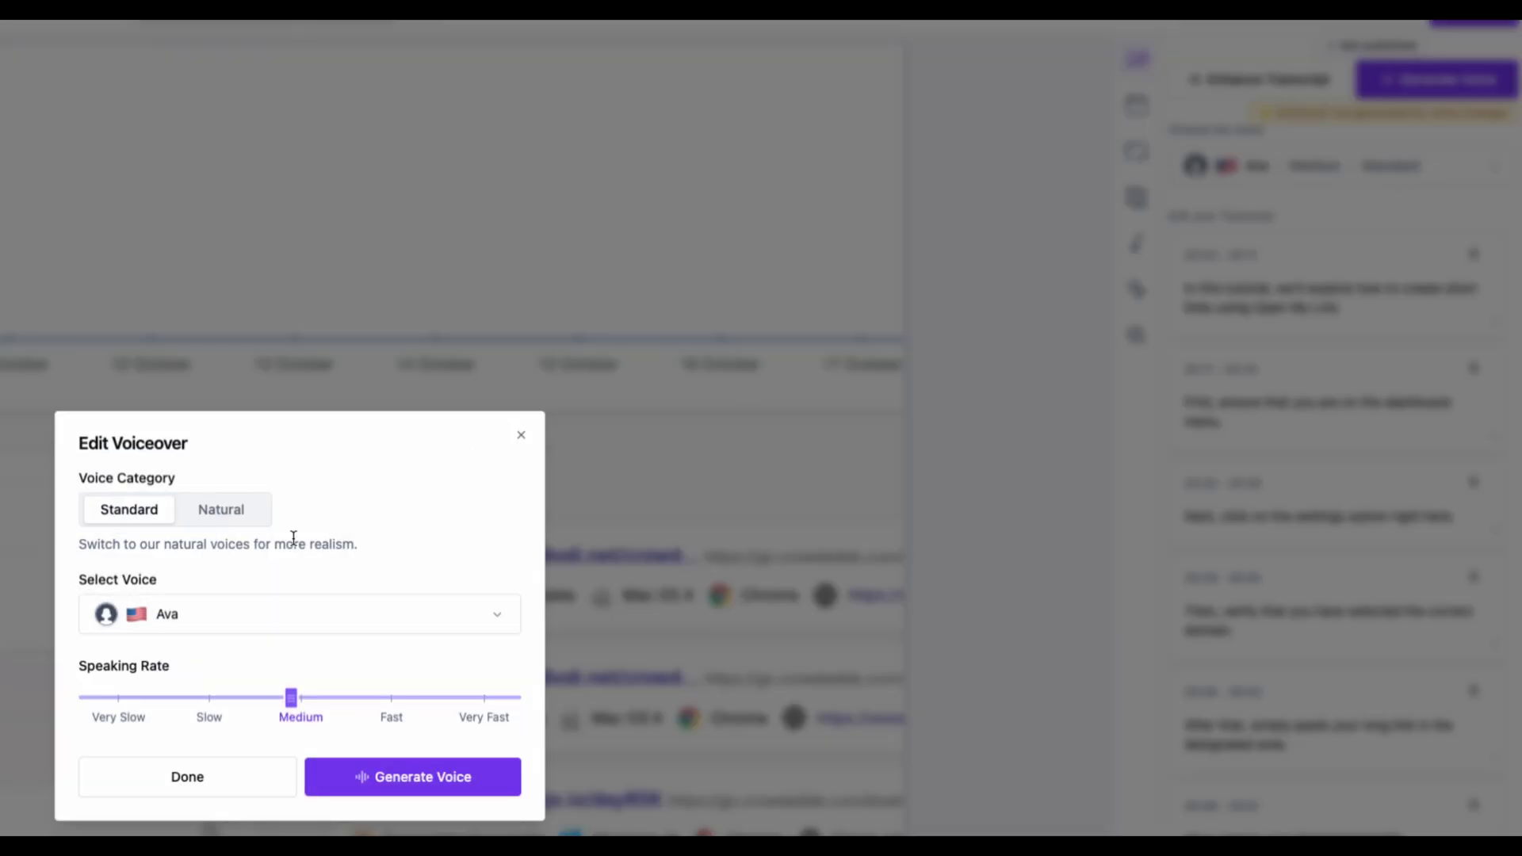
# - Choose the Natural voice category and pick Asteria as the narrator
pyautogui.click(221, 509)
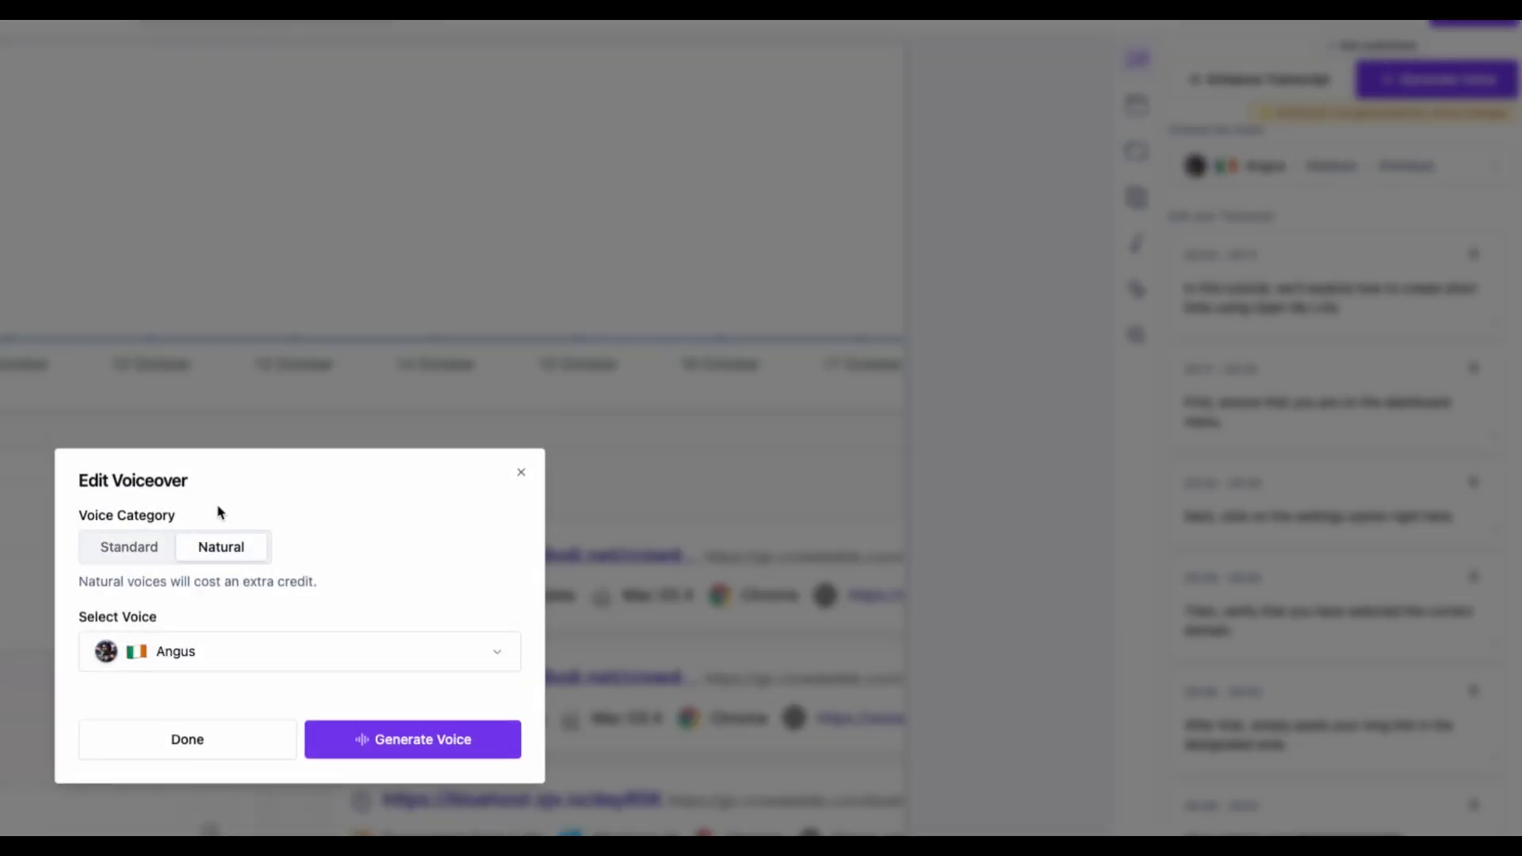
pyautogui.click(298, 652)
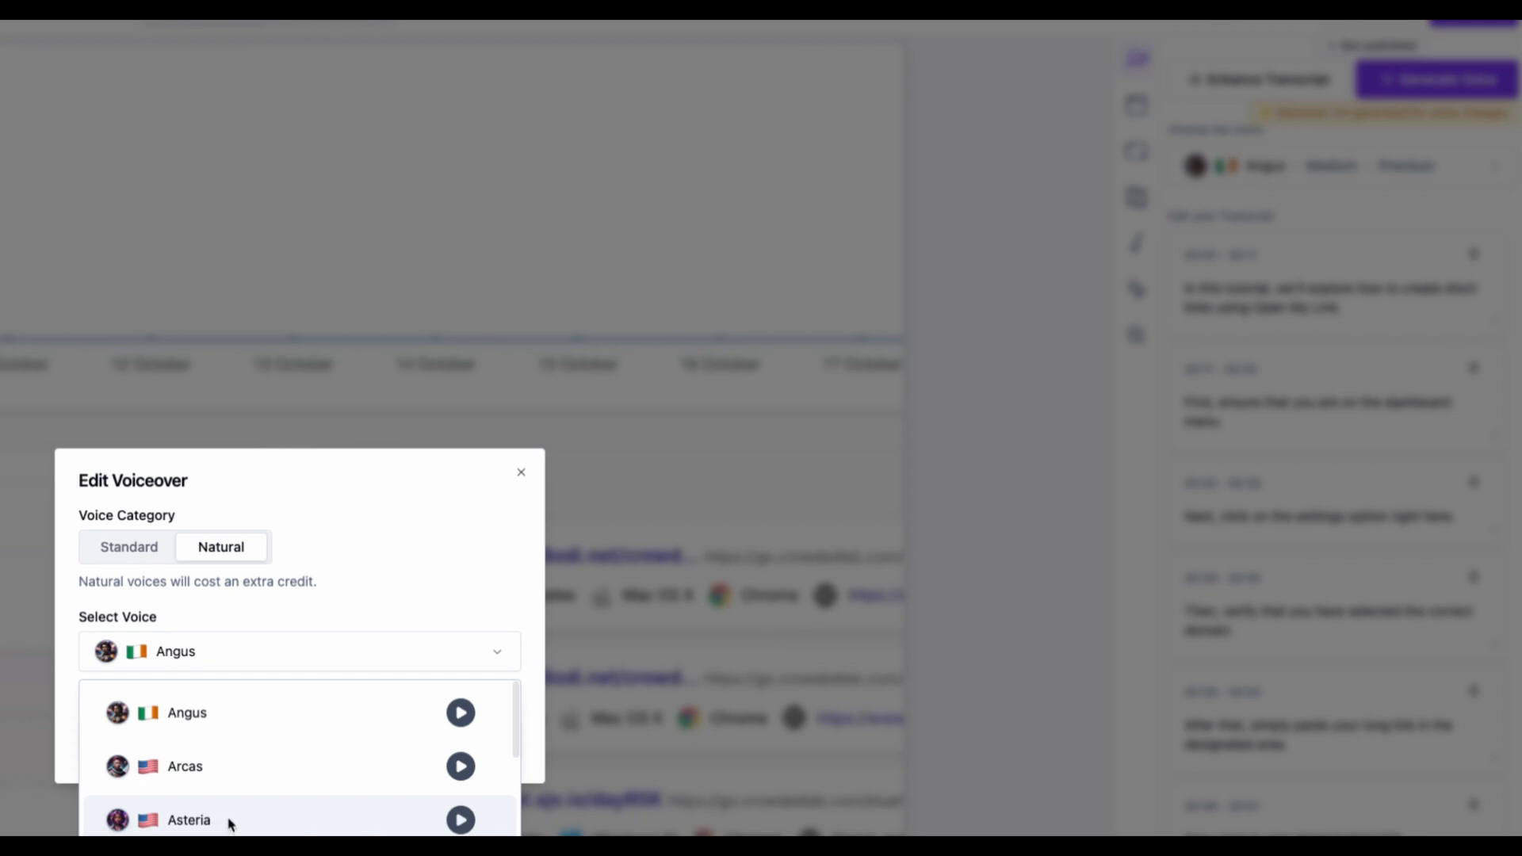
pyautogui.click(188, 818)
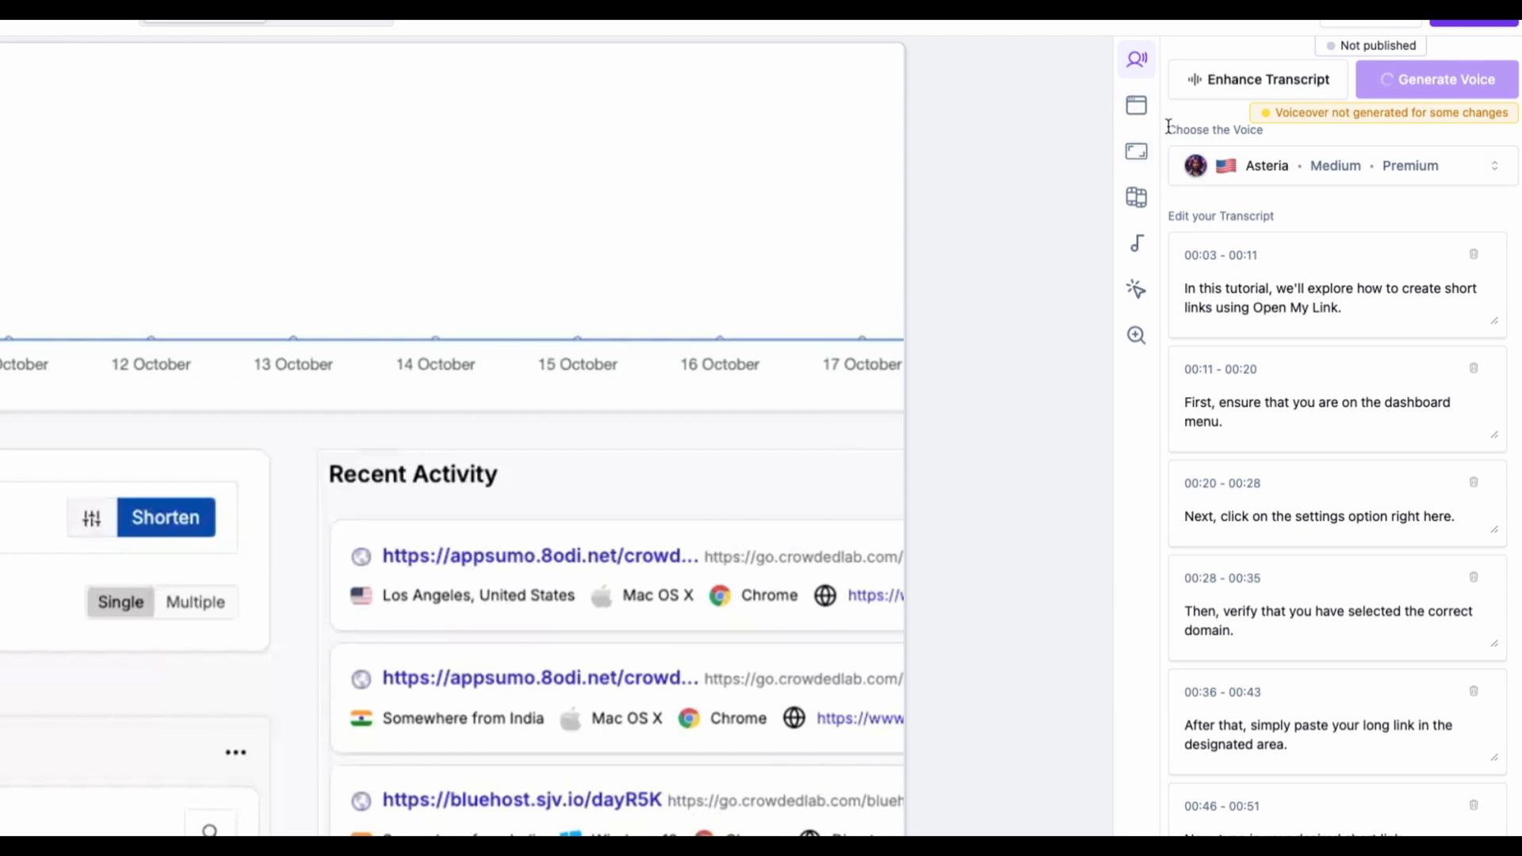
# - Review background, aspect ratio, intro/outro, music, click highlight and zoom settings, then return to voiceover
pyautogui.click(1136, 105)
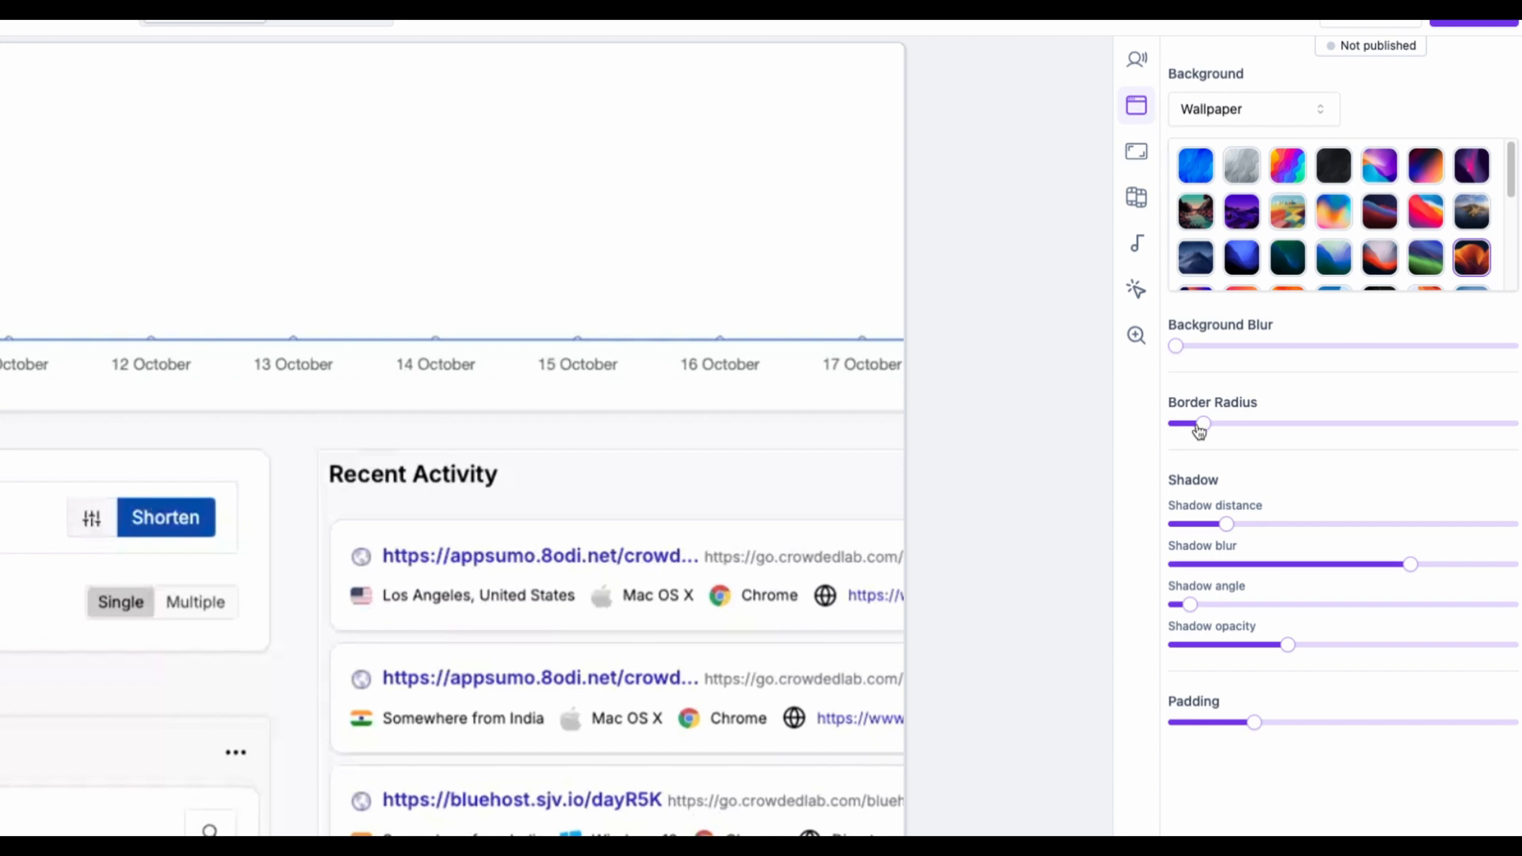
pyautogui.click(1136, 152)
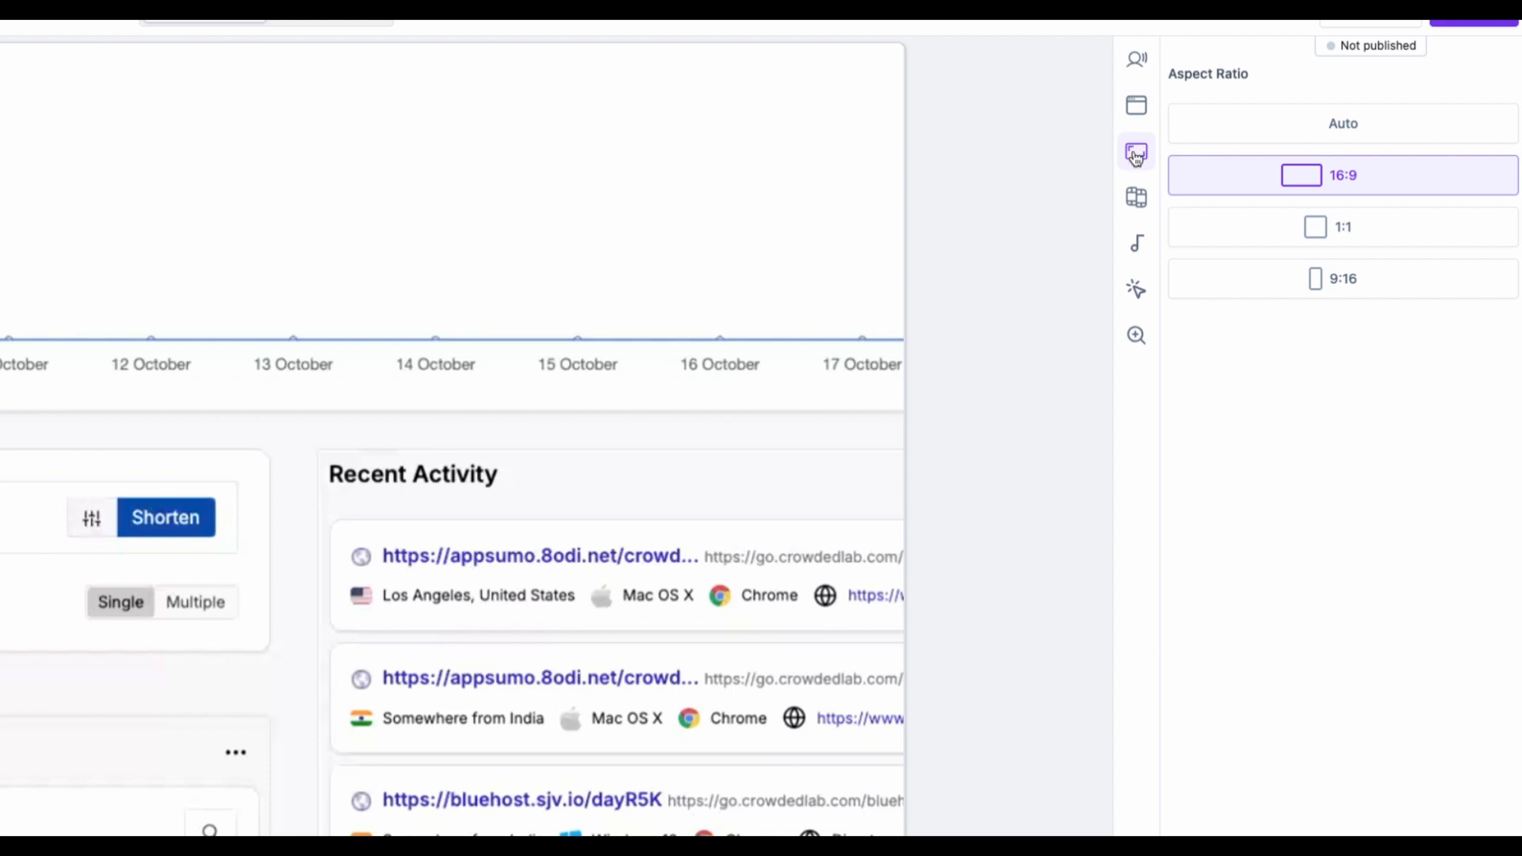
pyautogui.click(1136, 197)
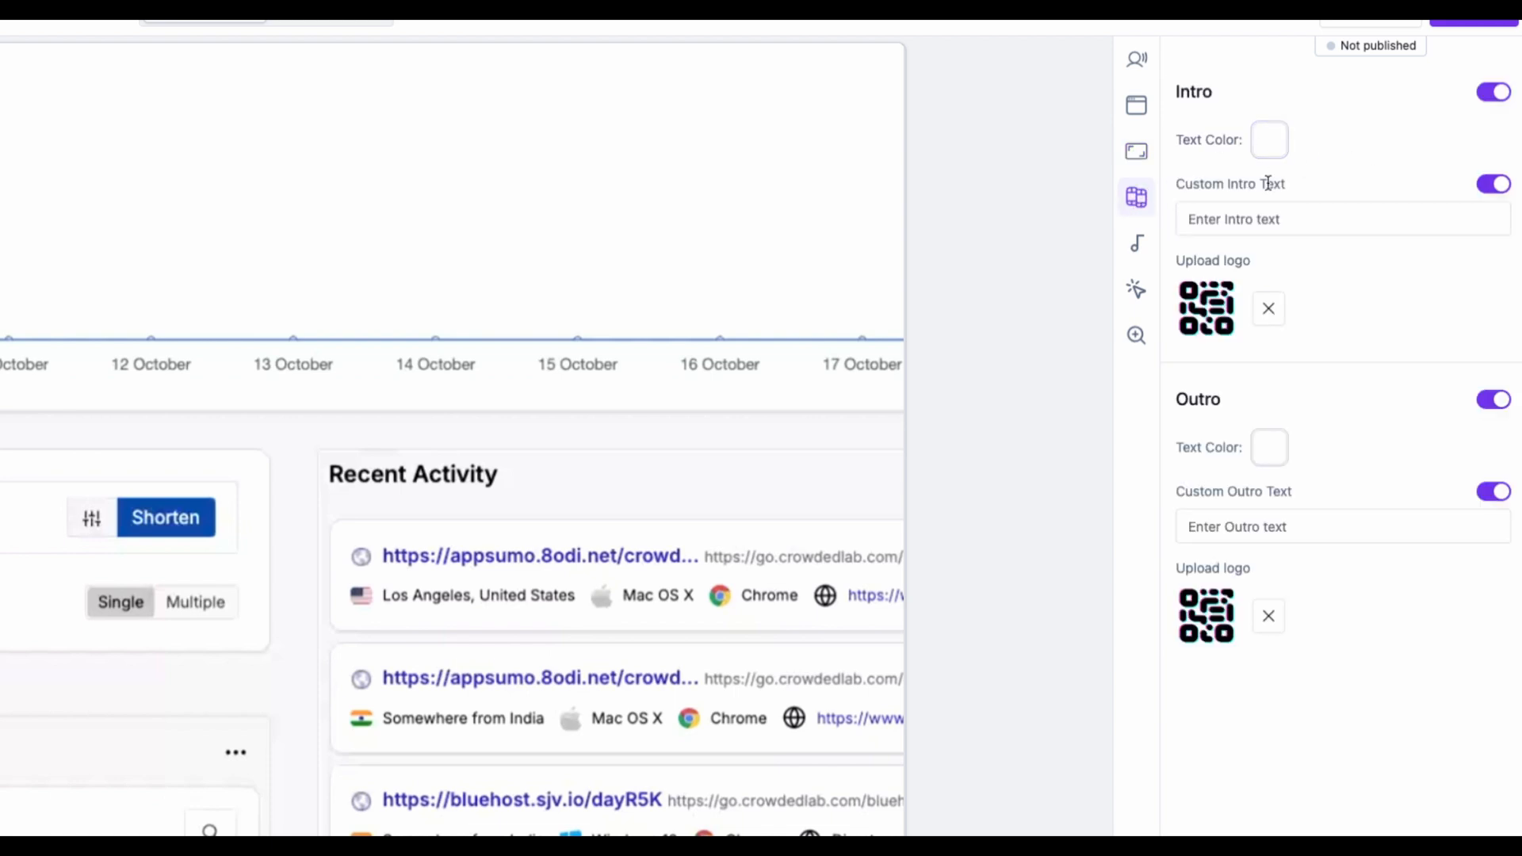
pyautogui.moveTo(1206, 308)
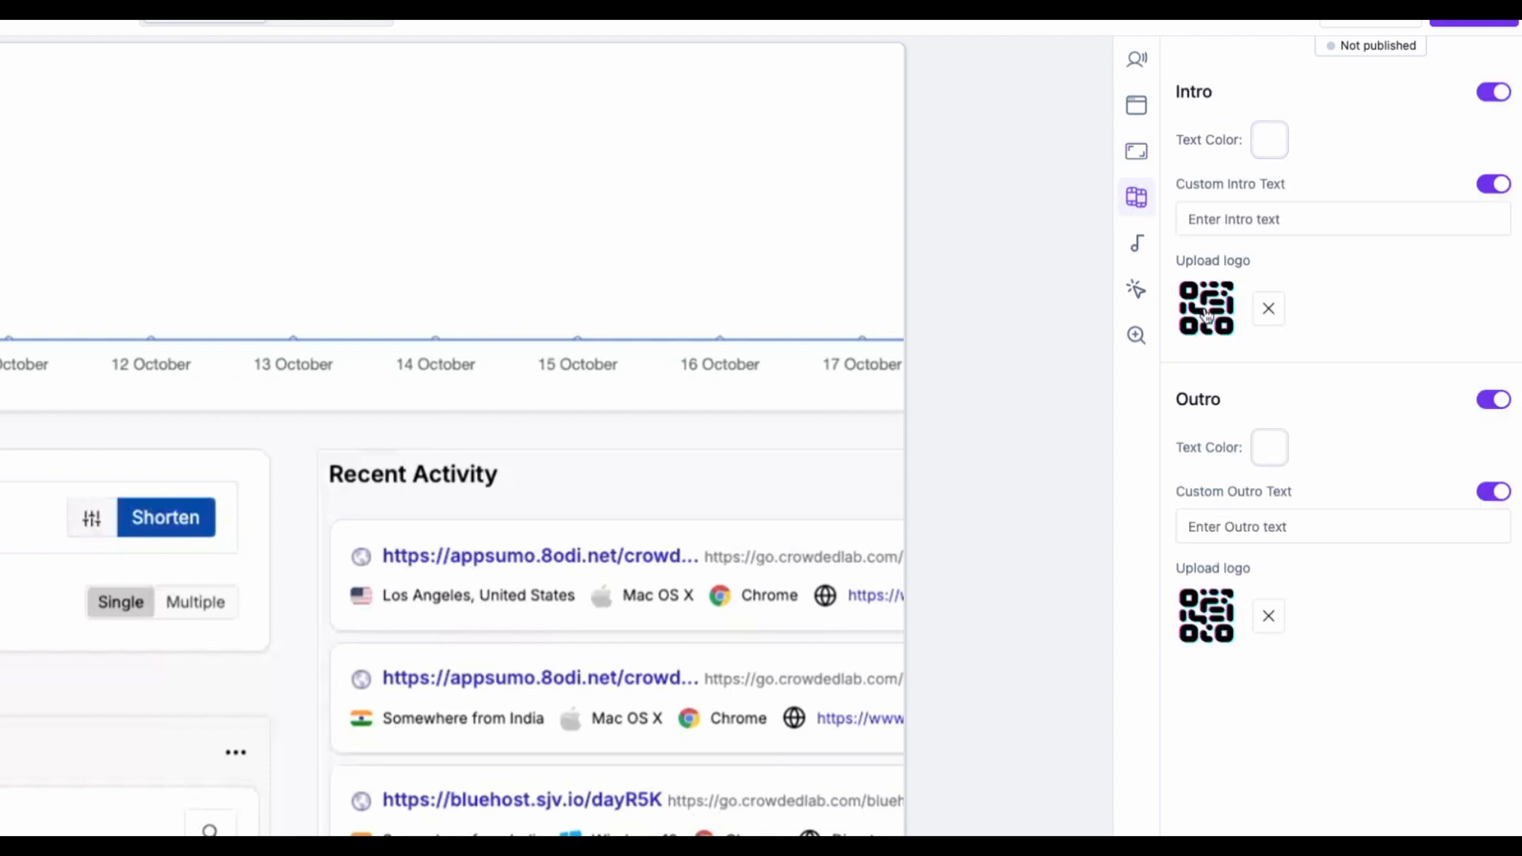
pyautogui.click(1136, 242)
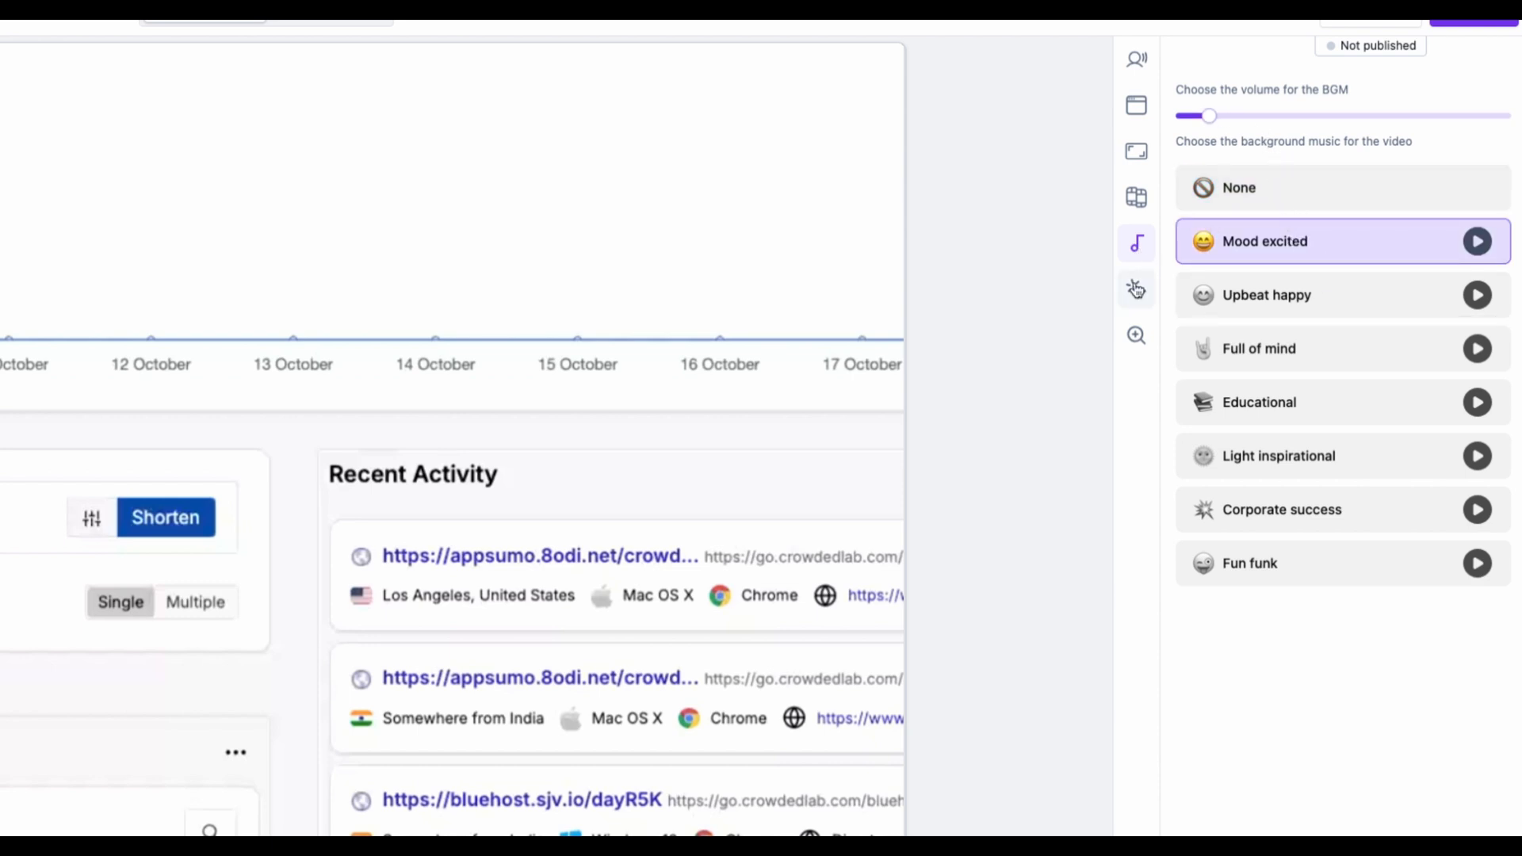
pyautogui.click(1136, 288)
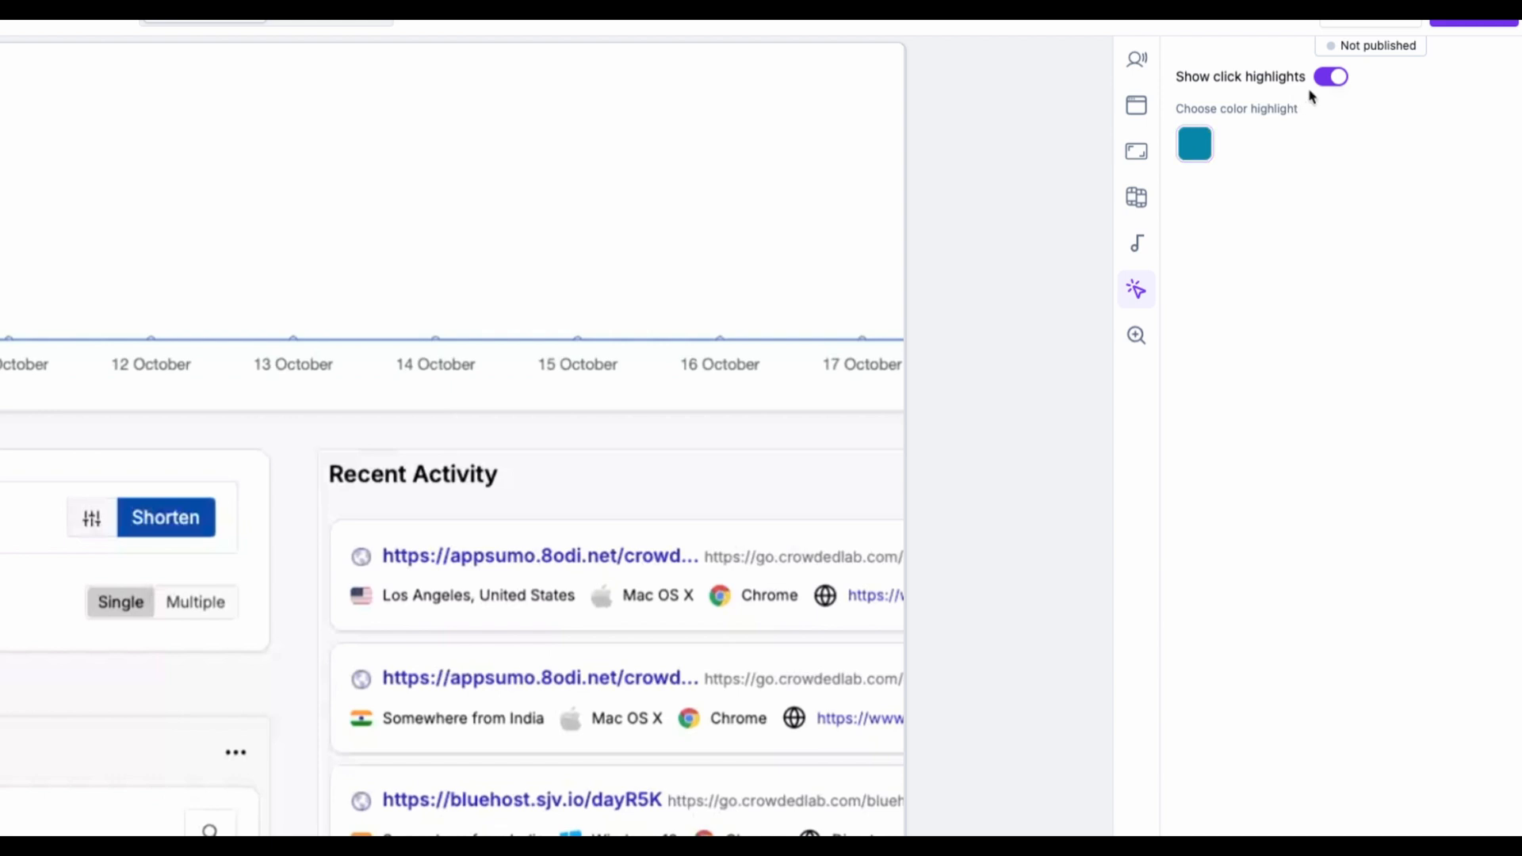
pyautogui.moveTo(1308, 87)
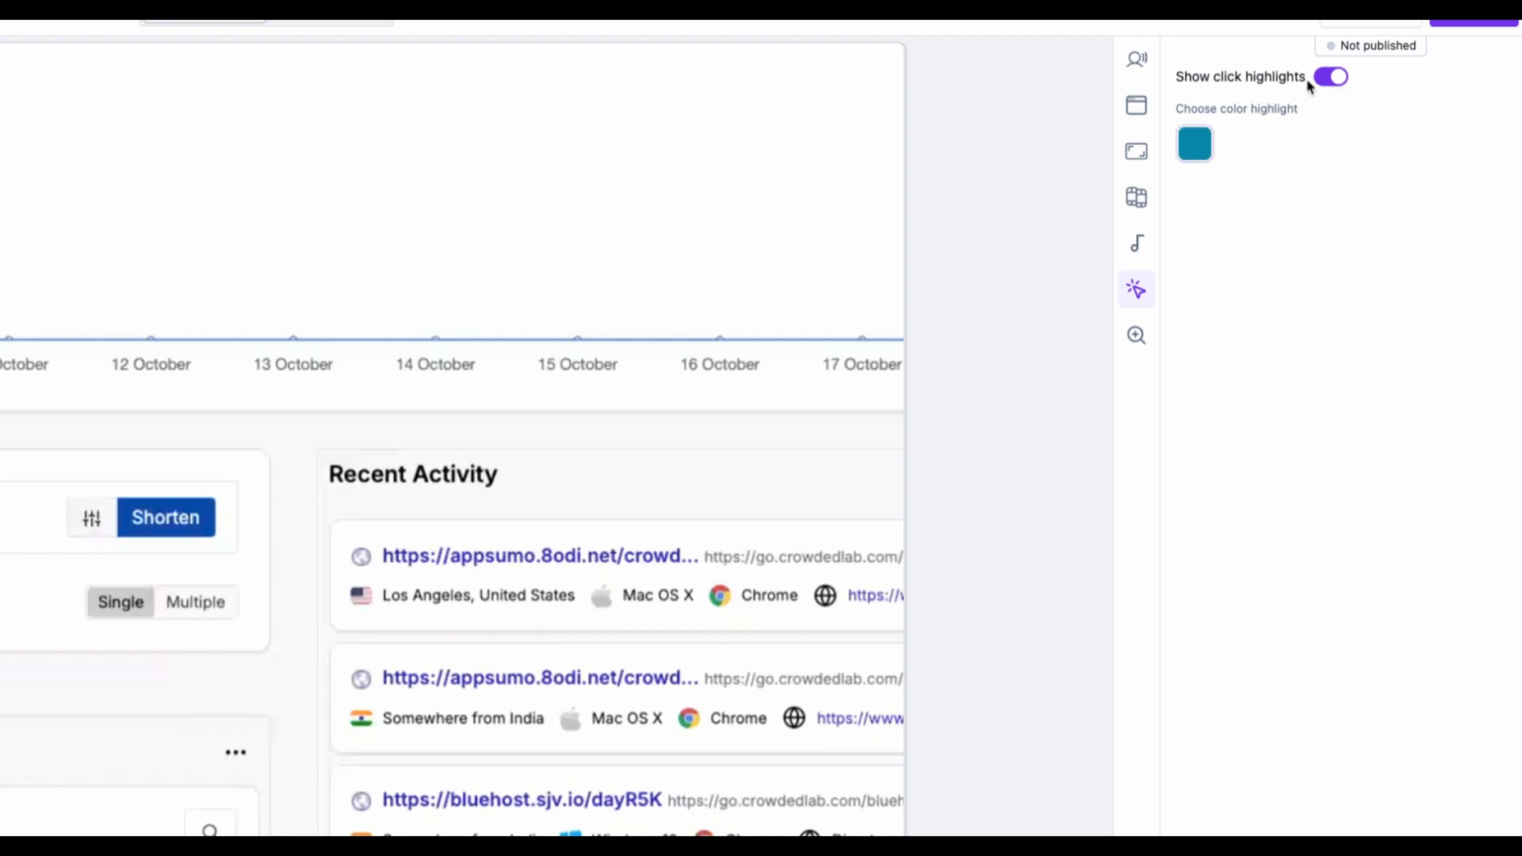
pyautogui.click(1135, 335)
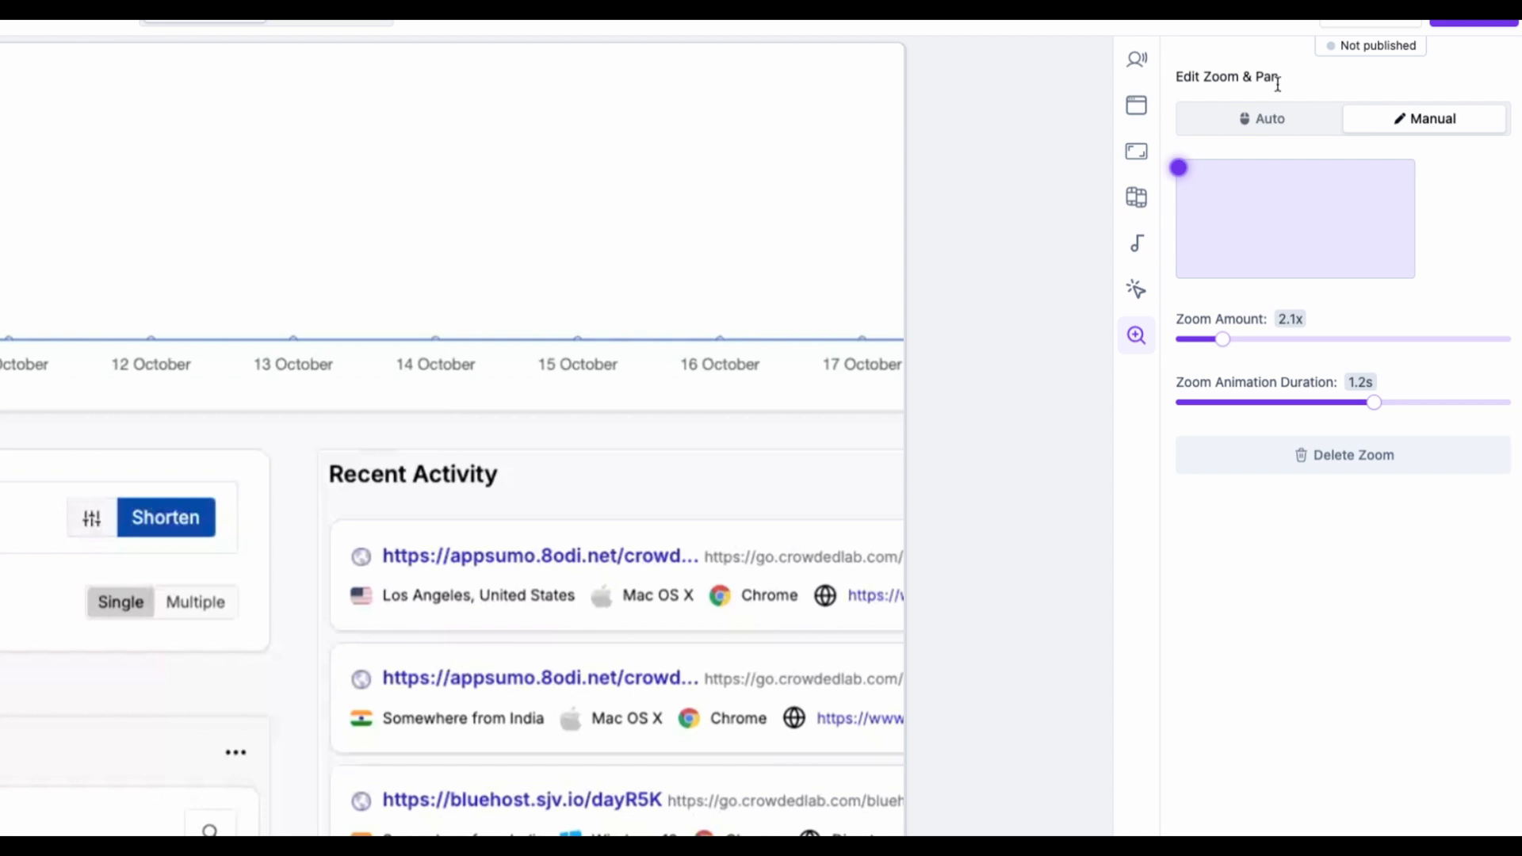
pyautogui.click(1136, 59)
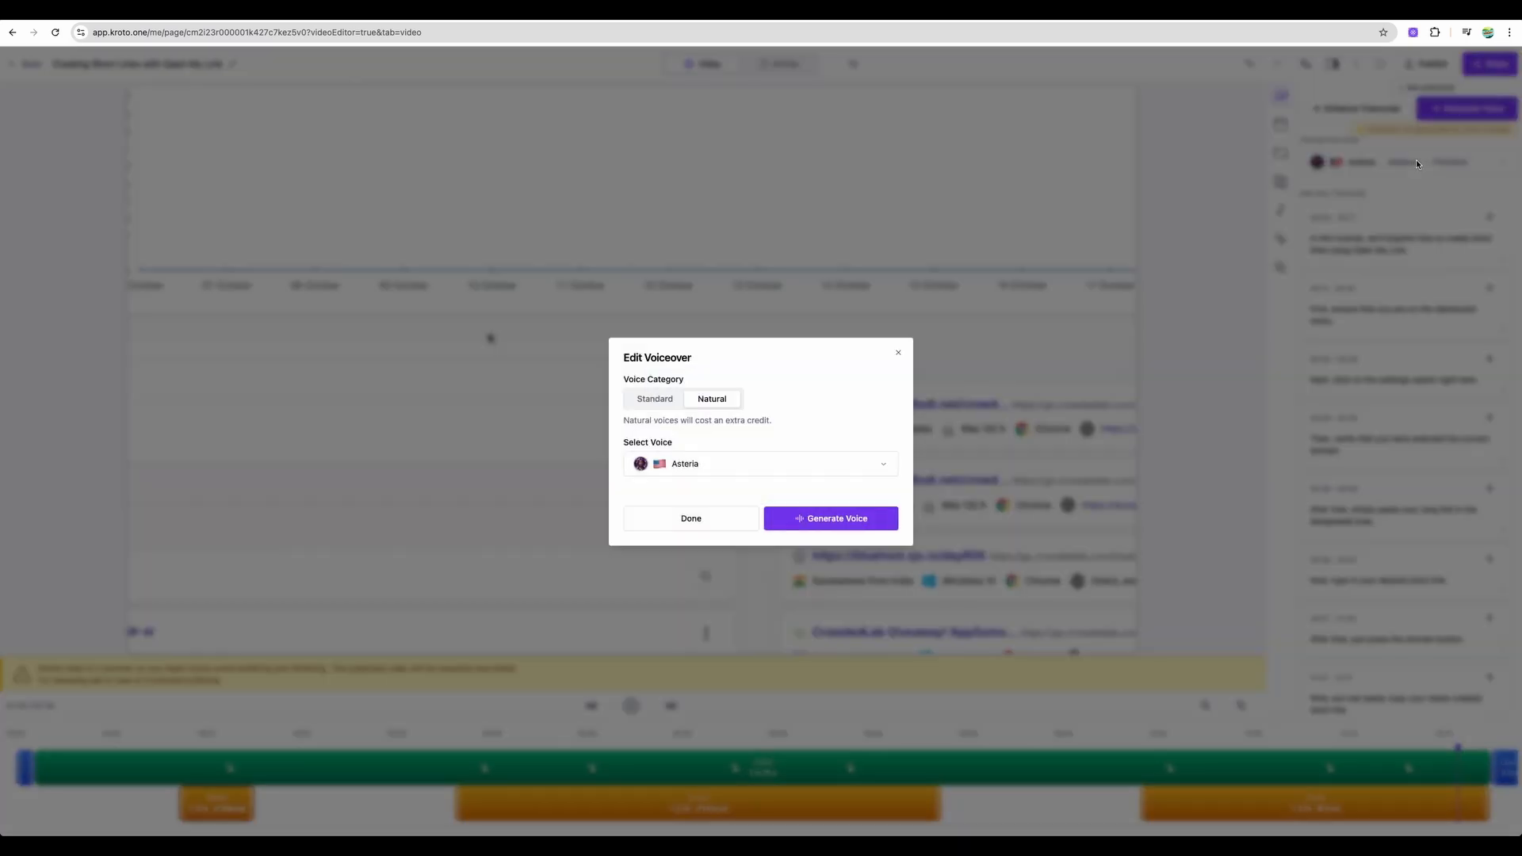
# - Switch the voice category back to Standard, generate, and reload the editor after the error
pyautogui.click(654, 399)
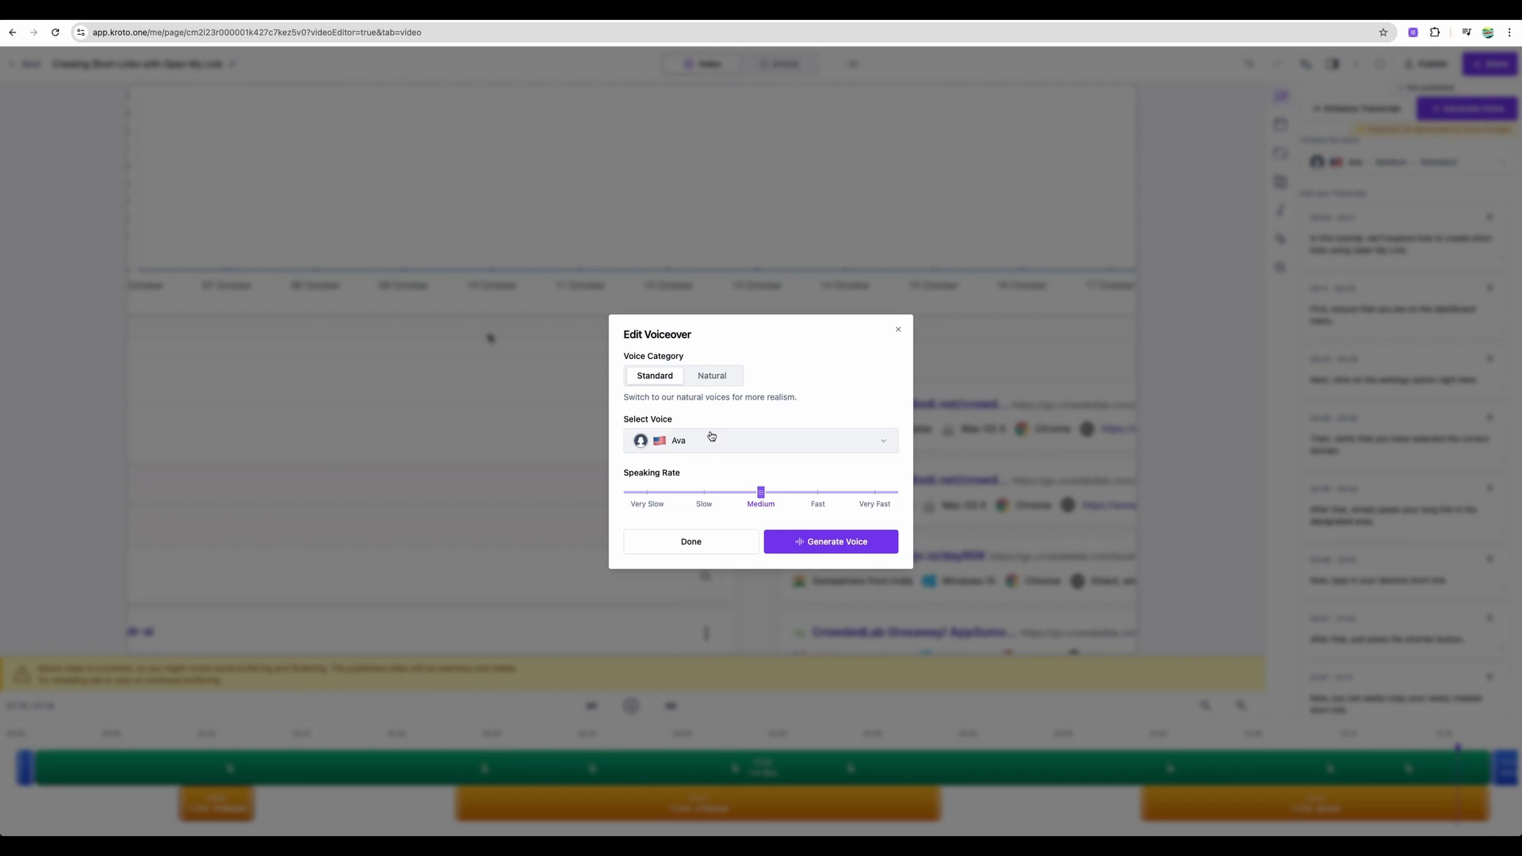
pyautogui.moveTo(706, 440)
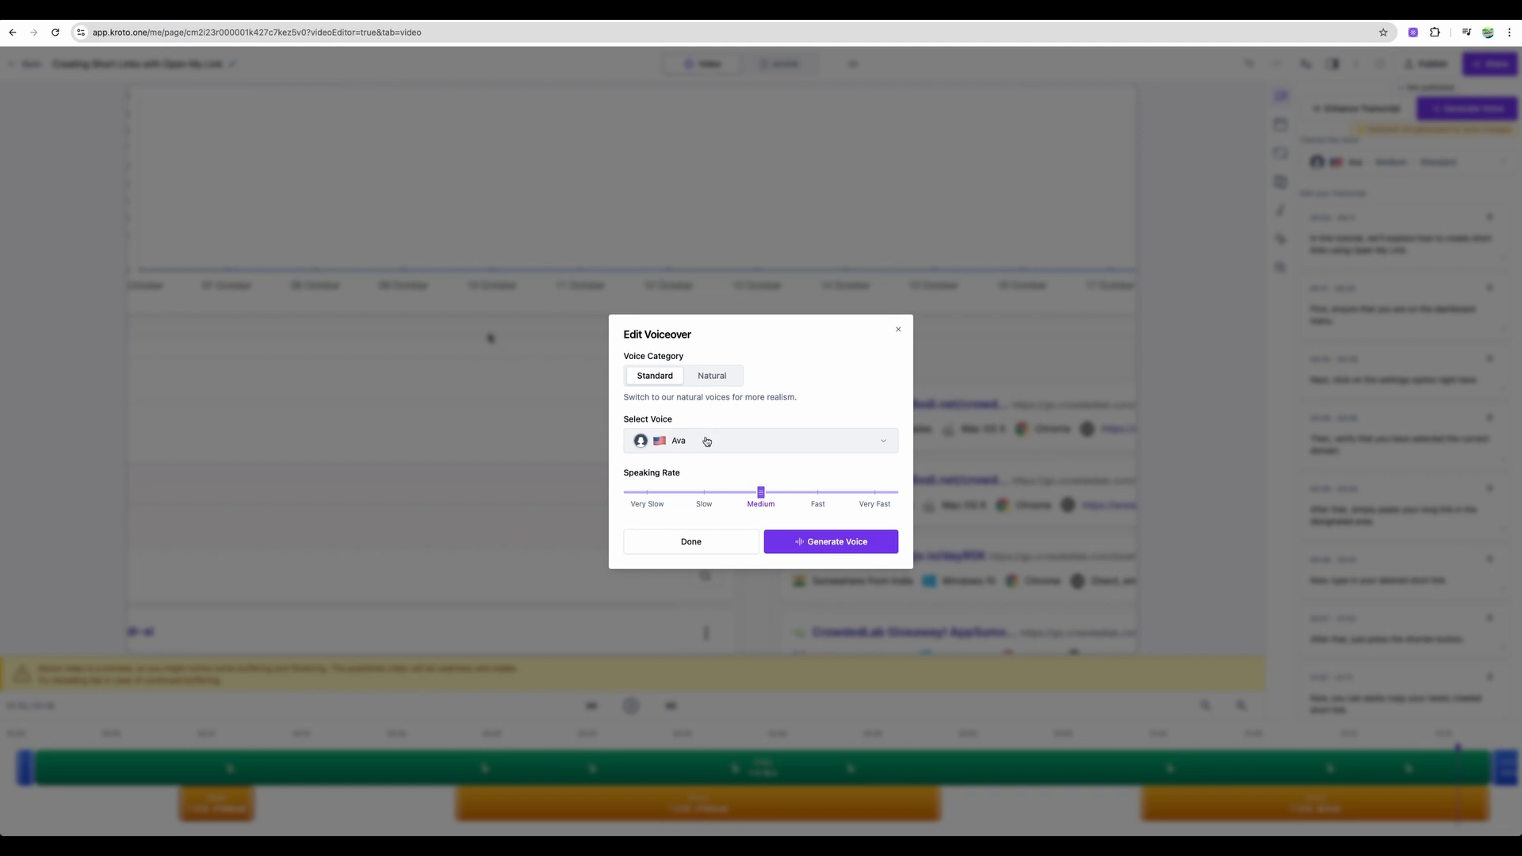
pyautogui.click(760, 440)
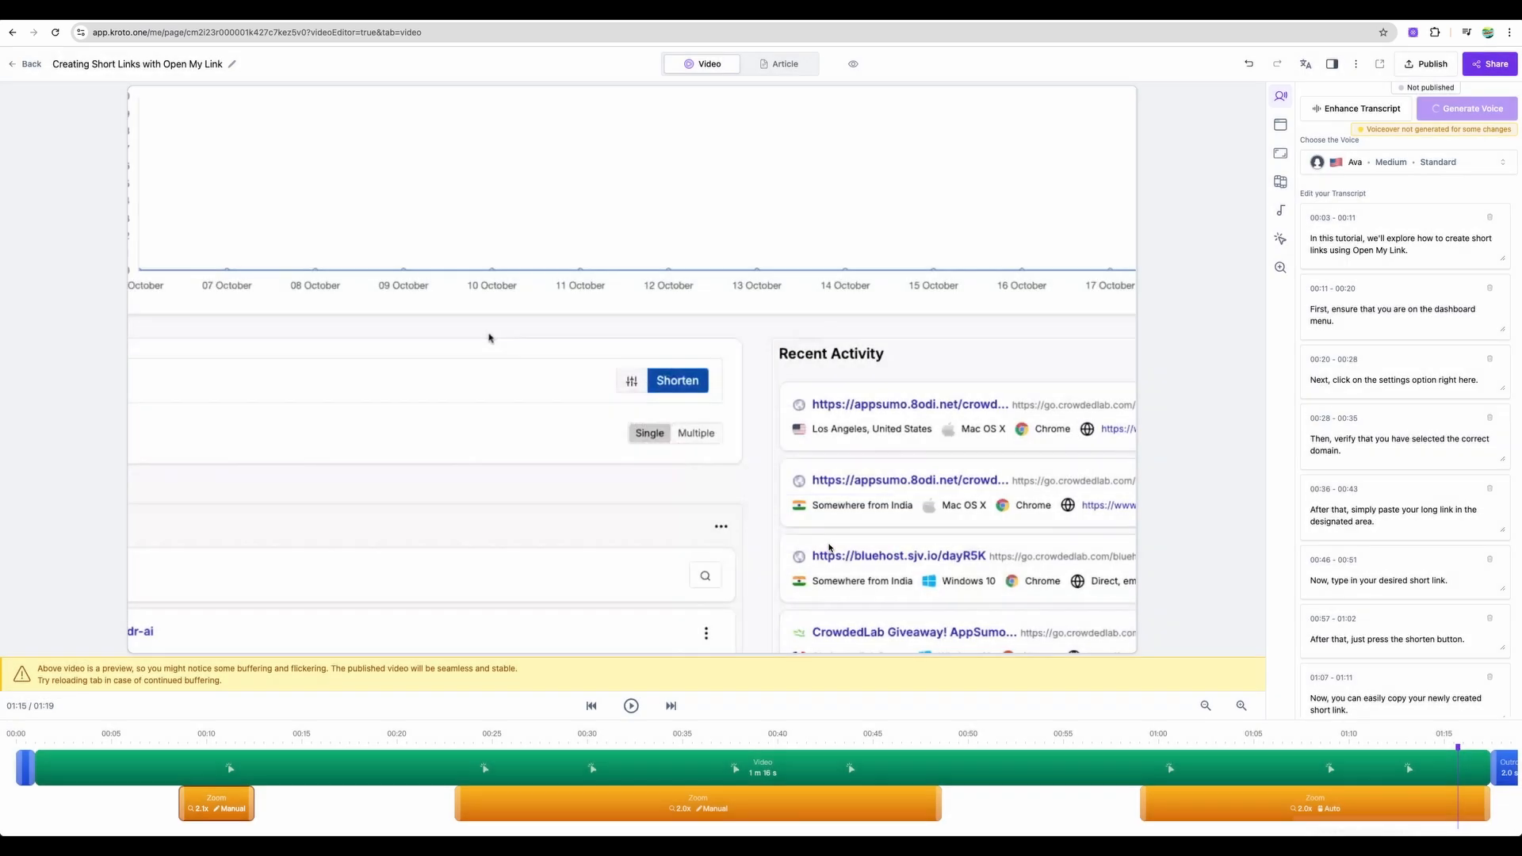
pyautogui.click(1469, 108)
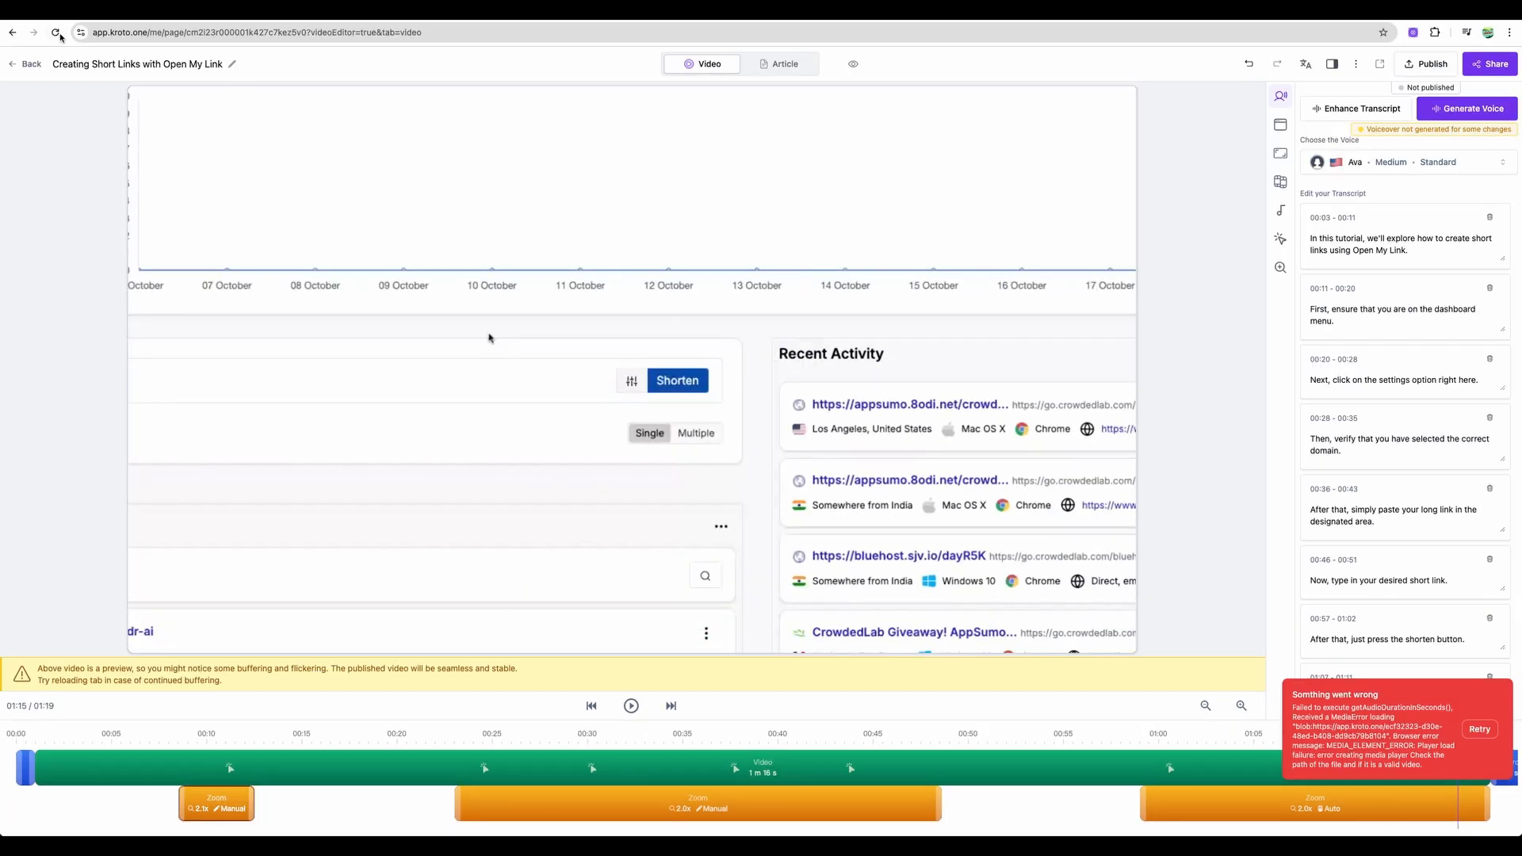
pyautogui.click(56, 32)
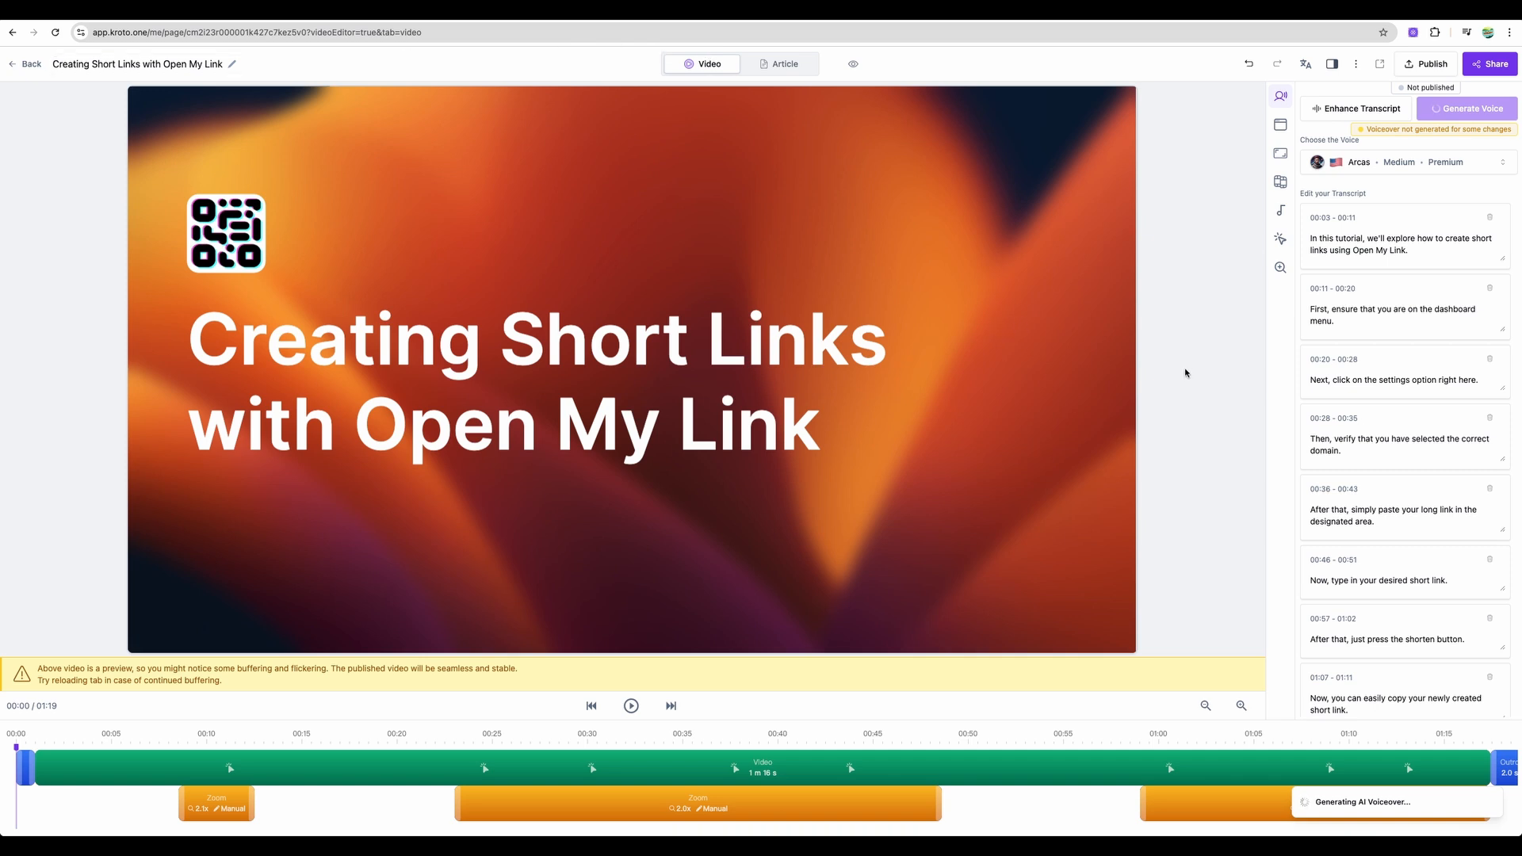
pyautogui.moveTo(788, 88)
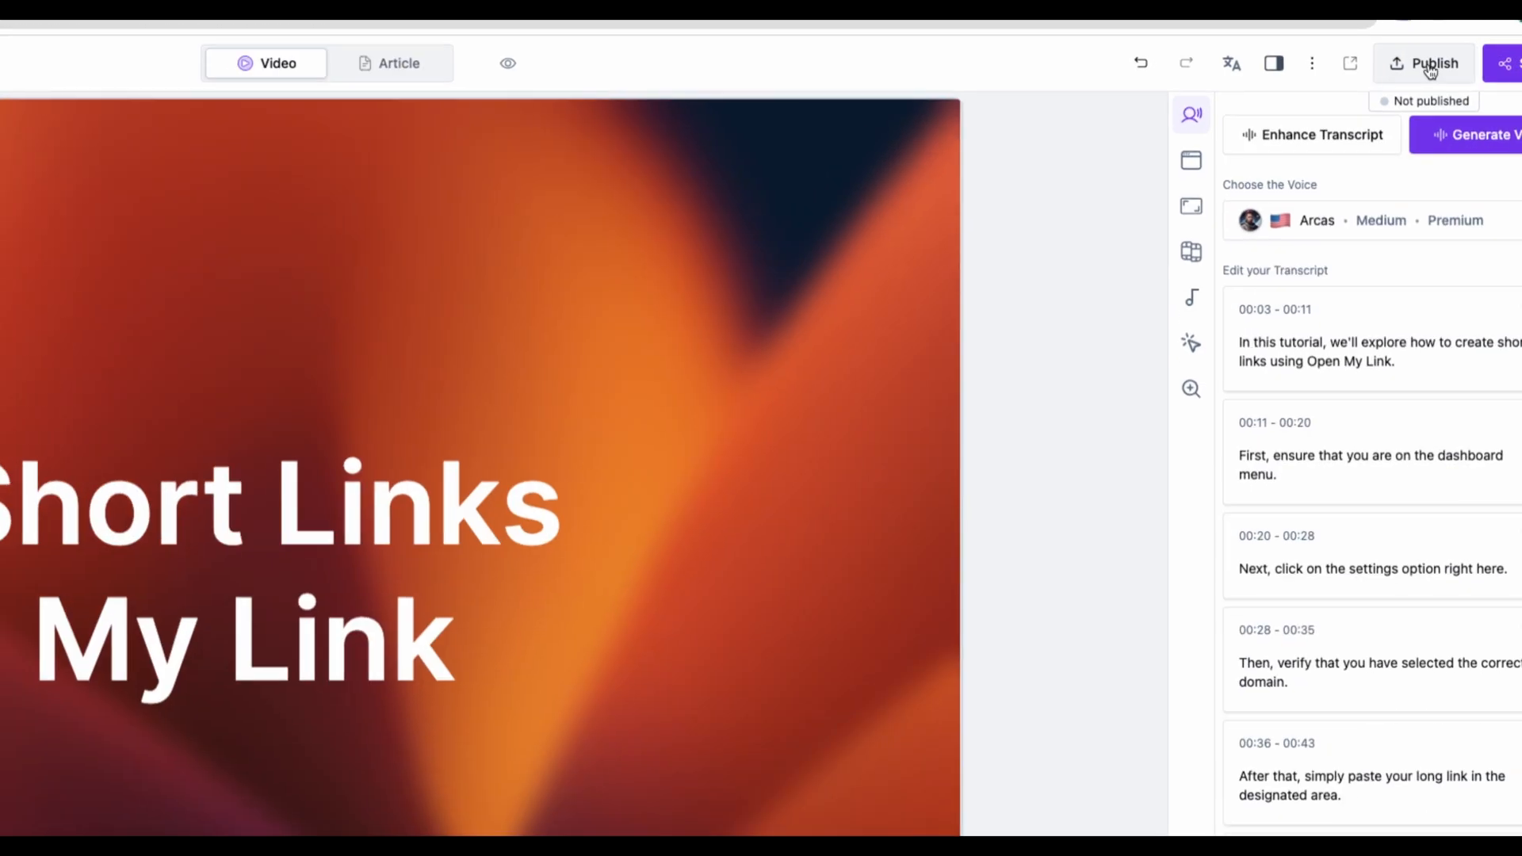
# - Publish the page, then in the article open the '/' block menu below step 3
pyautogui.click(1430, 64)
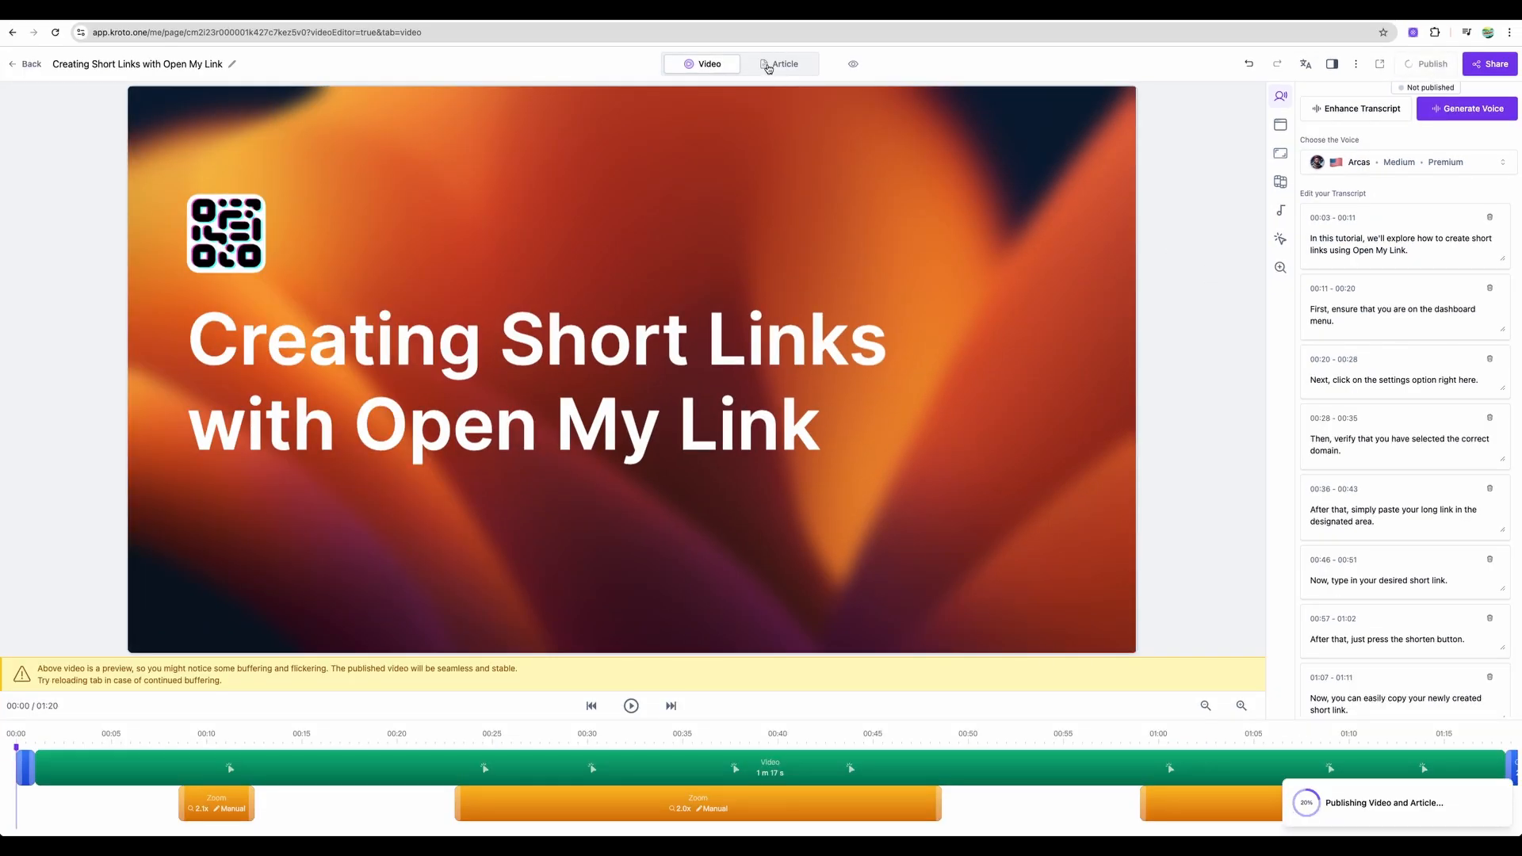
pyautogui.click(782, 64)
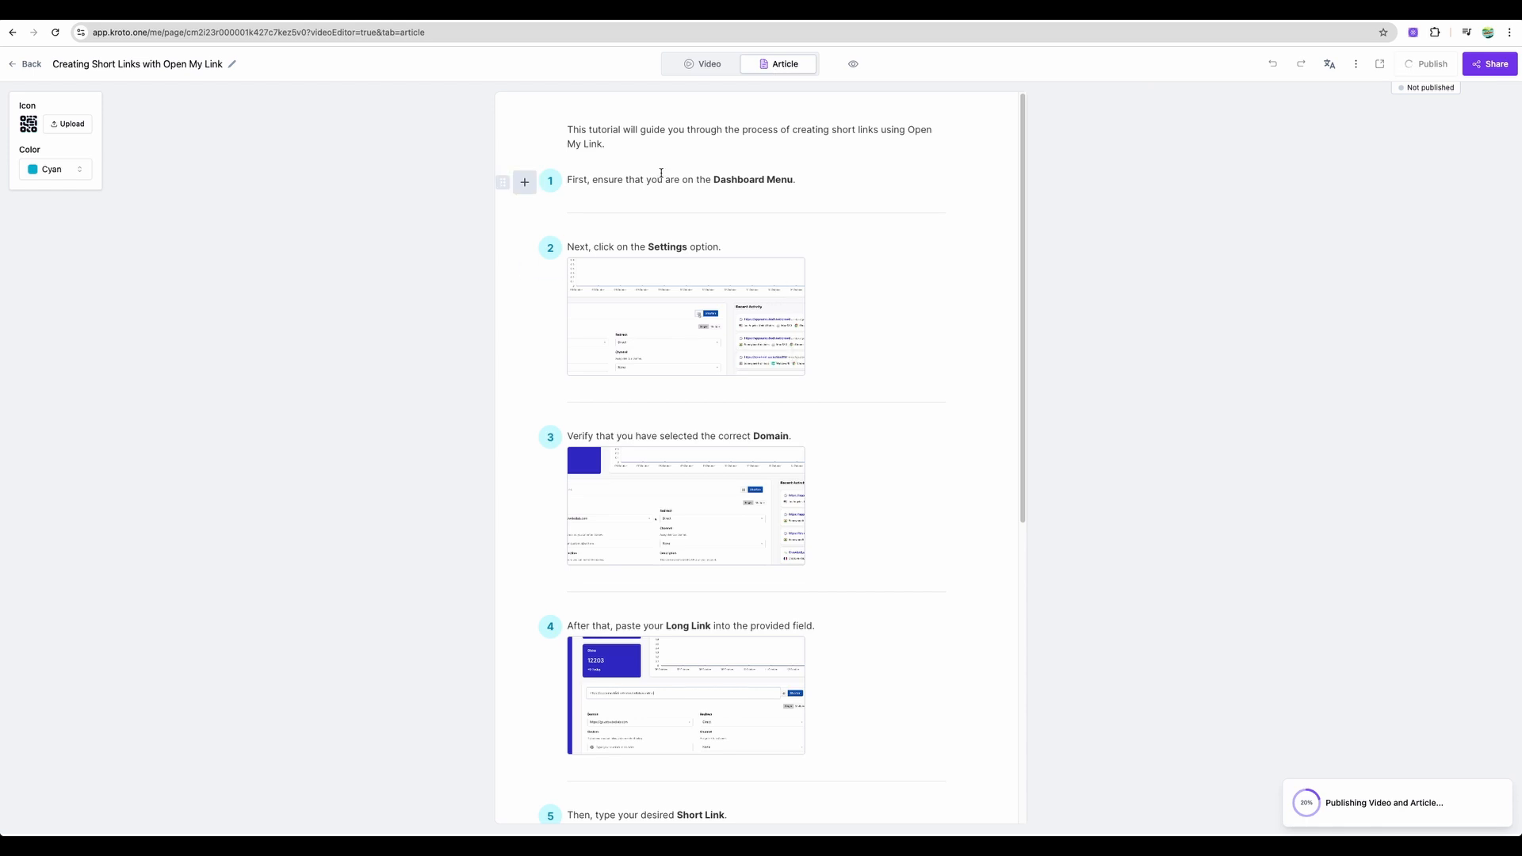
pyautogui.scroll(-3)
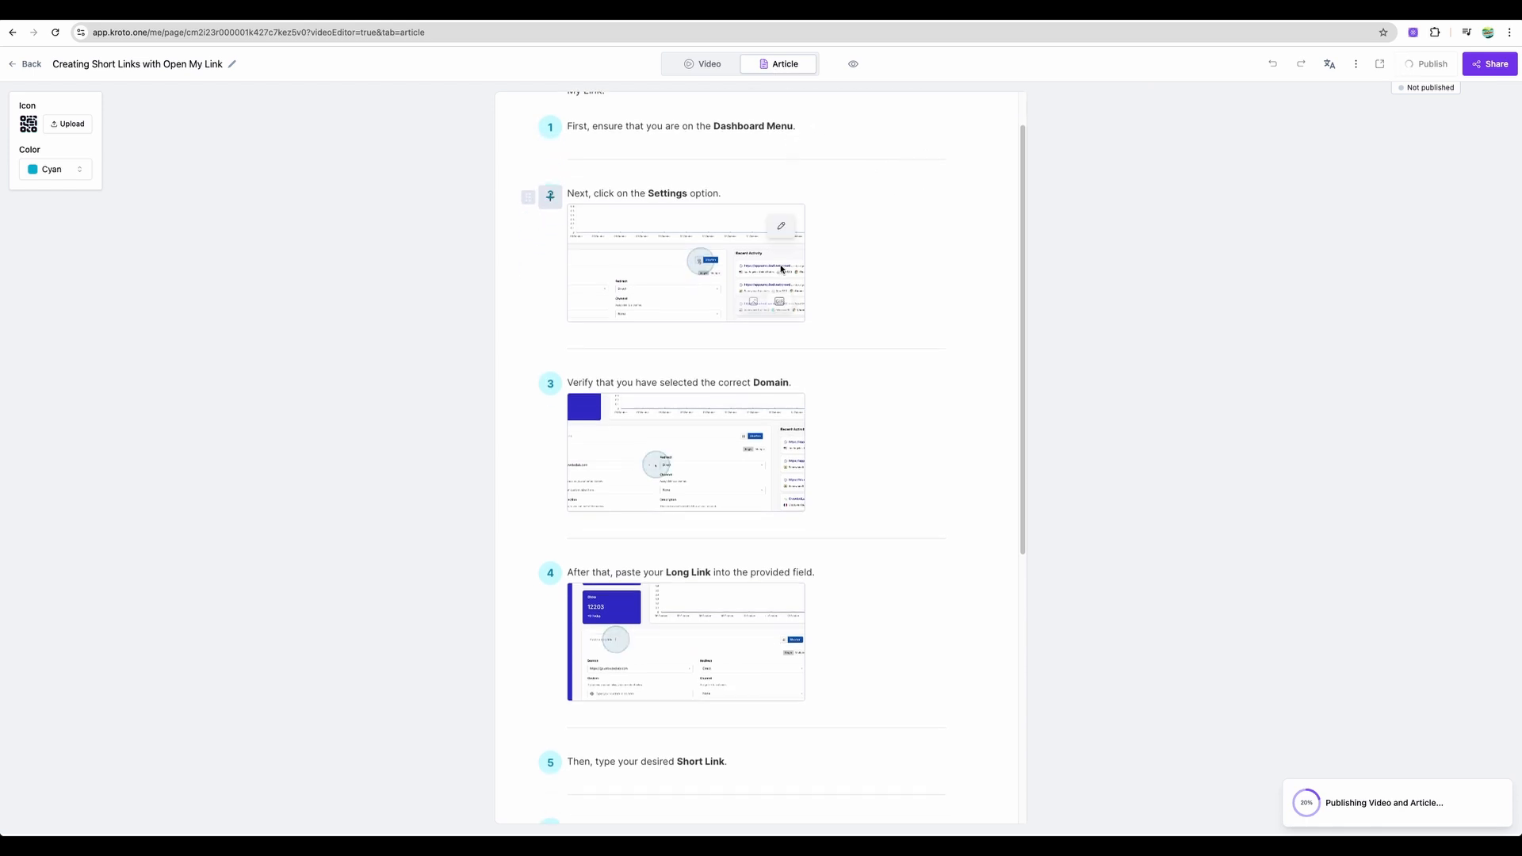
pyautogui.scroll(-3)
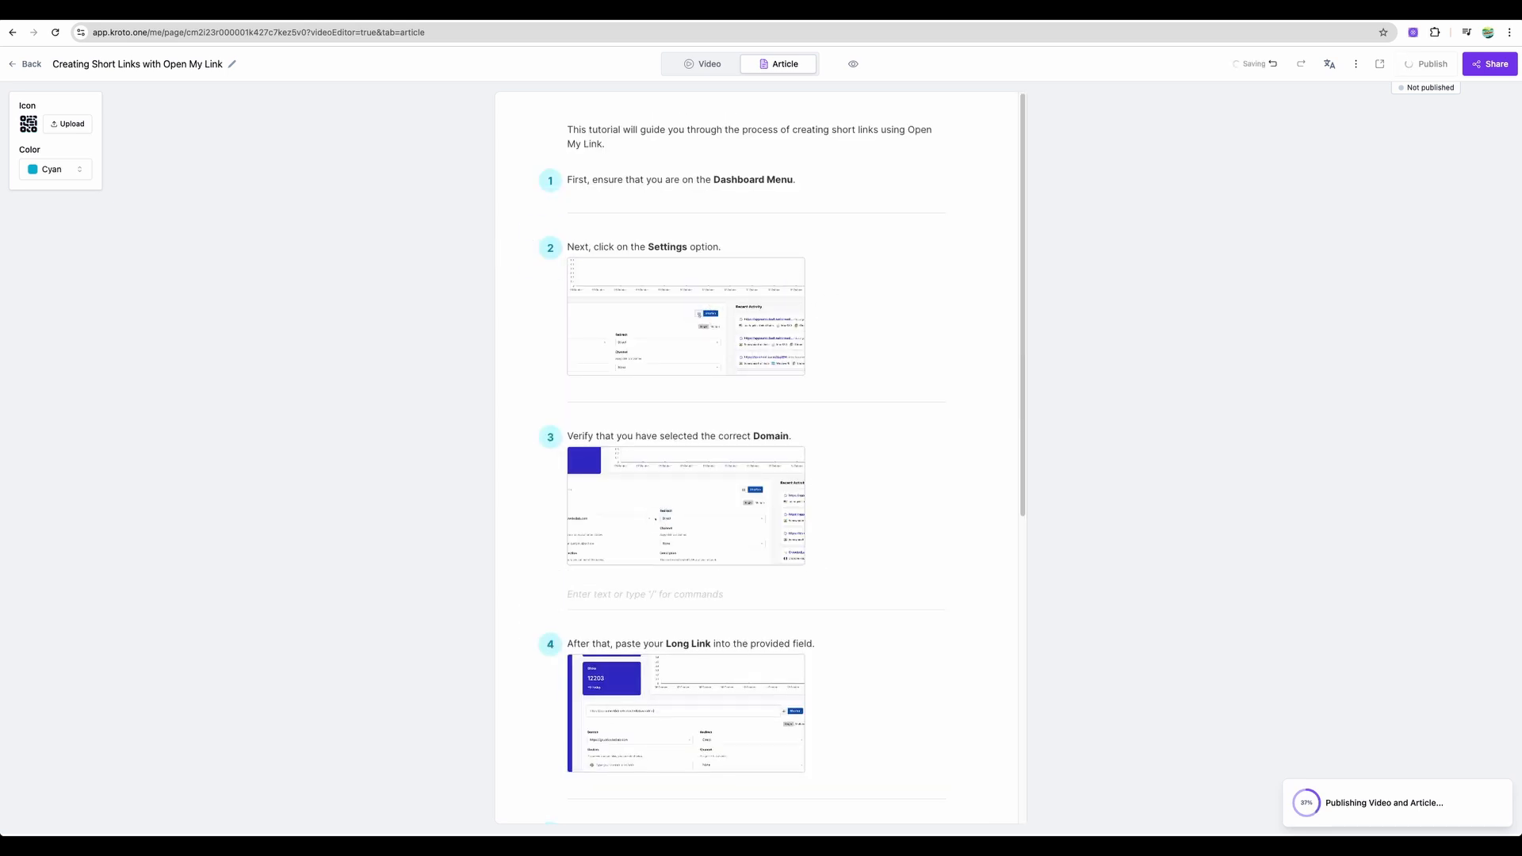
pyautogui.write('/')
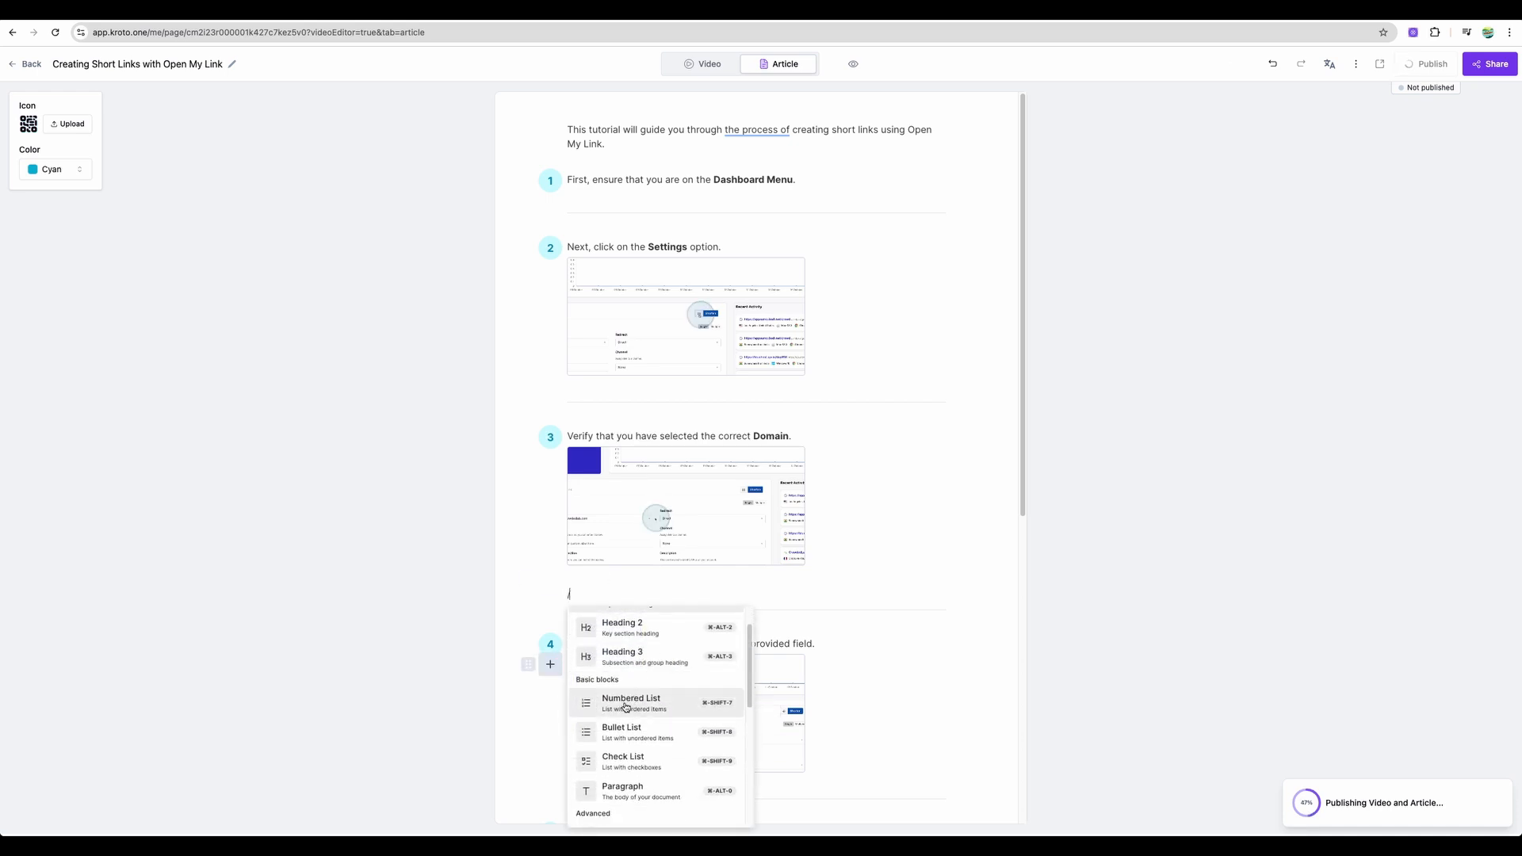
pyautogui.scroll(-3)
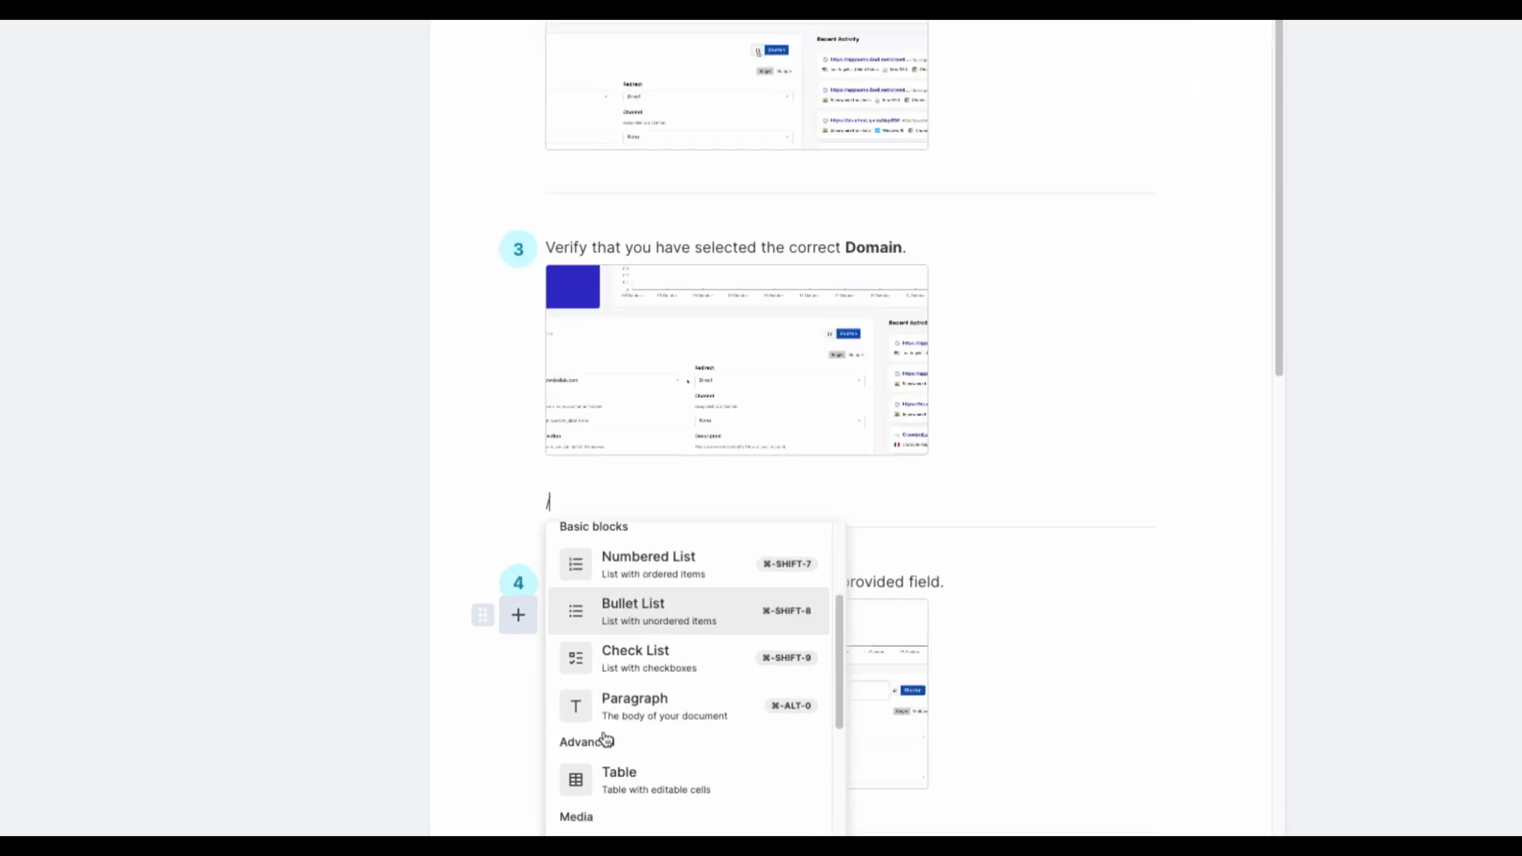
pyautogui.scroll(-3)
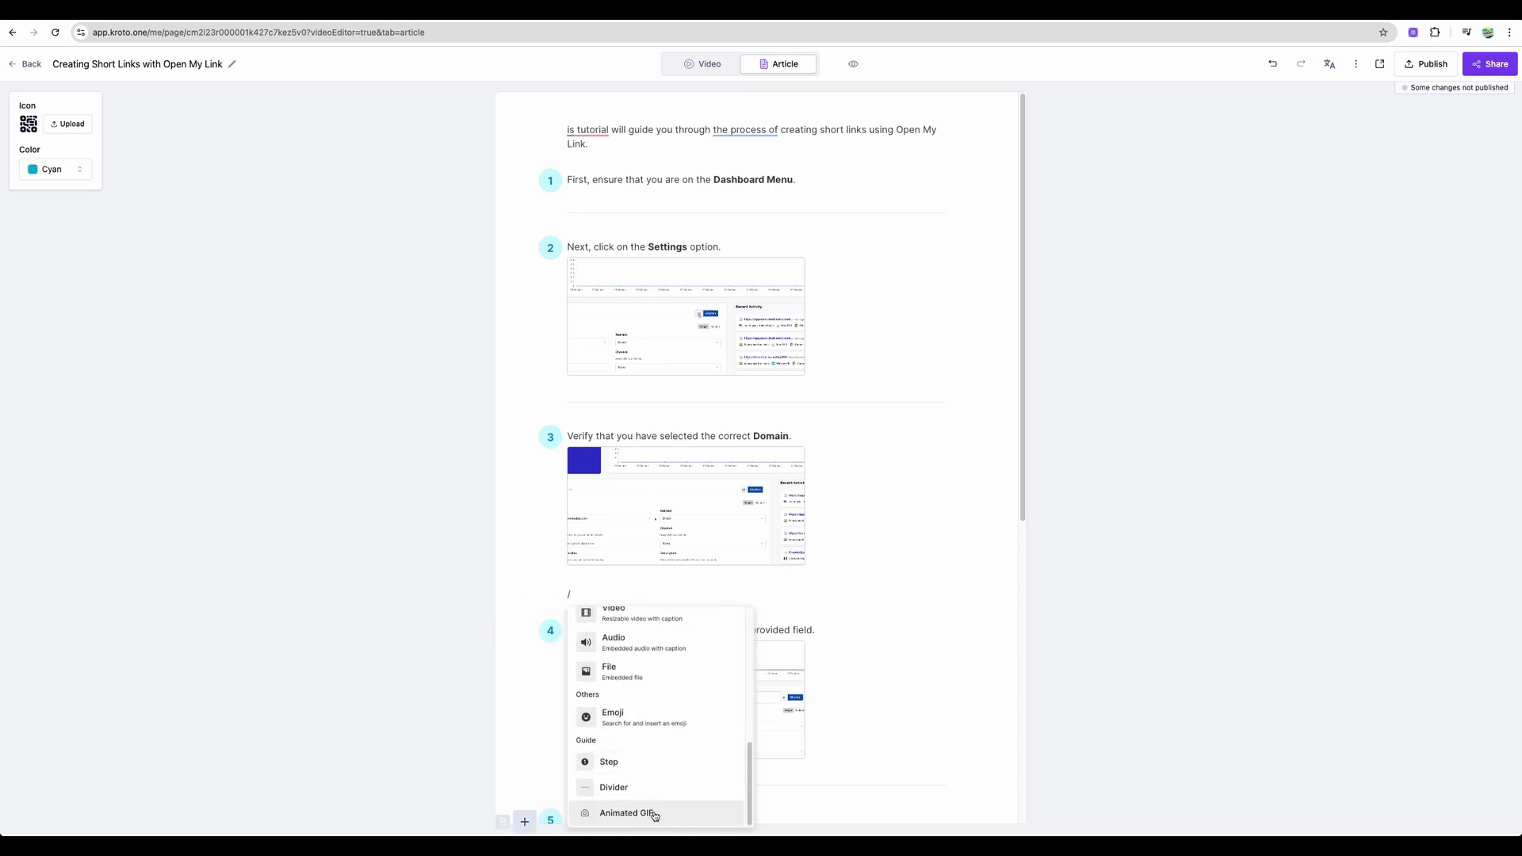
# - Insert an animated dashboard GIF below article step 3, set its time and highlight
pyautogui.click(626, 813)
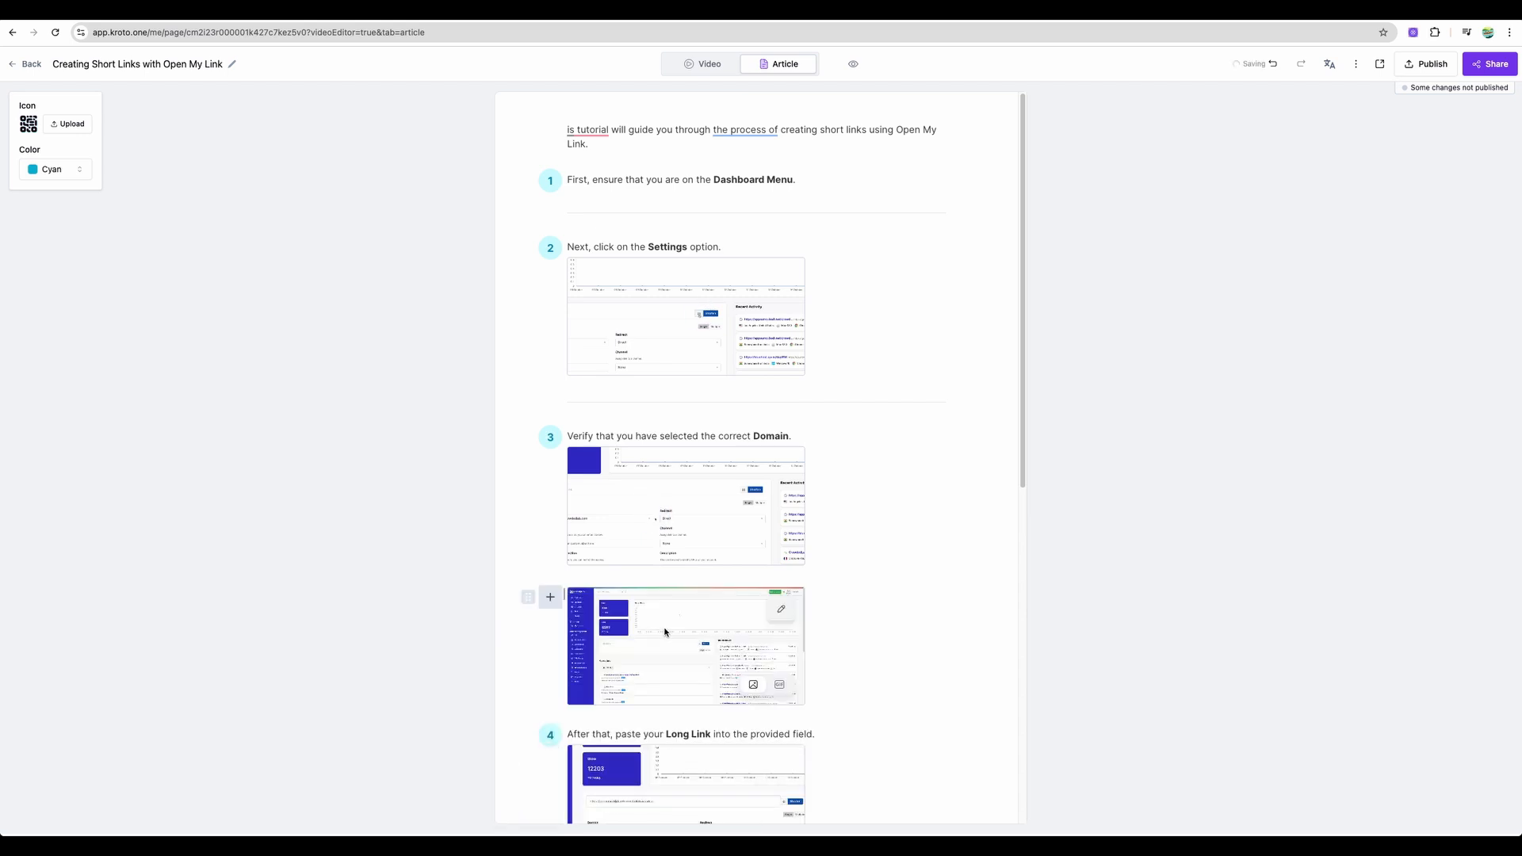
pyautogui.click(782, 608)
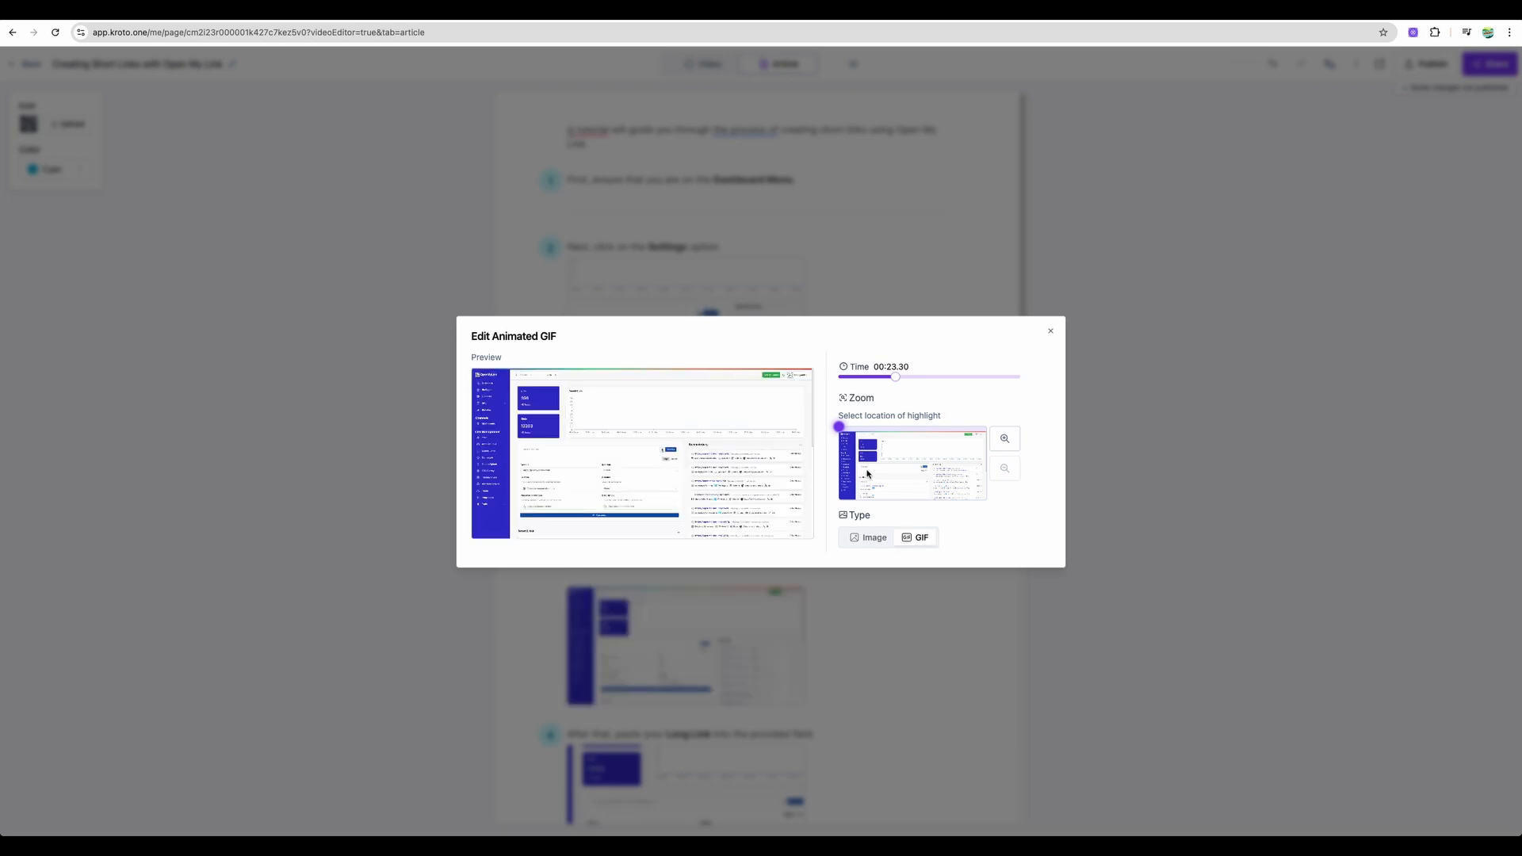
pyautogui.click(1050, 331)
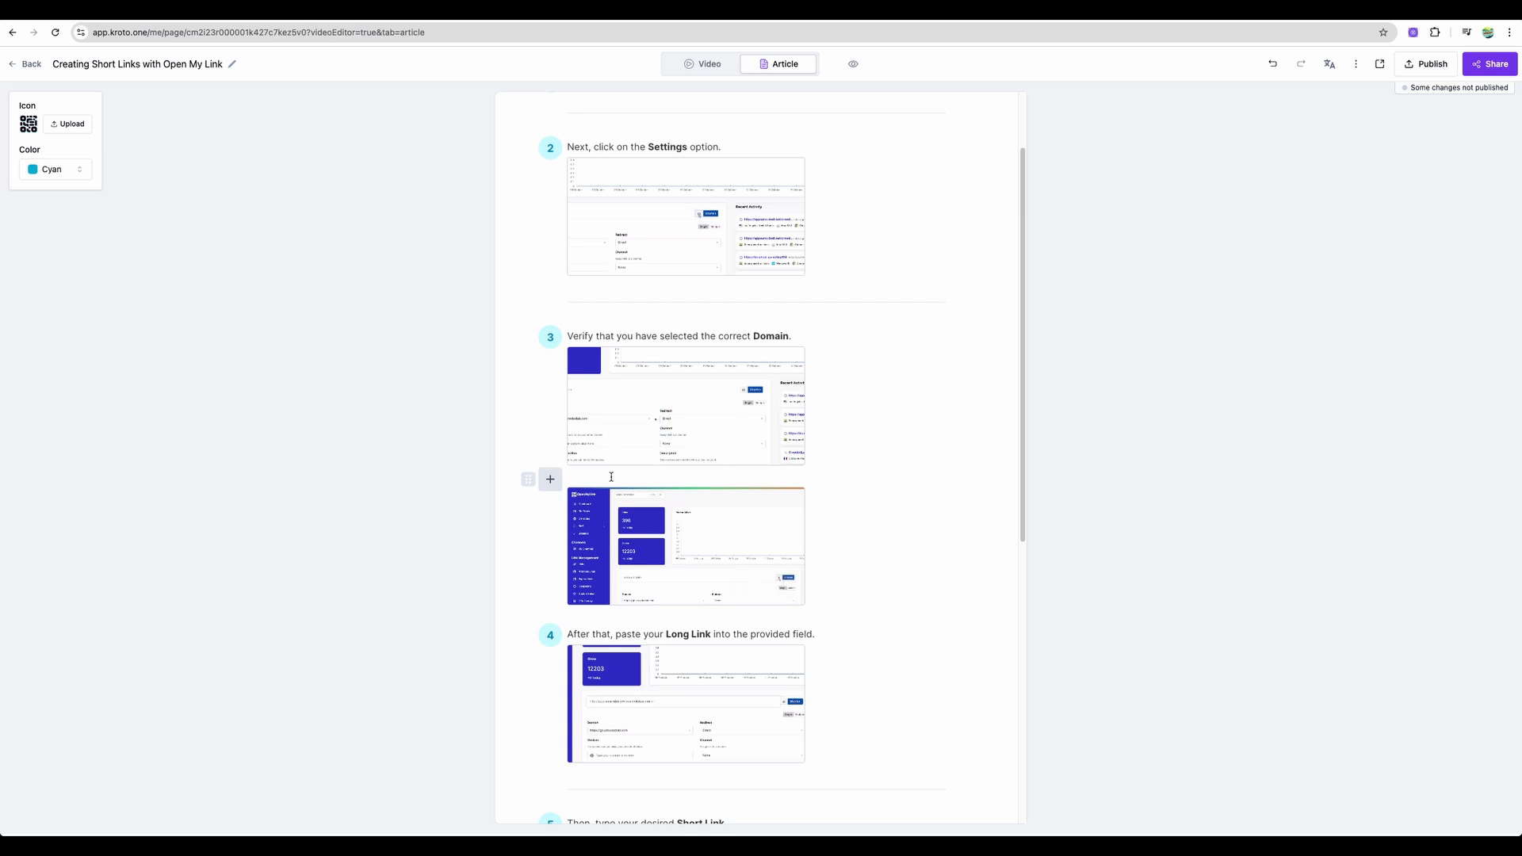
pyautogui.click(702, 63)
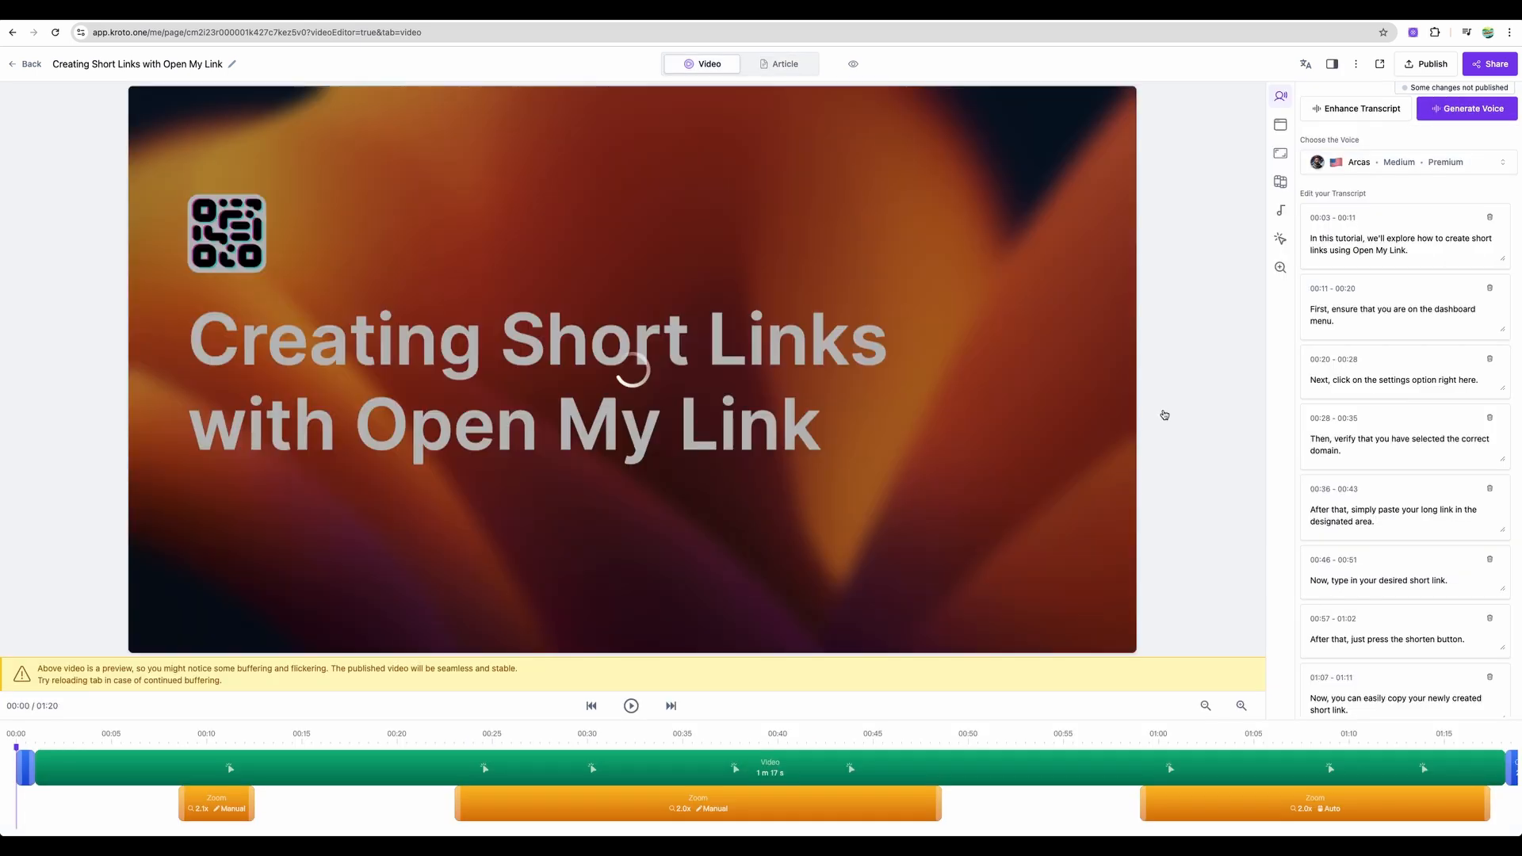
# - Open the published page, scroll the article, and play its video full screen
pyautogui.click(1488, 64)
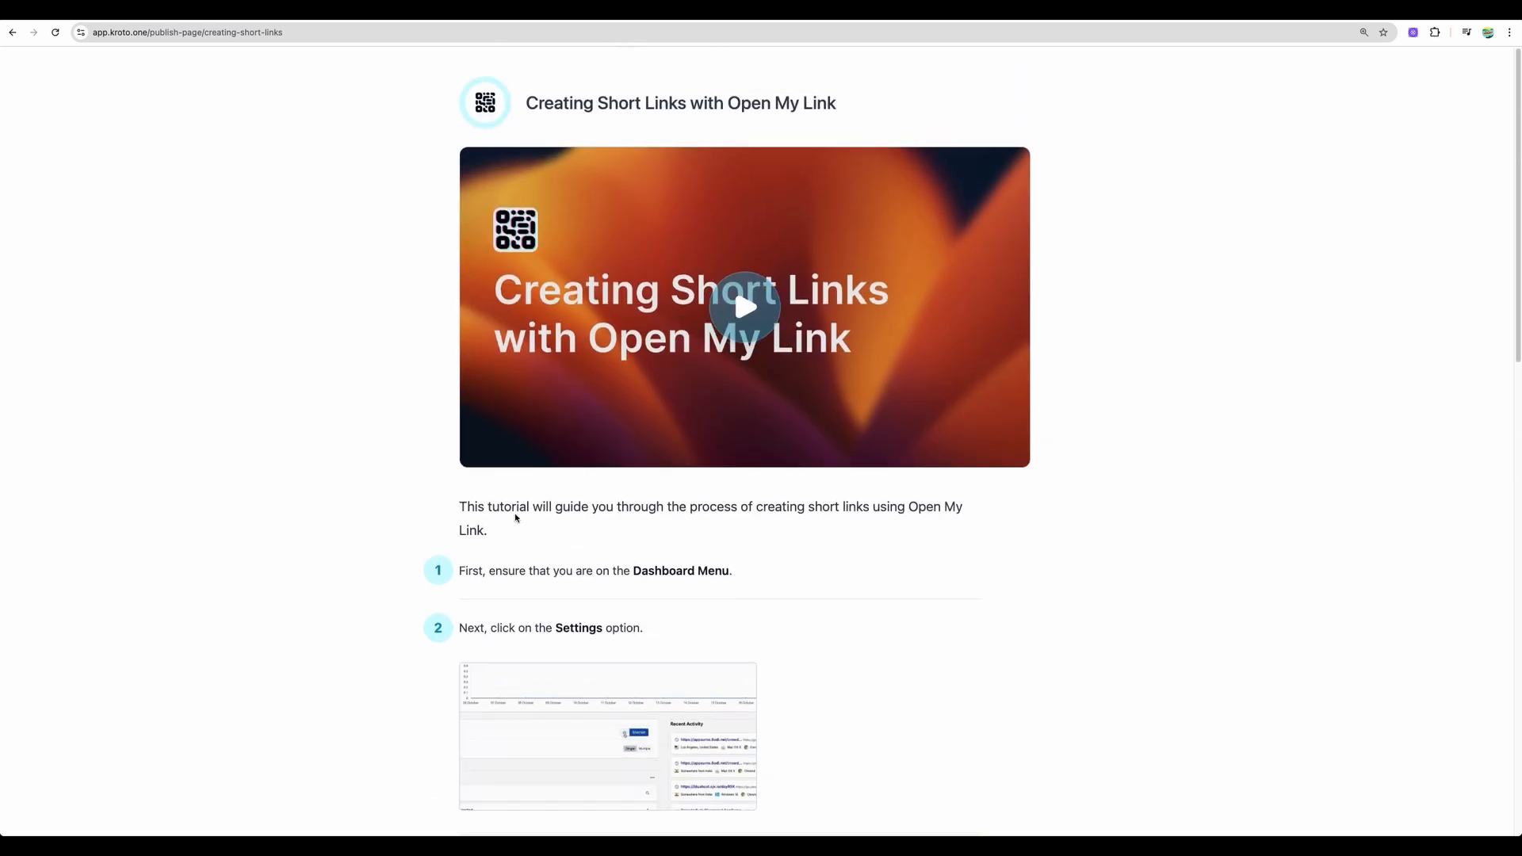
pyautogui.scroll(-3)
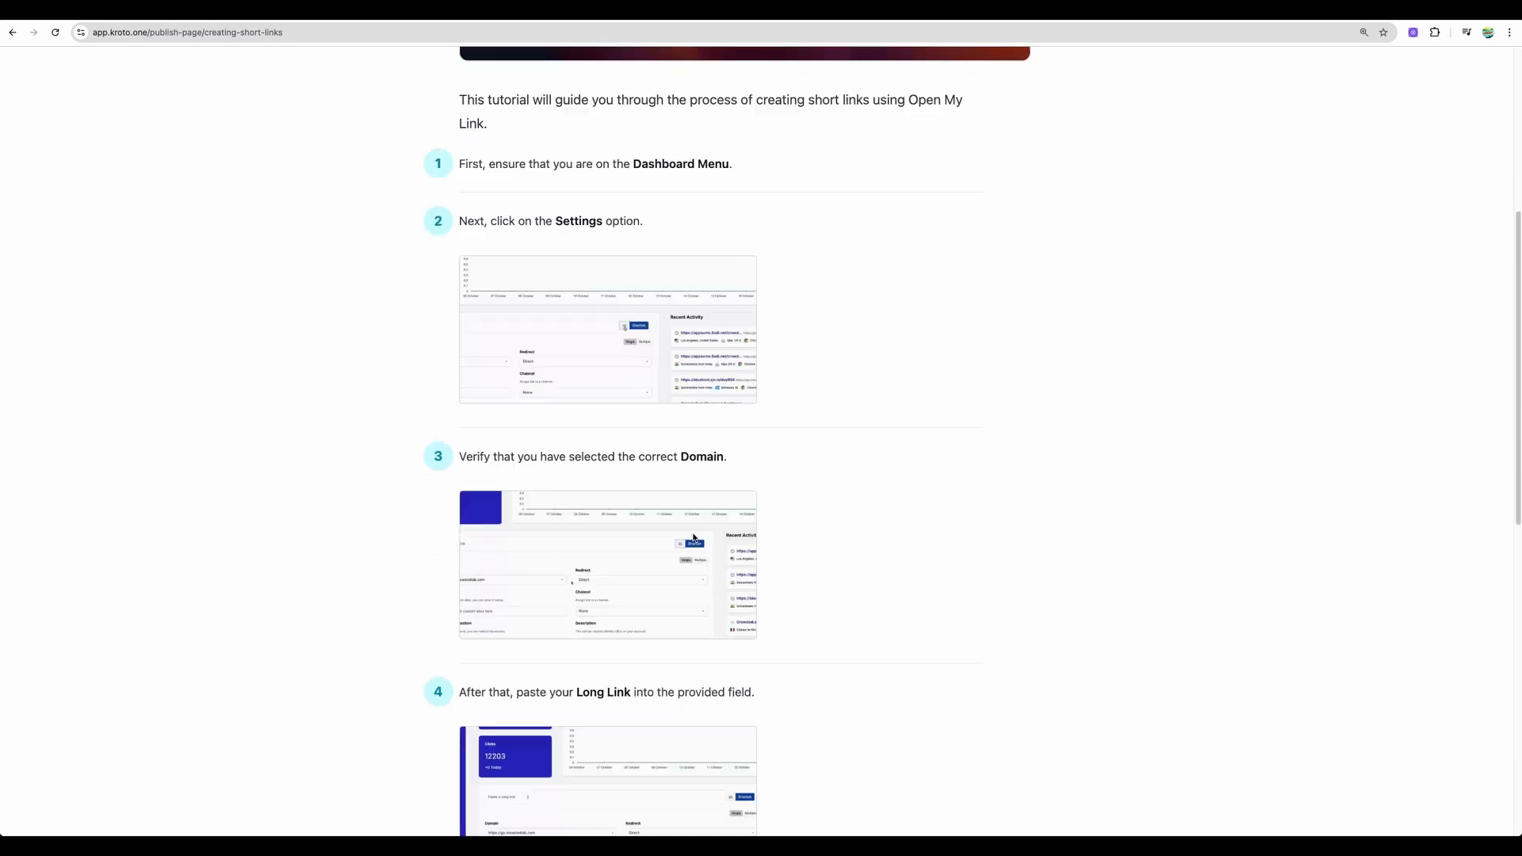
pyautogui.scroll(-3)
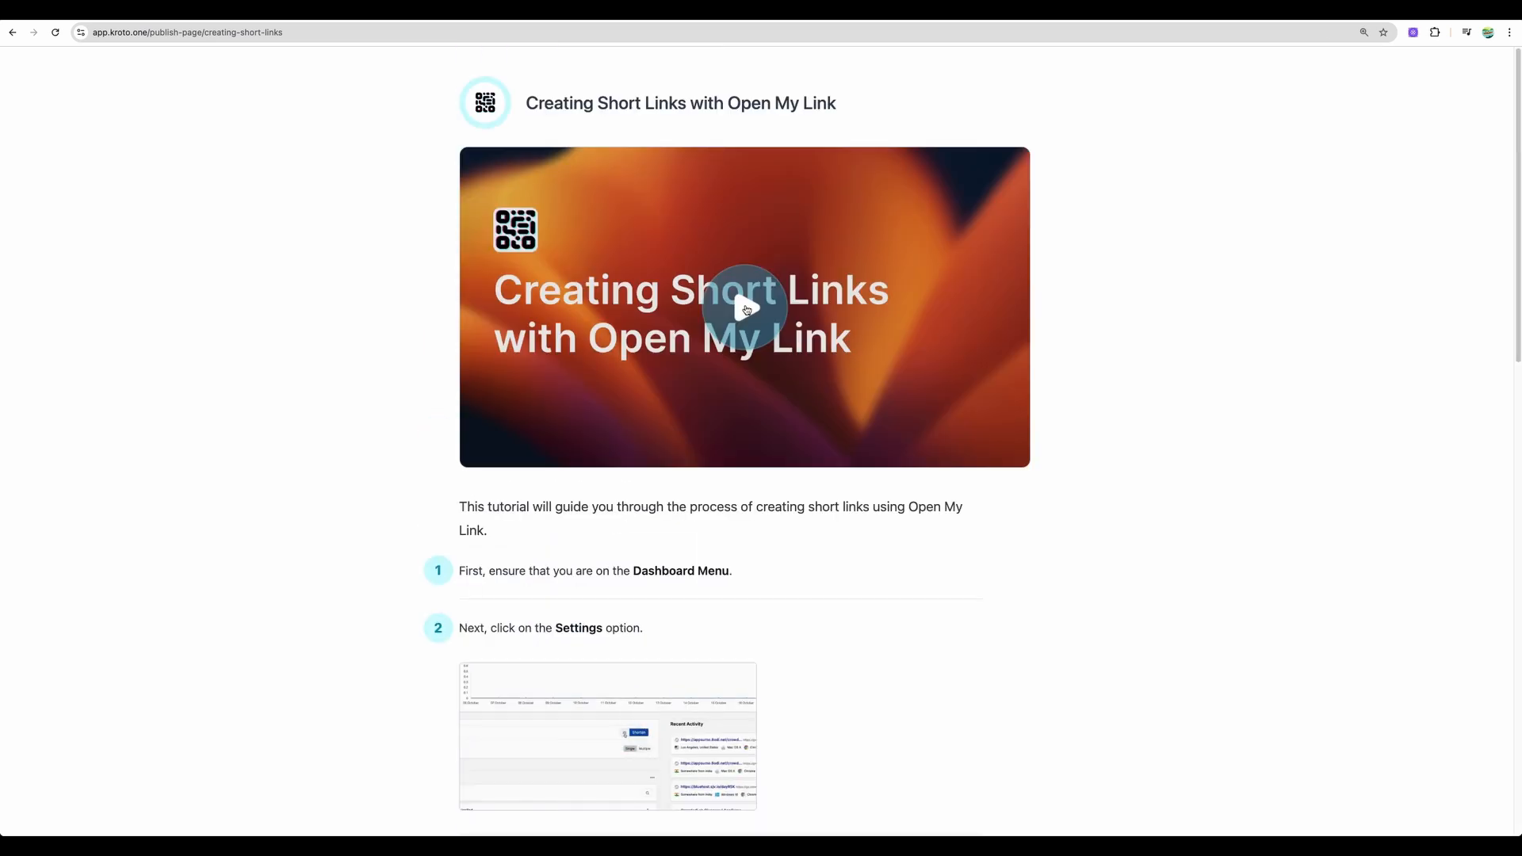
pyautogui.click(744, 308)
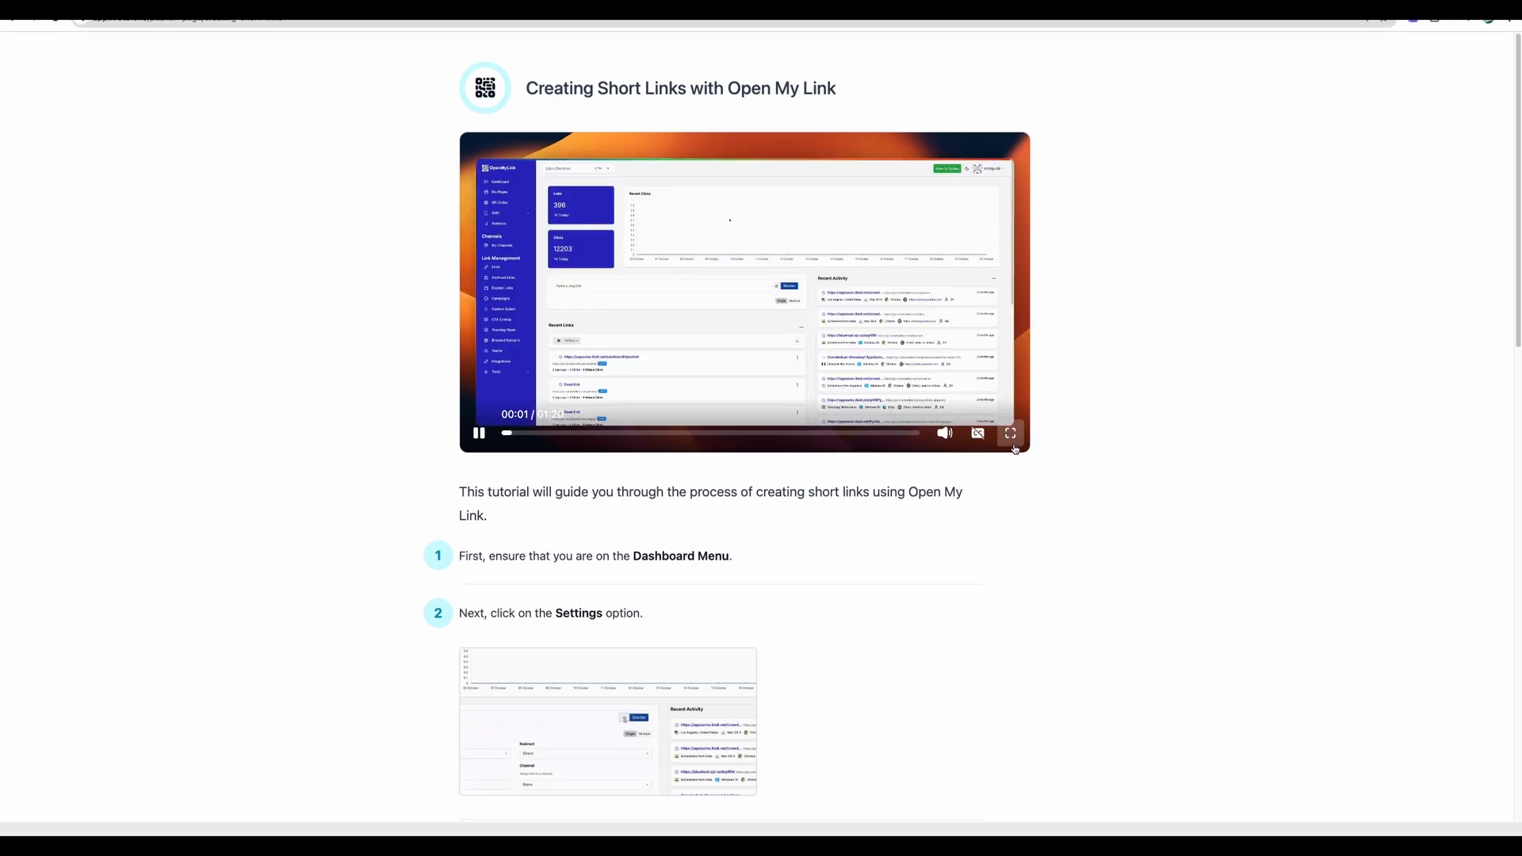
pyautogui.click(1009, 432)
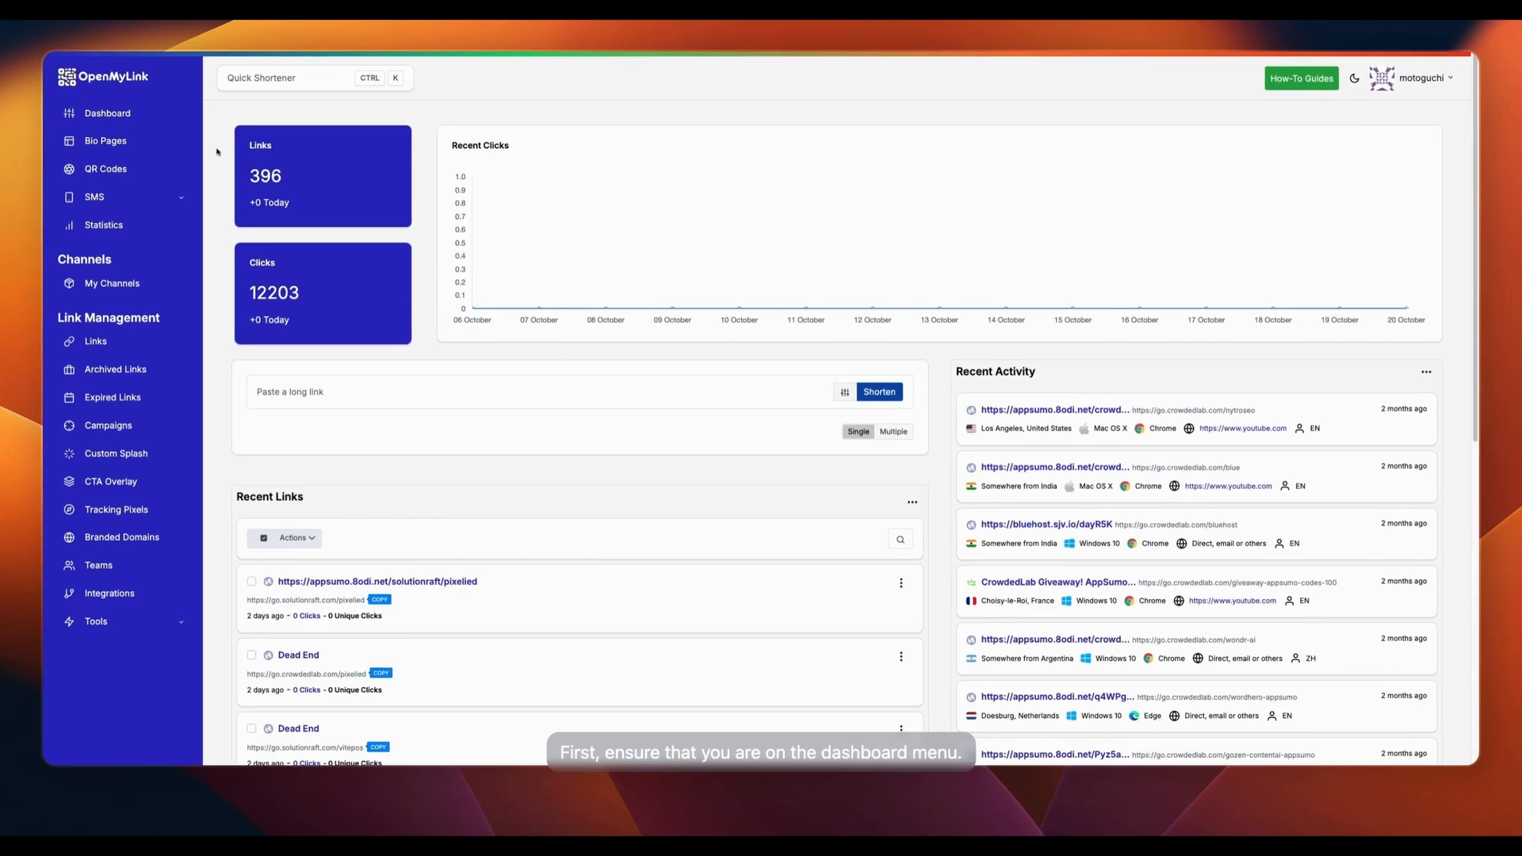
pyautogui.click(107, 112)
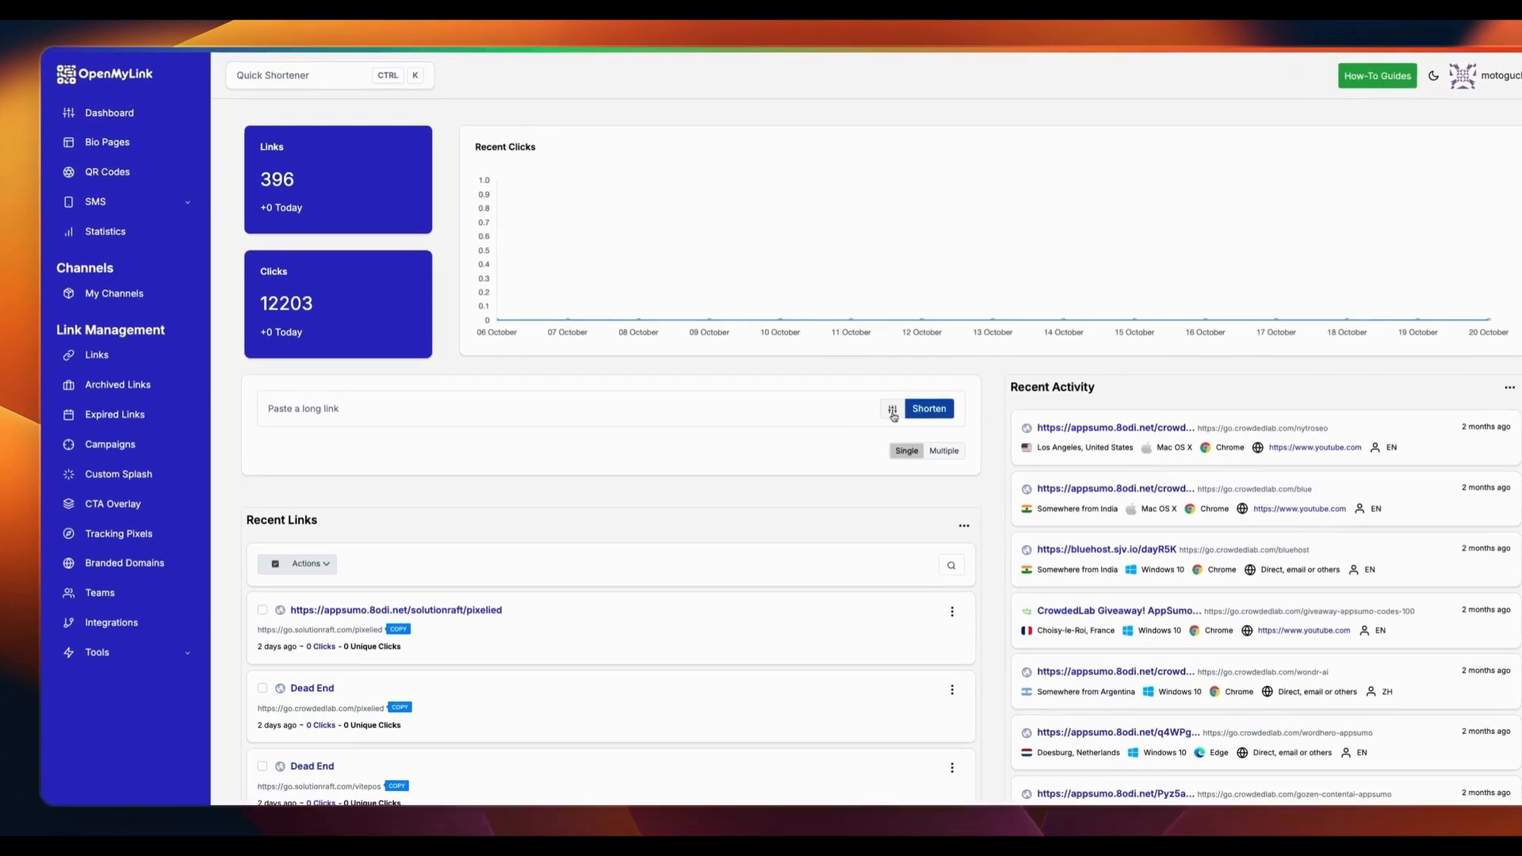
pyautogui.click(890, 408)
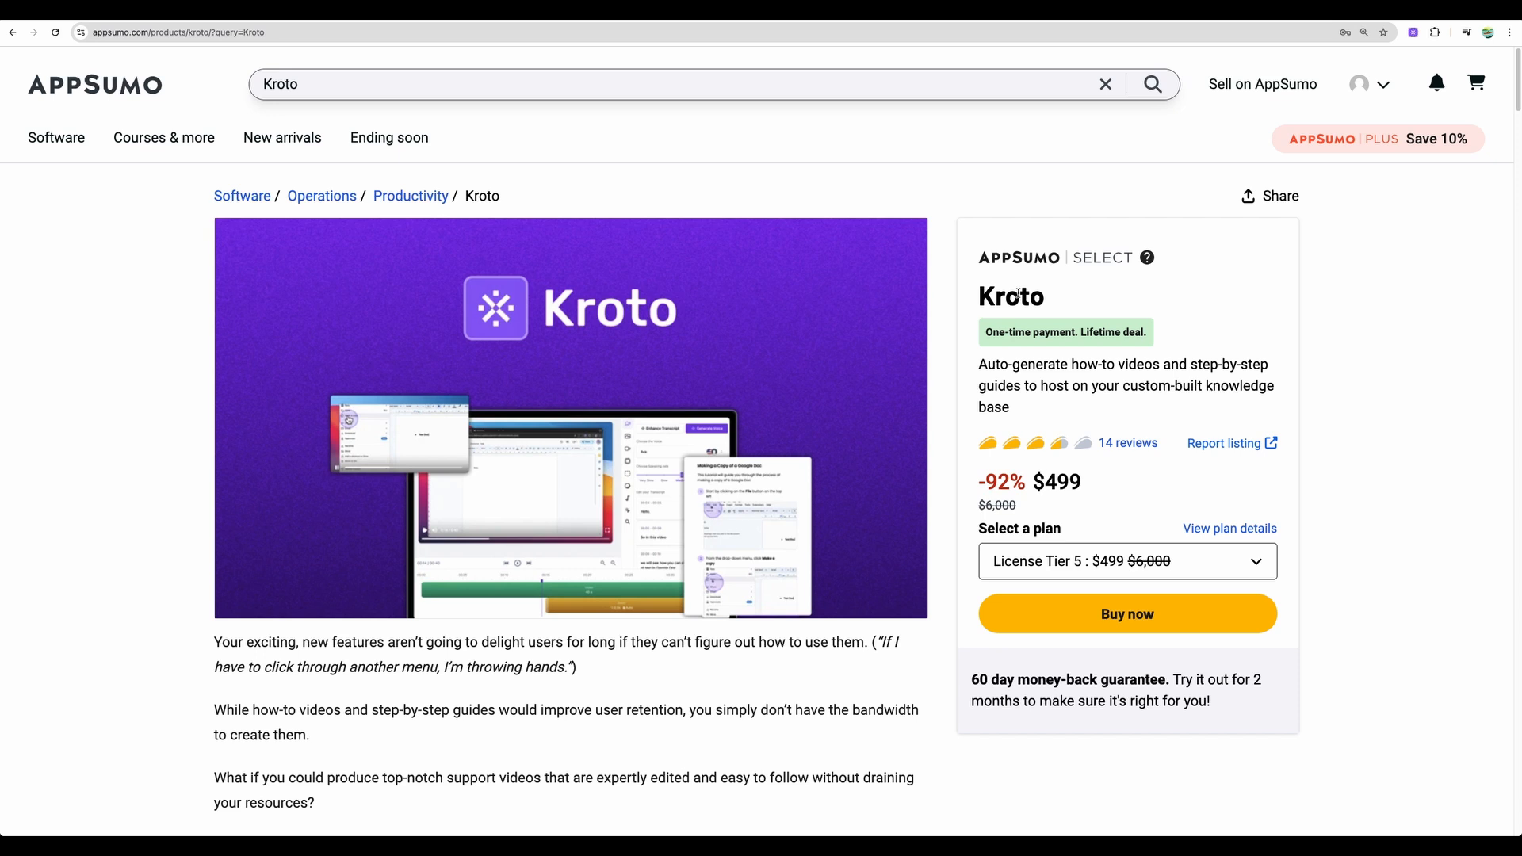
# - Scroll the AppSumo Kroto listing through its badges, TL;DR and at-a-glance sections
pyautogui.scroll(-3)
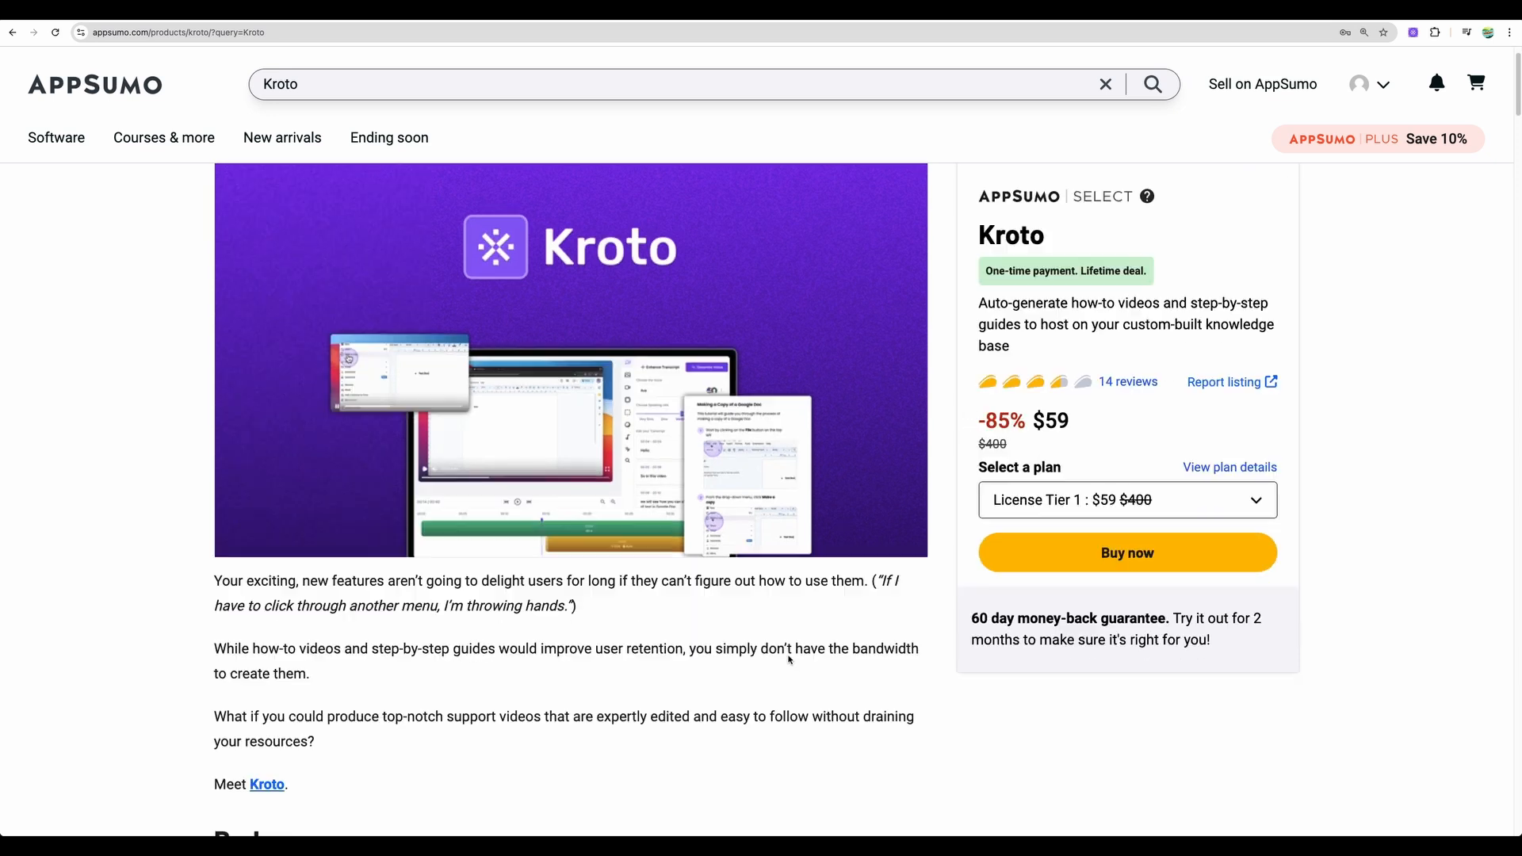
pyautogui.scroll(-3)
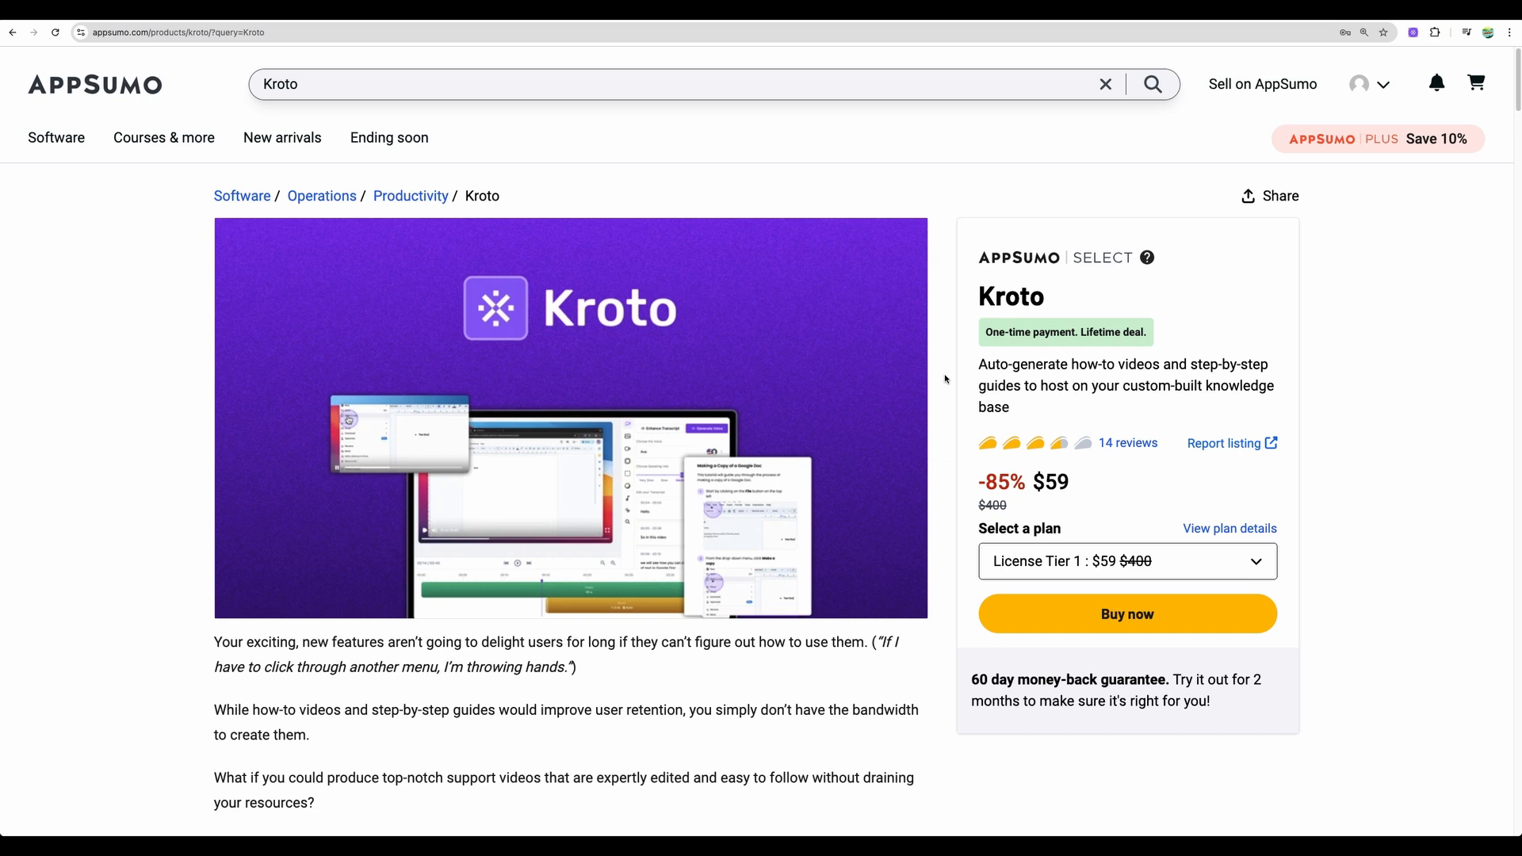
pyautogui.moveTo(947, 405)
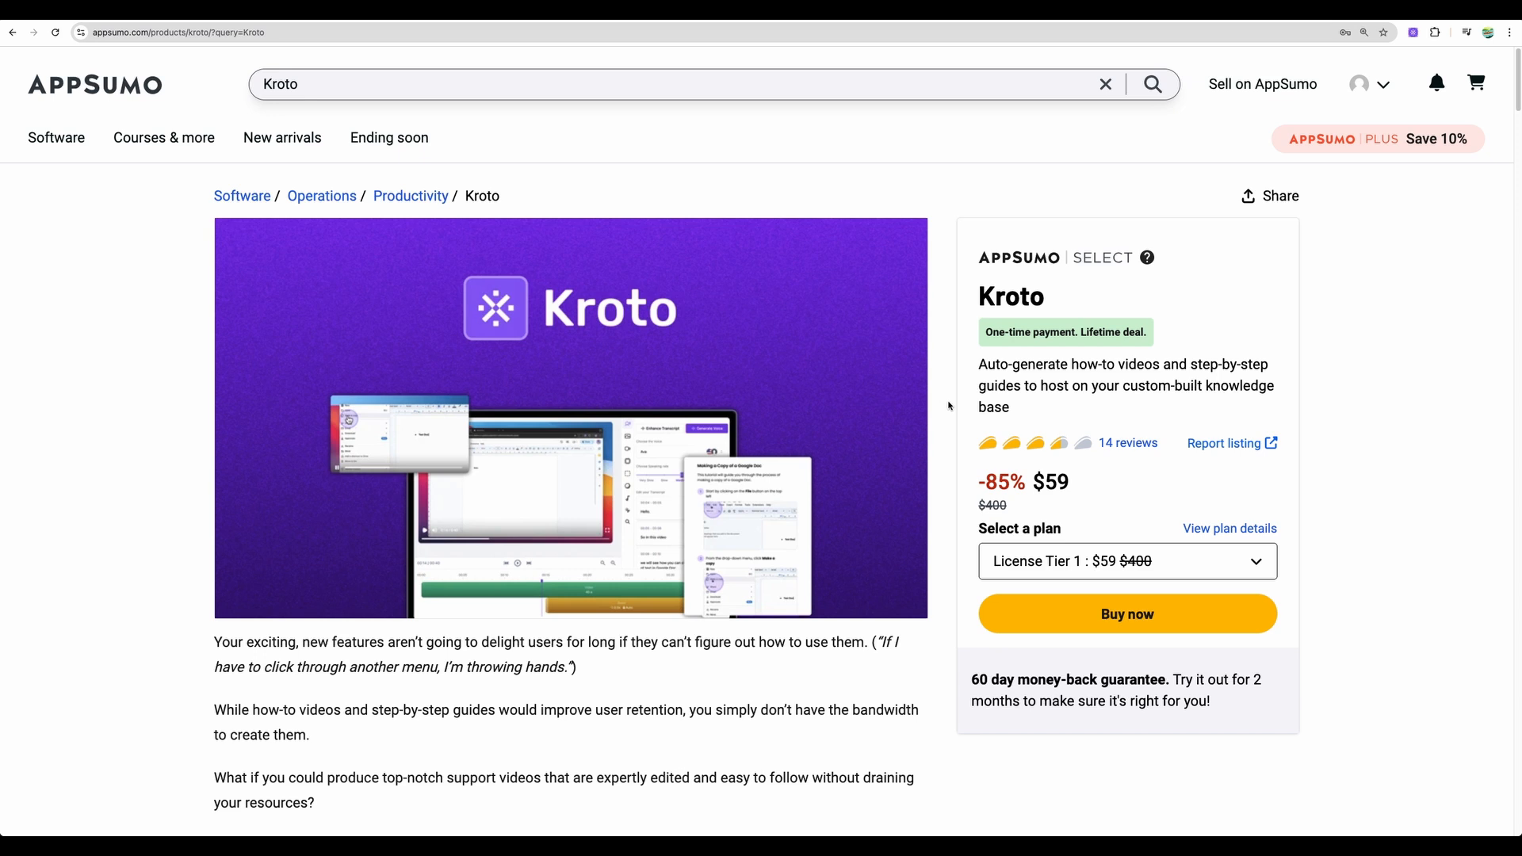
pyautogui.moveTo(950, 405)
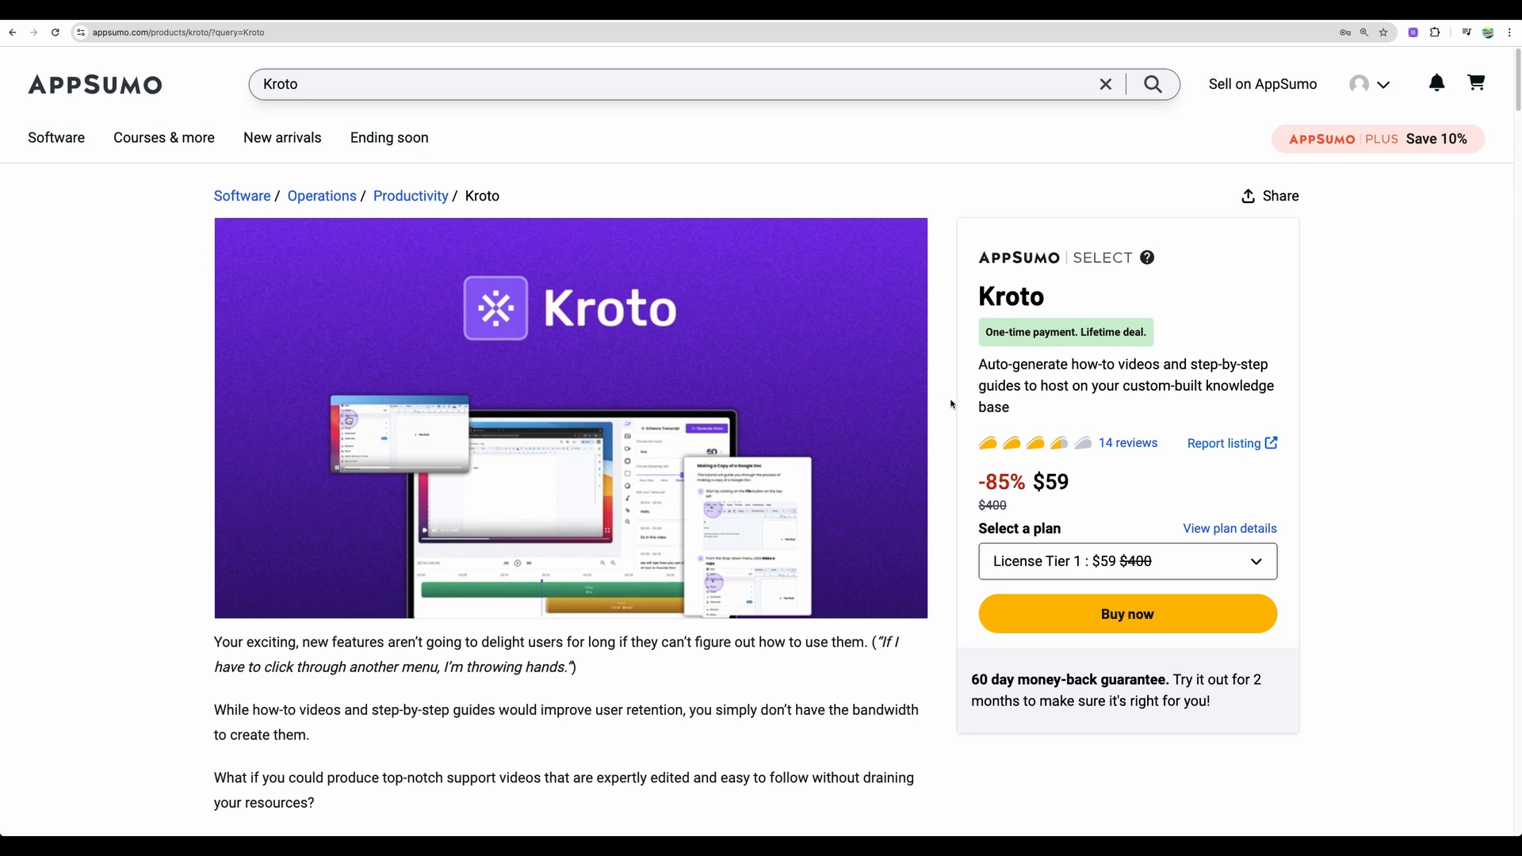
pyautogui.scroll(-3)
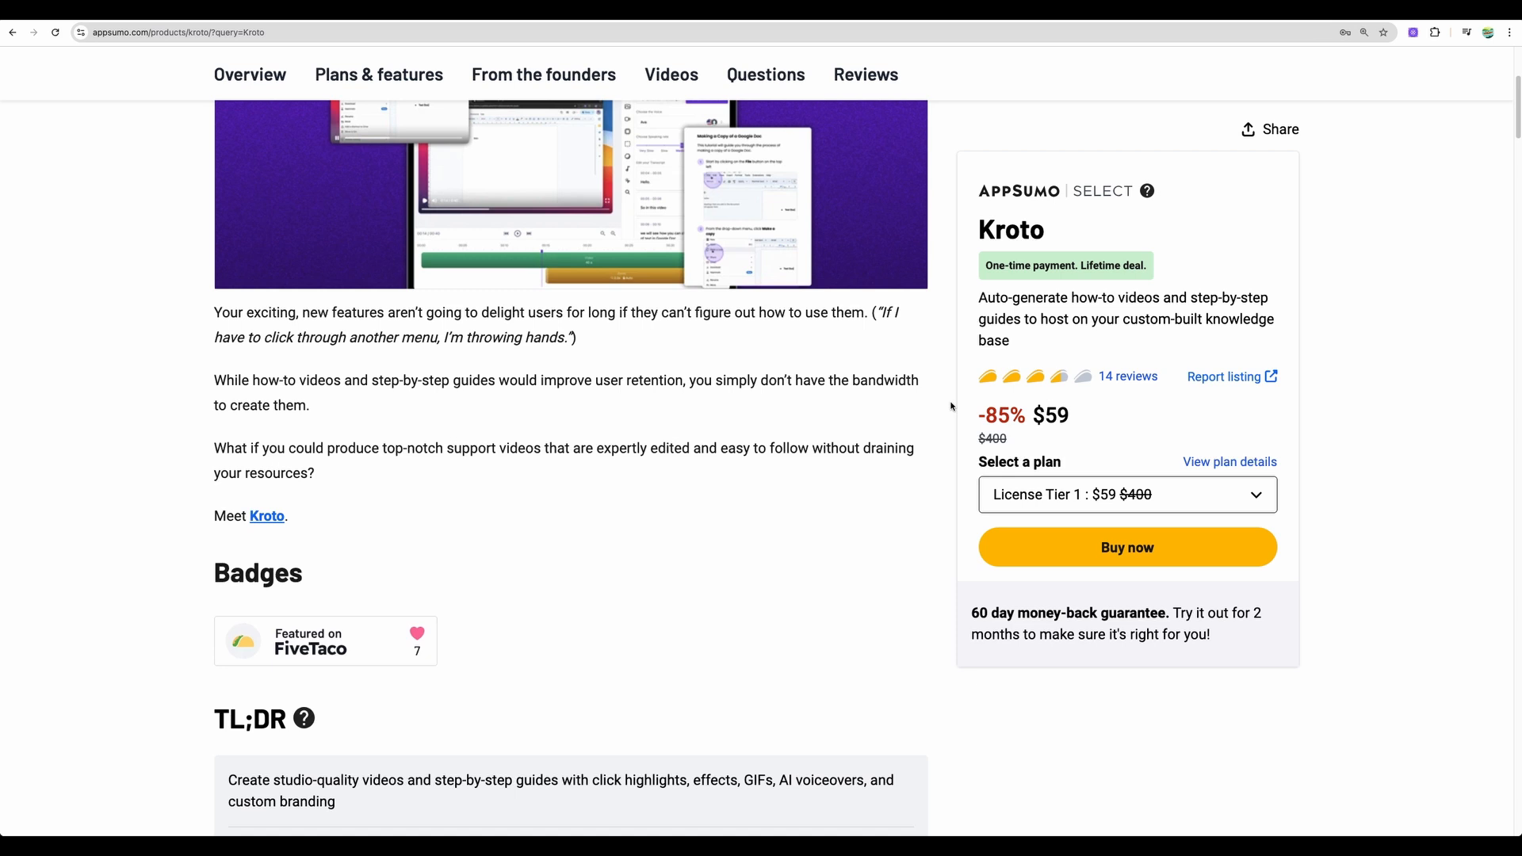
pyautogui.scroll(-3)
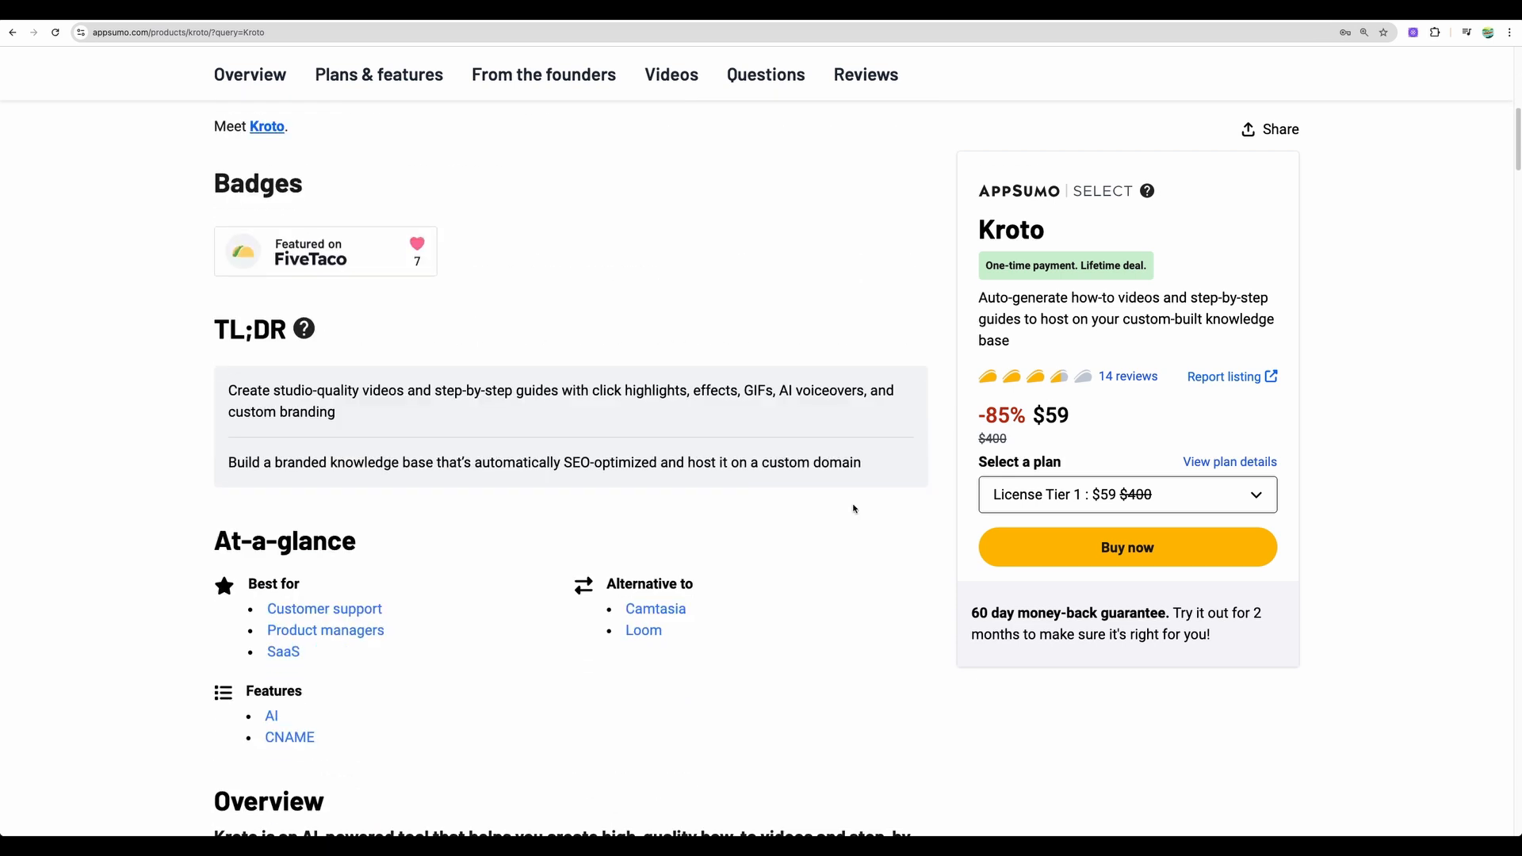